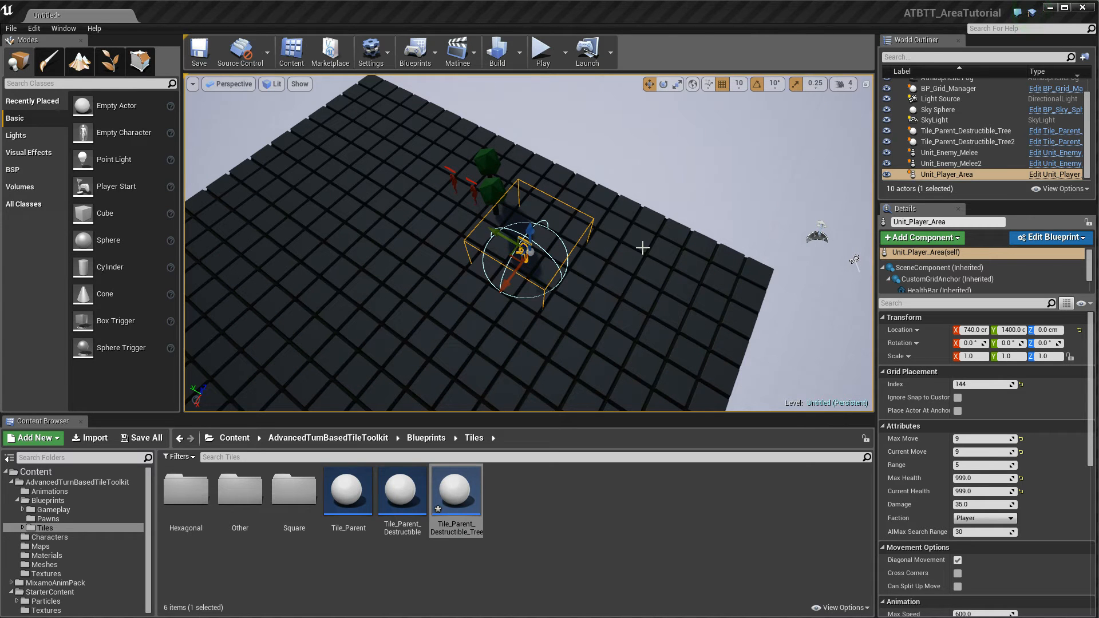
{"action": "mouse_move", "coordinate": [550, 311]}
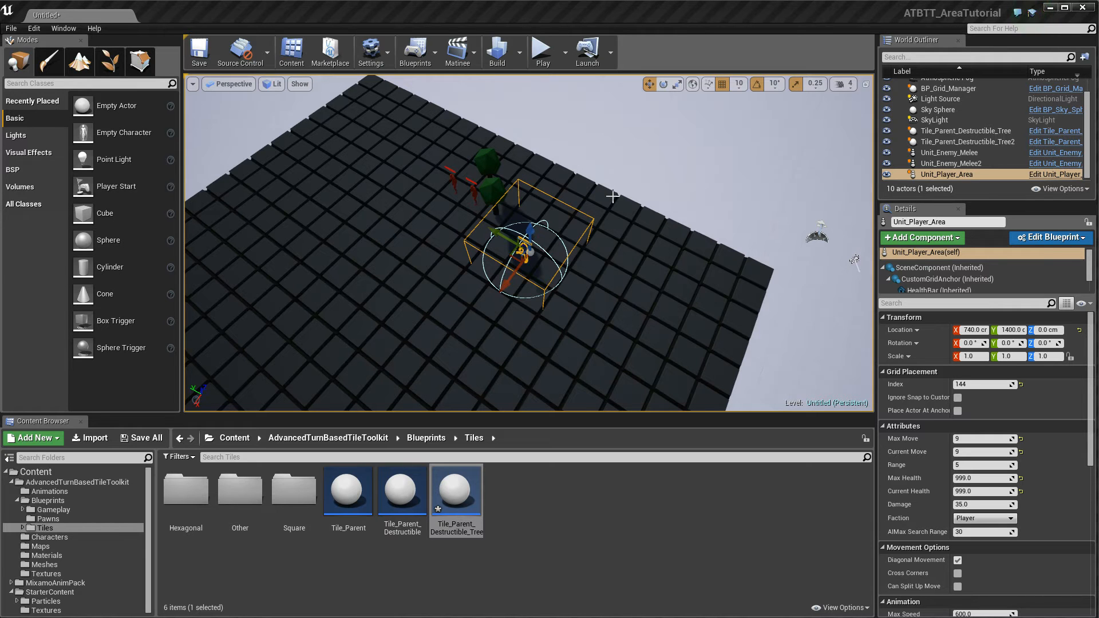
{"action": "mouse_move", "coordinate": [550, 218]}
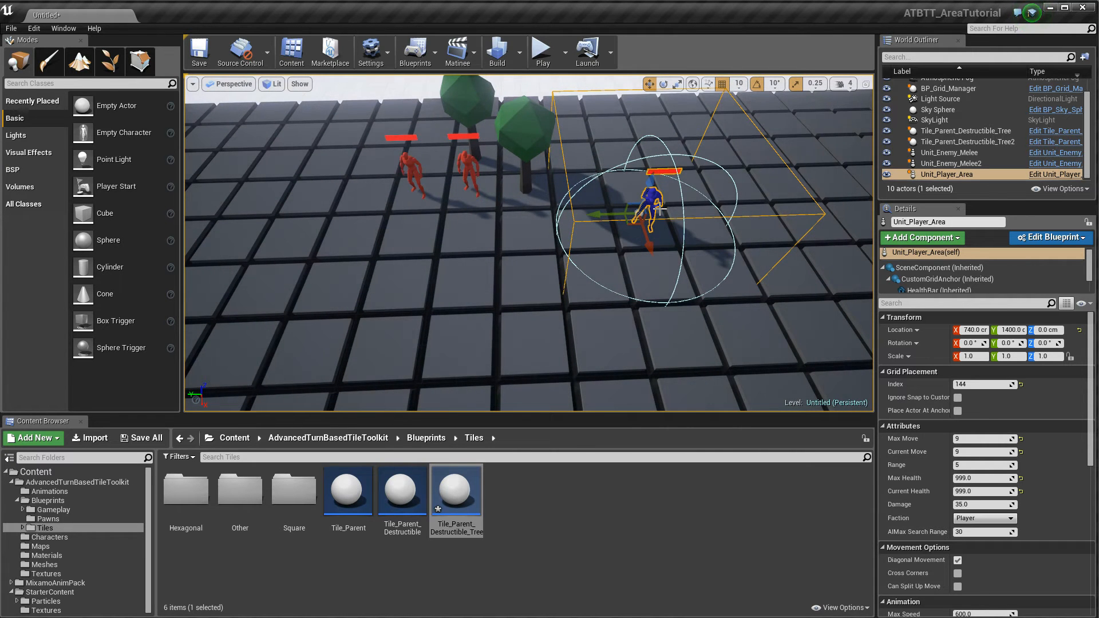
Step: Browse into the MixamoAnimPack character folders to the Mixamo_Alpha character assets
{"action": "left_click_drag", "start_coordinate": [659, 211], "coordinate": [525, 245]}
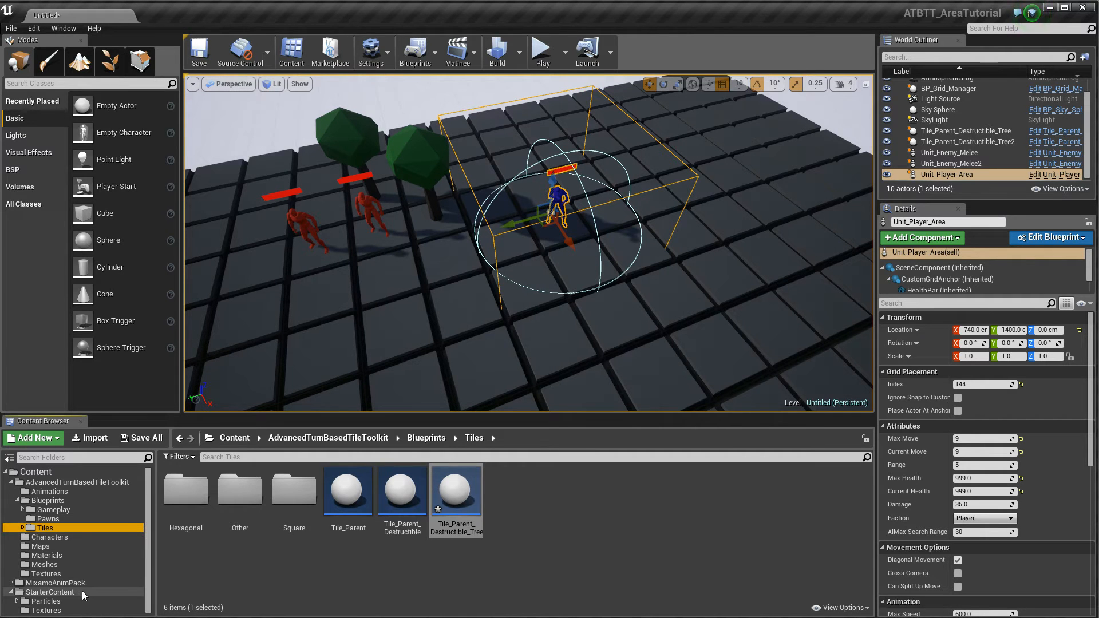
{"action": "left_click", "coordinate": [55, 583]}
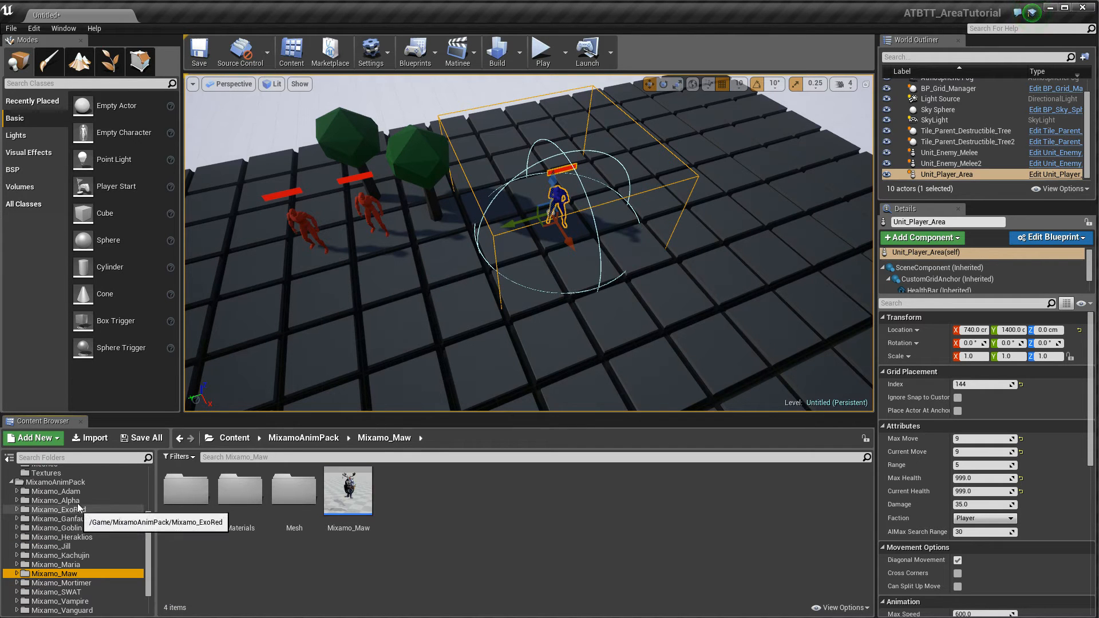
{"action": "left_click", "coordinate": [55, 500]}
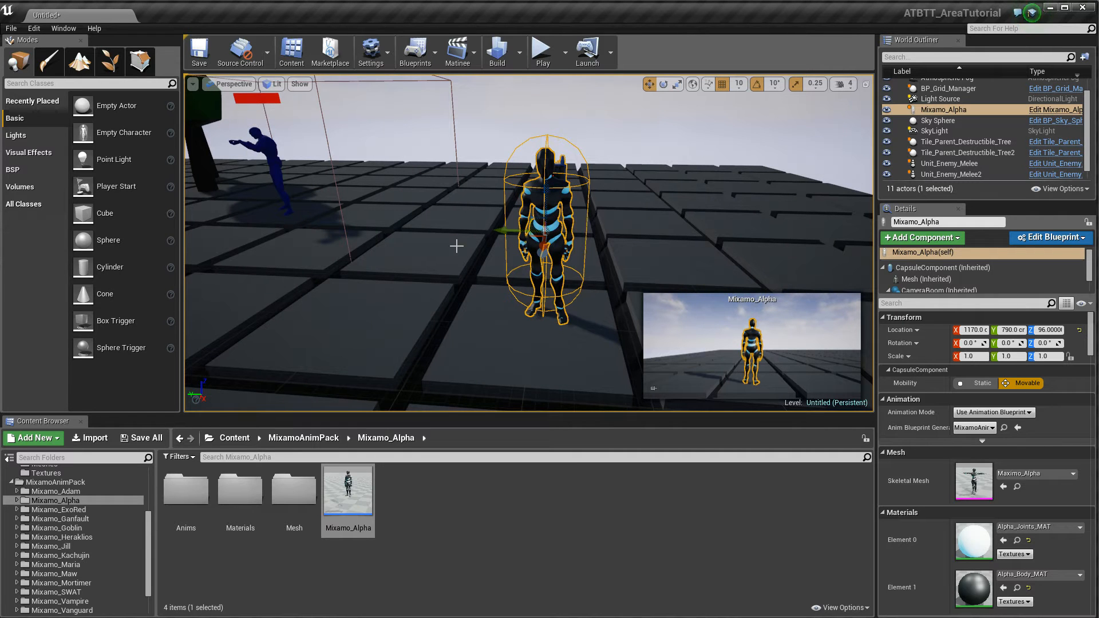
{"action": "mouse_move", "coordinate": [621, 203]}
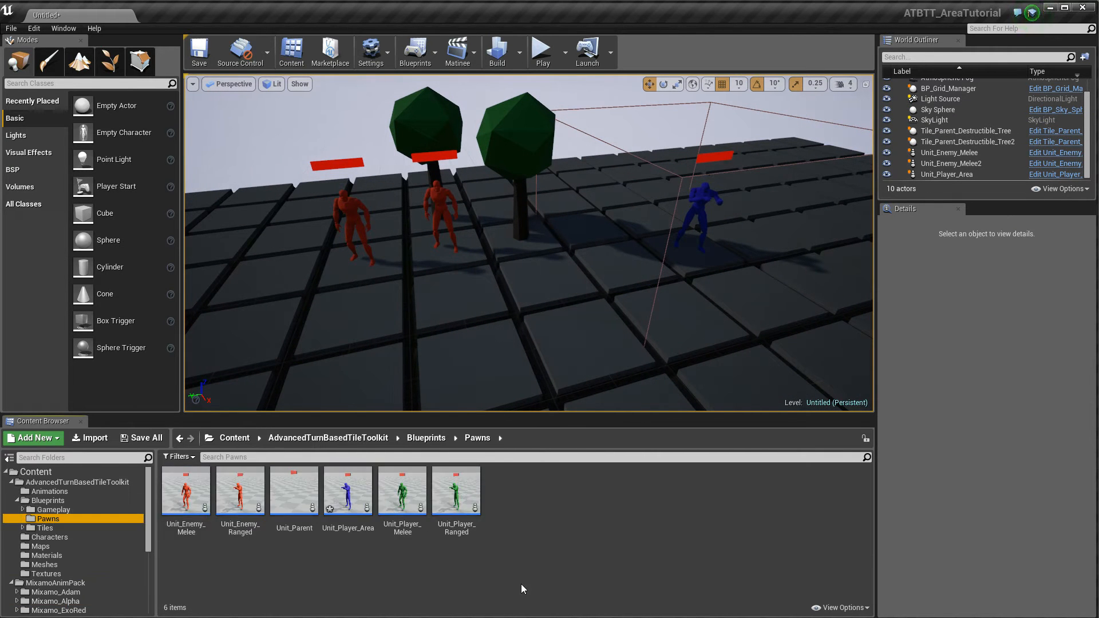
{"action": "mouse_move", "coordinate": [365, 495]}
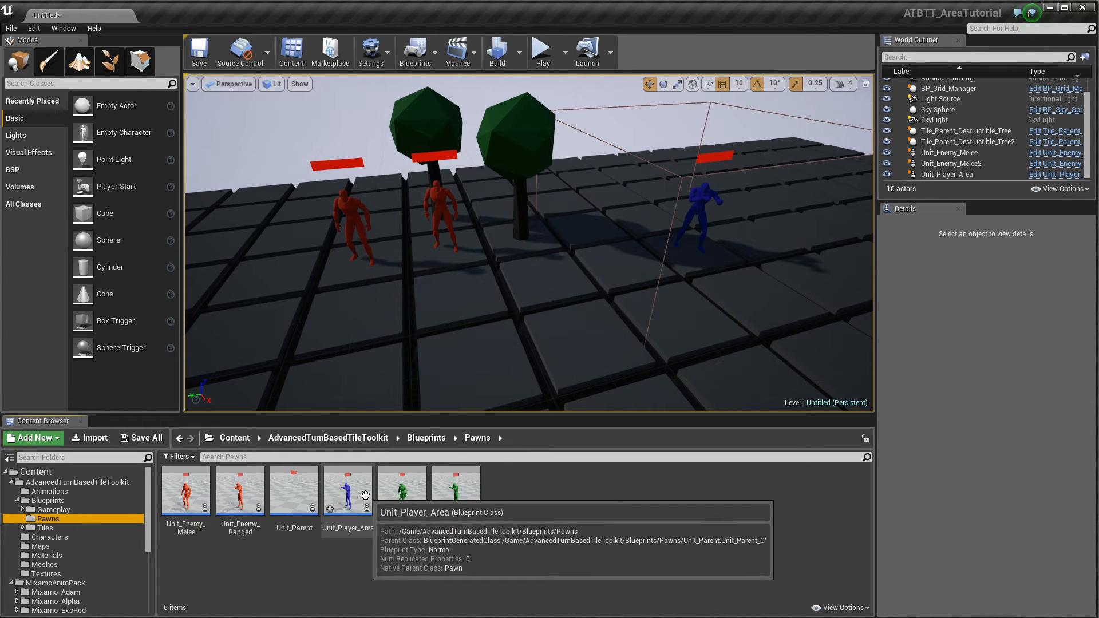
Step: Set Unit_Player_Area's SkeletalMesh1 component to the Maximo_Alpha mesh, compile and close
{"action": "double_click", "coordinate": [346, 490]}
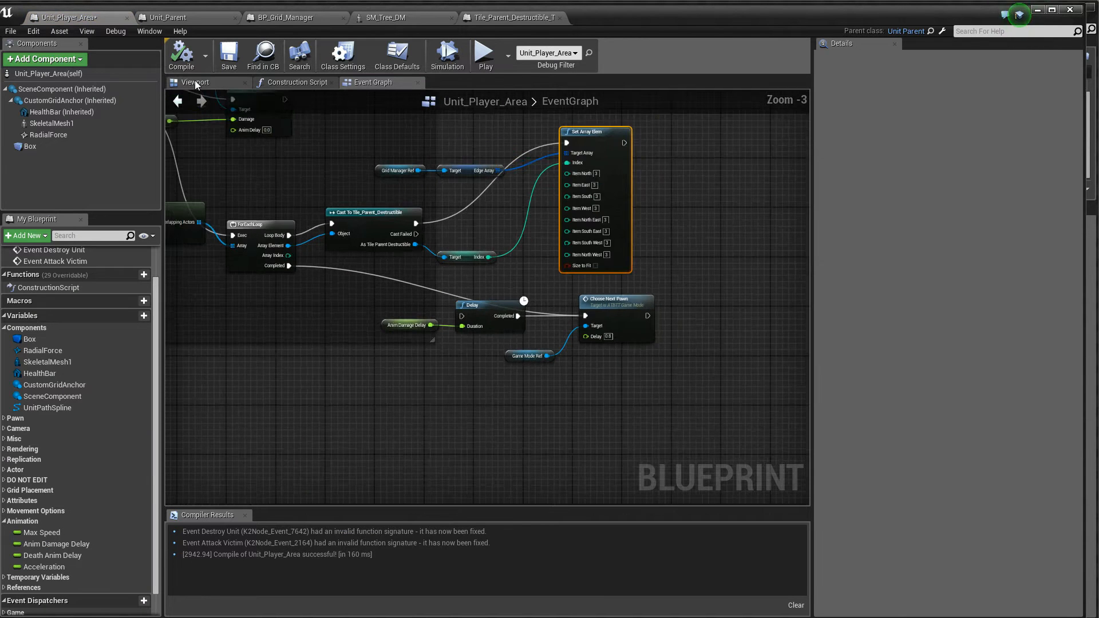
{"action": "left_click", "coordinate": [197, 82]}
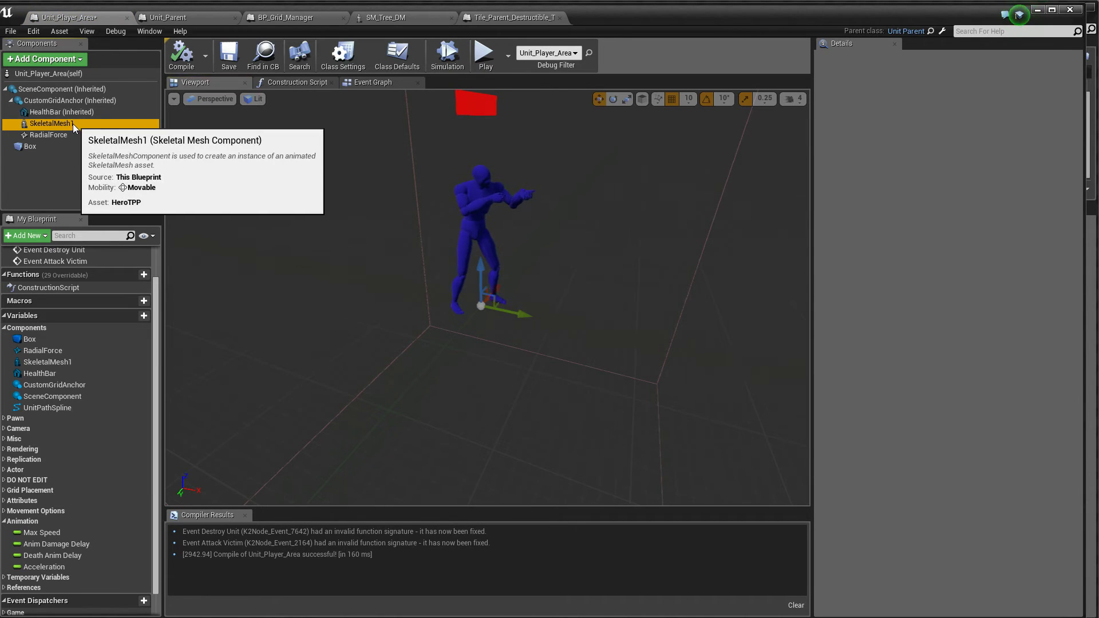
{"action": "left_click", "coordinate": [43, 123]}
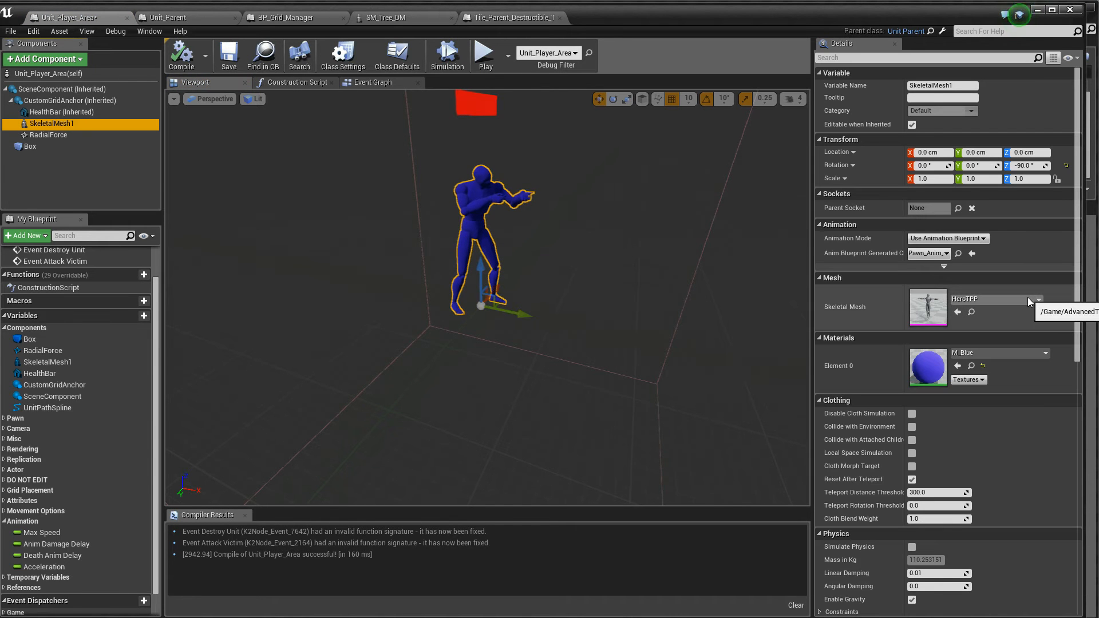
{"action": "left_click", "coordinate": [1037, 300]}
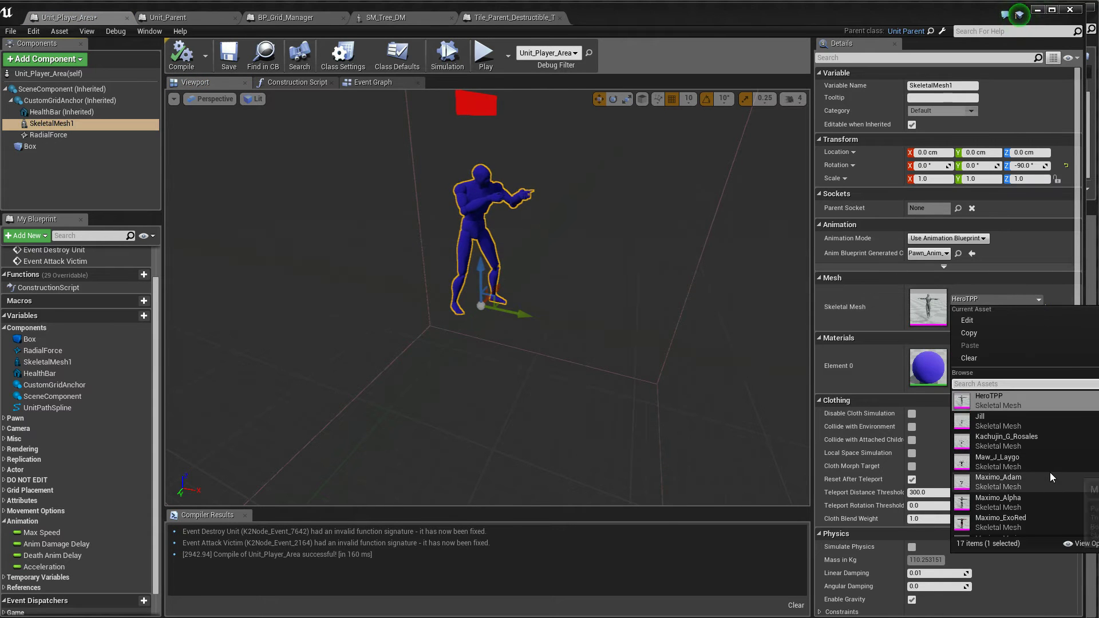
{"action": "left_click", "coordinate": [999, 503]}
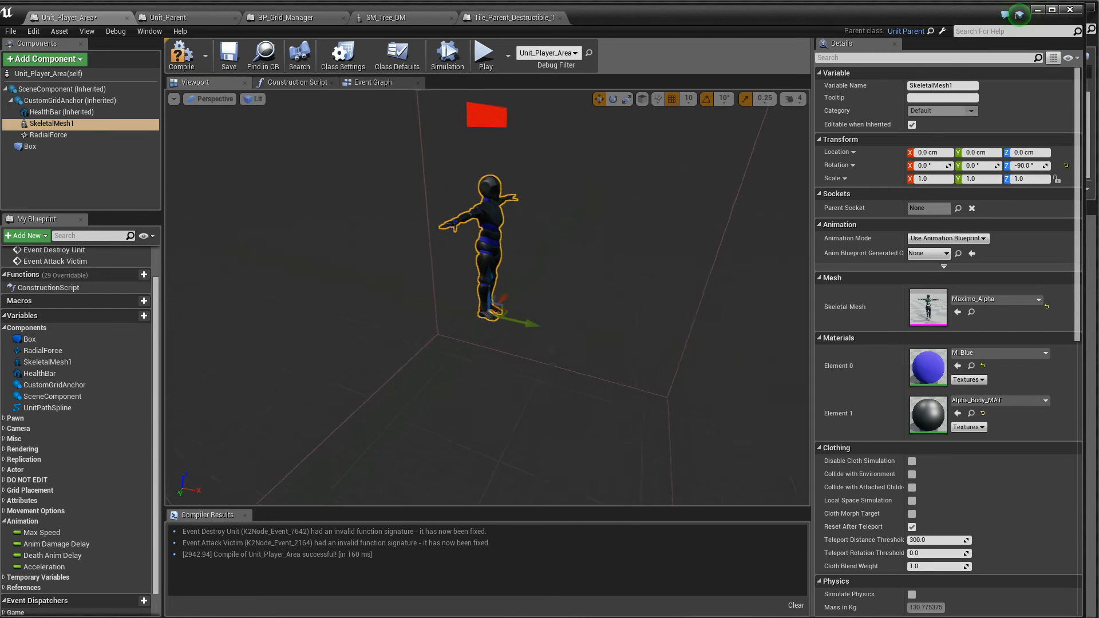
{"action": "left_click", "coordinate": [944, 253]}
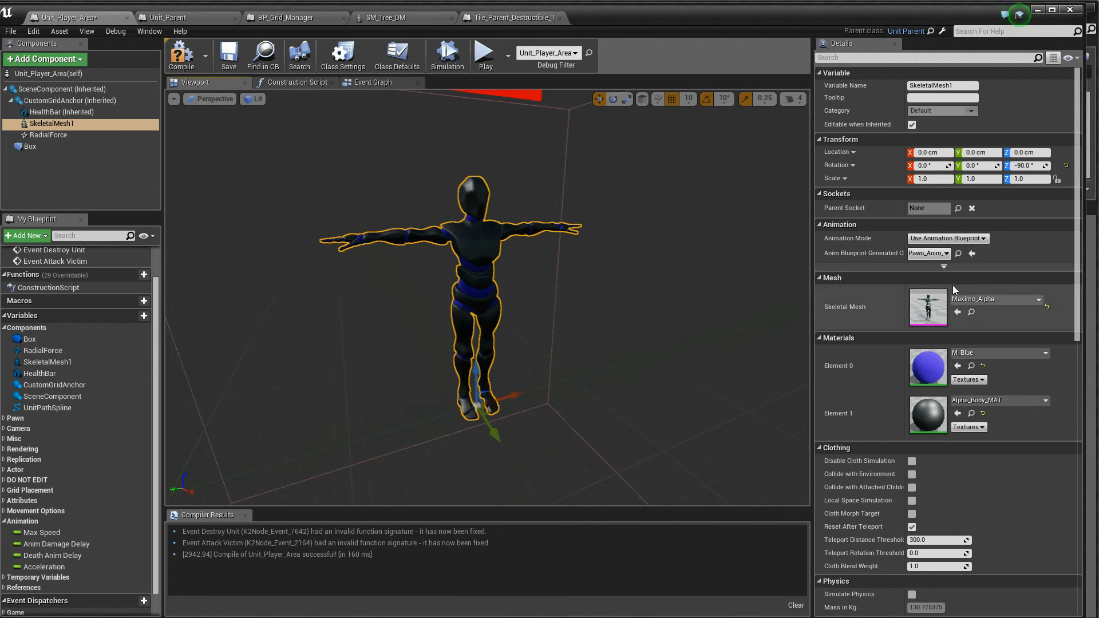
{"action": "mouse_move", "coordinate": [980, 288]}
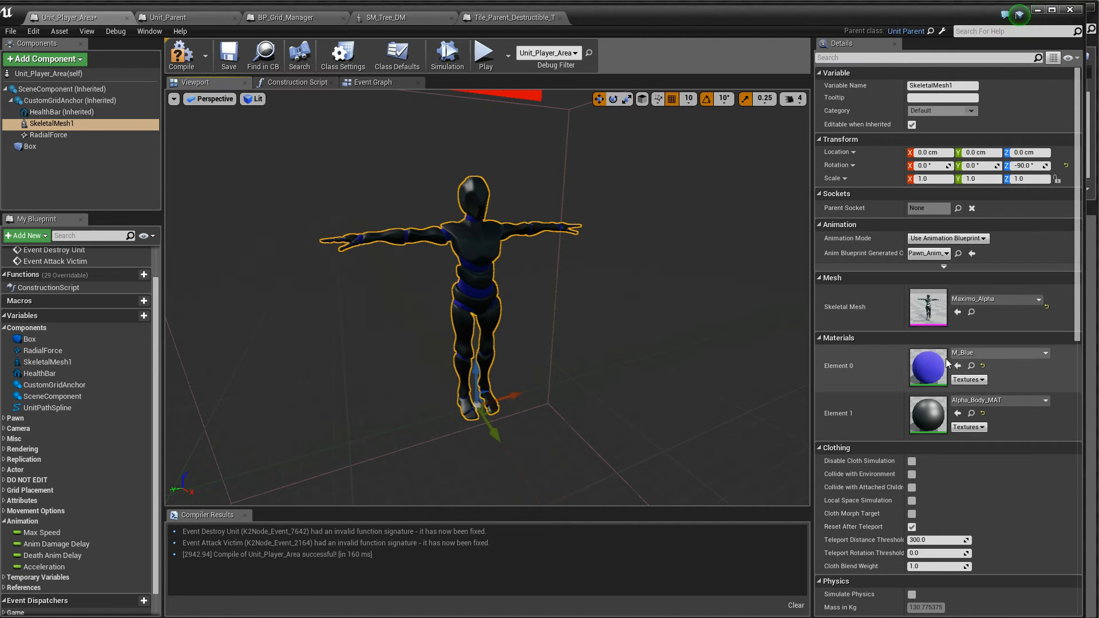
{"action": "left_click", "coordinate": [1046, 353]}
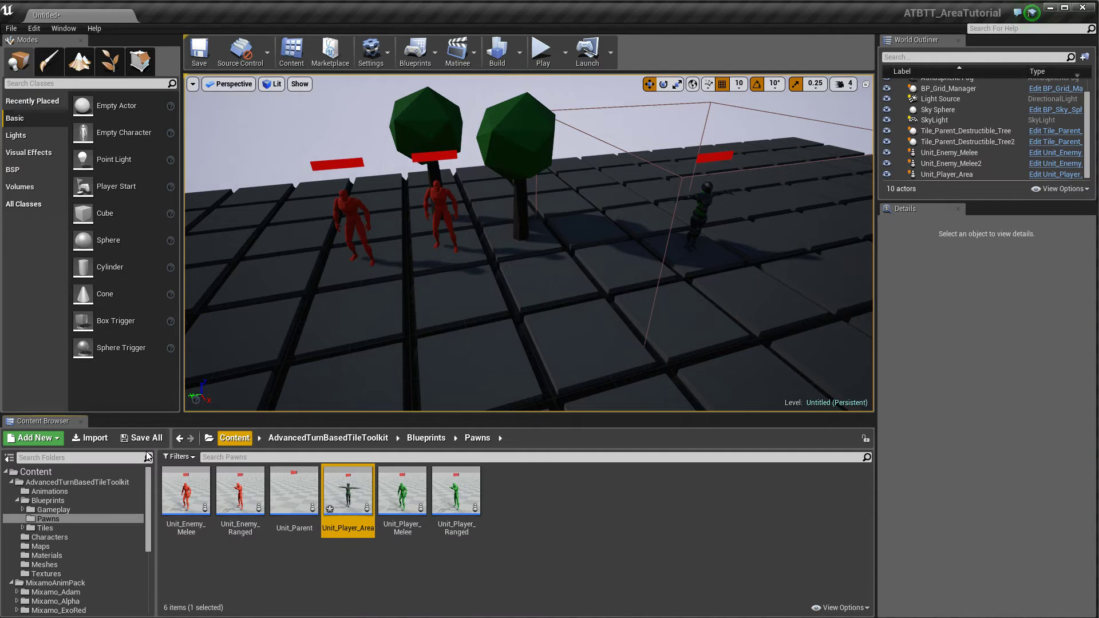
Step: Browse to the toolkit's Animations folder and select the parent pawn animation blueprint
{"action": "left_click", "coordinate": [48, 500]}
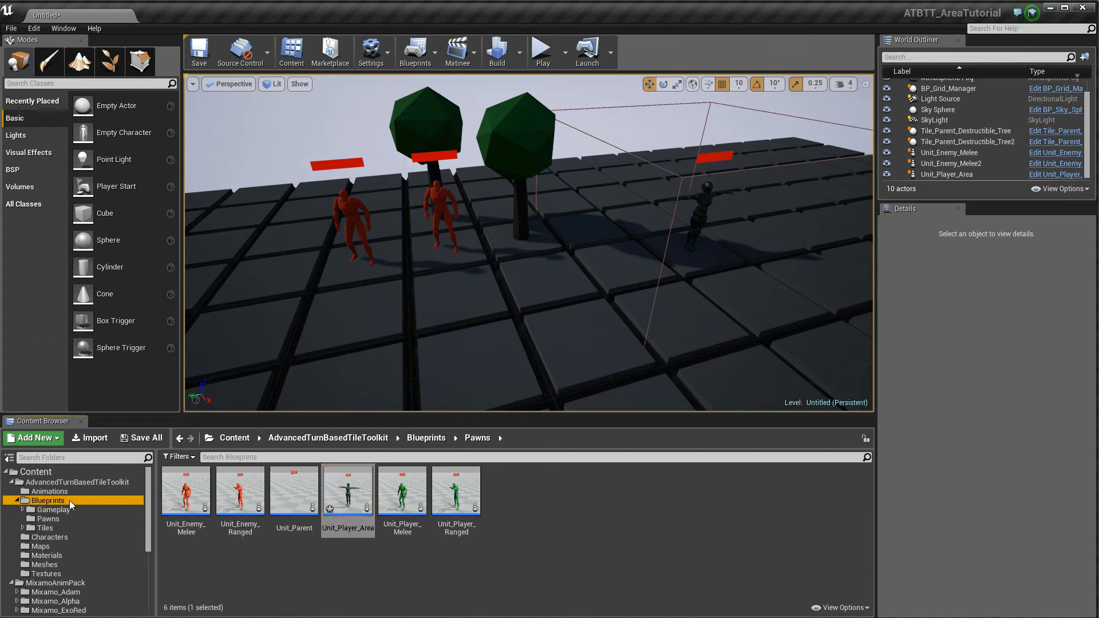
{"action": "left_click", "coordinate": [48, 491]}
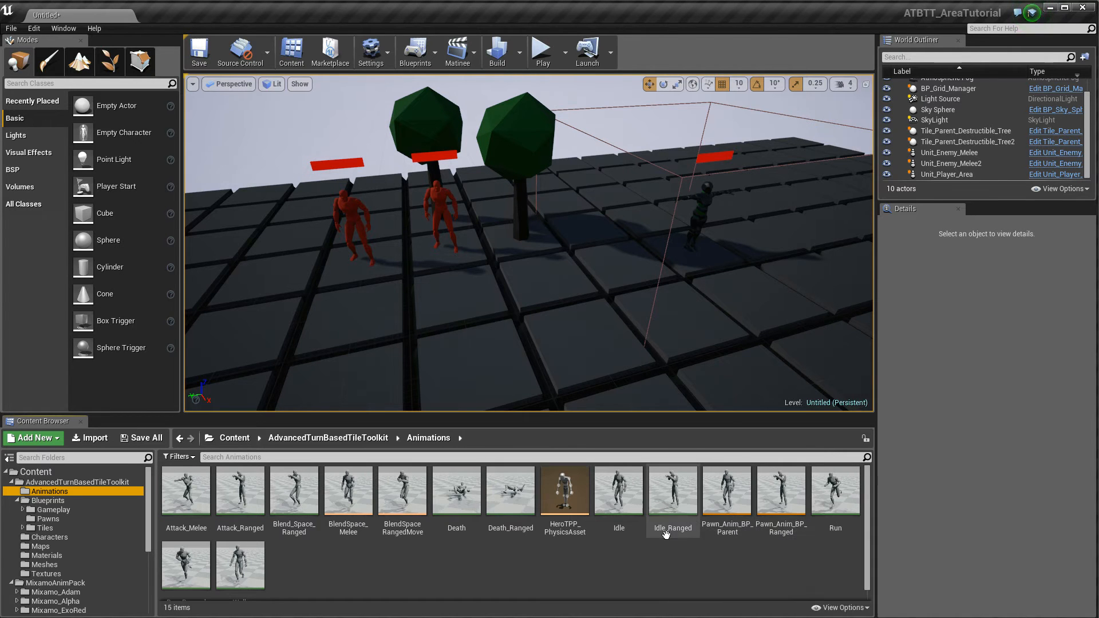
{"action": "mouse_move", "coordinate": [686, 579]}
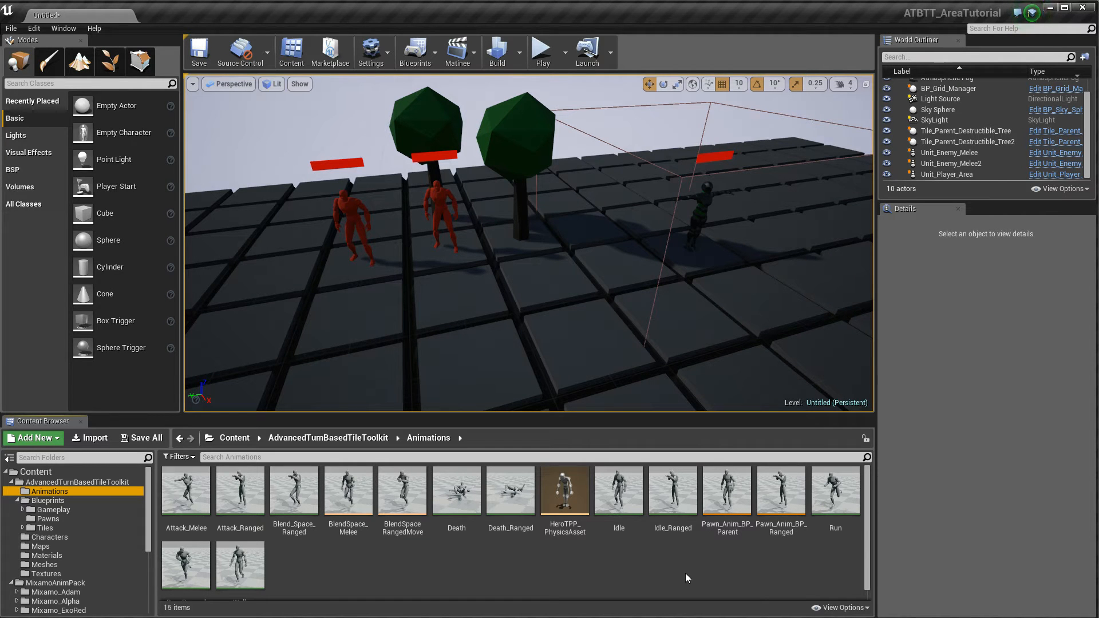
{"action": "left_click", "coordinate": [727, 490]}
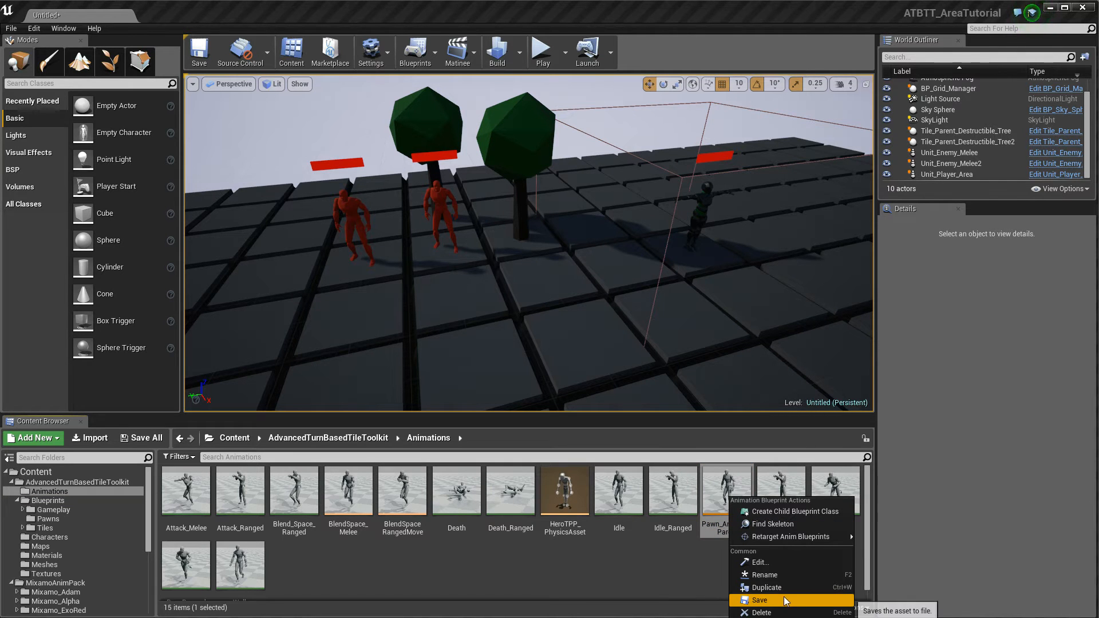
{"action": "mouse_move", "coordinate": [779, 588]}
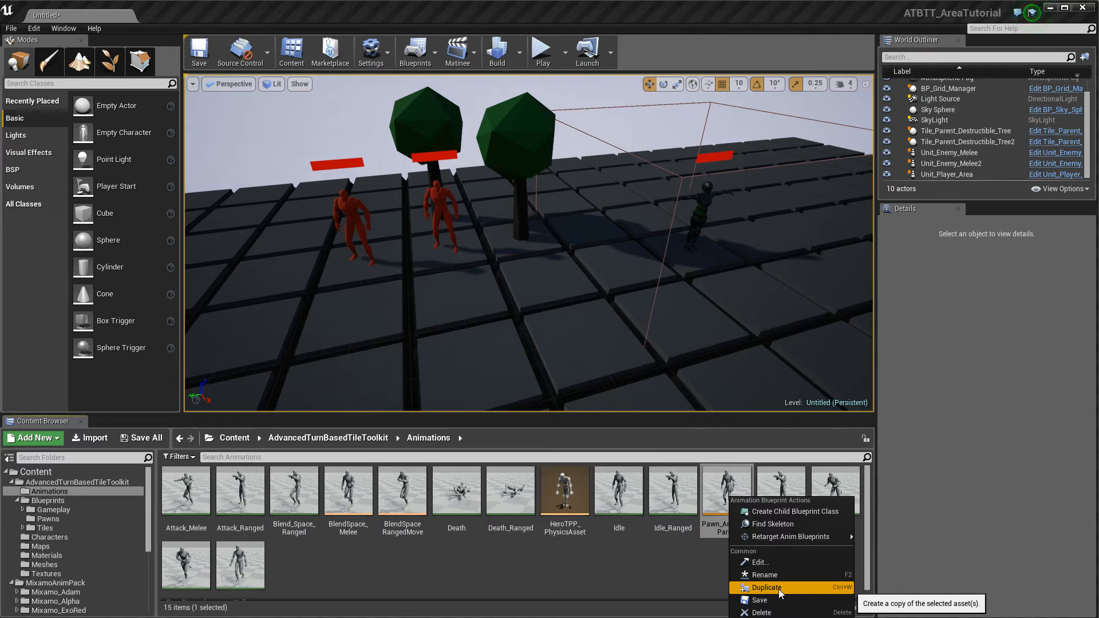
{"action": "mouse_move", "coordinate": [593, 559]}
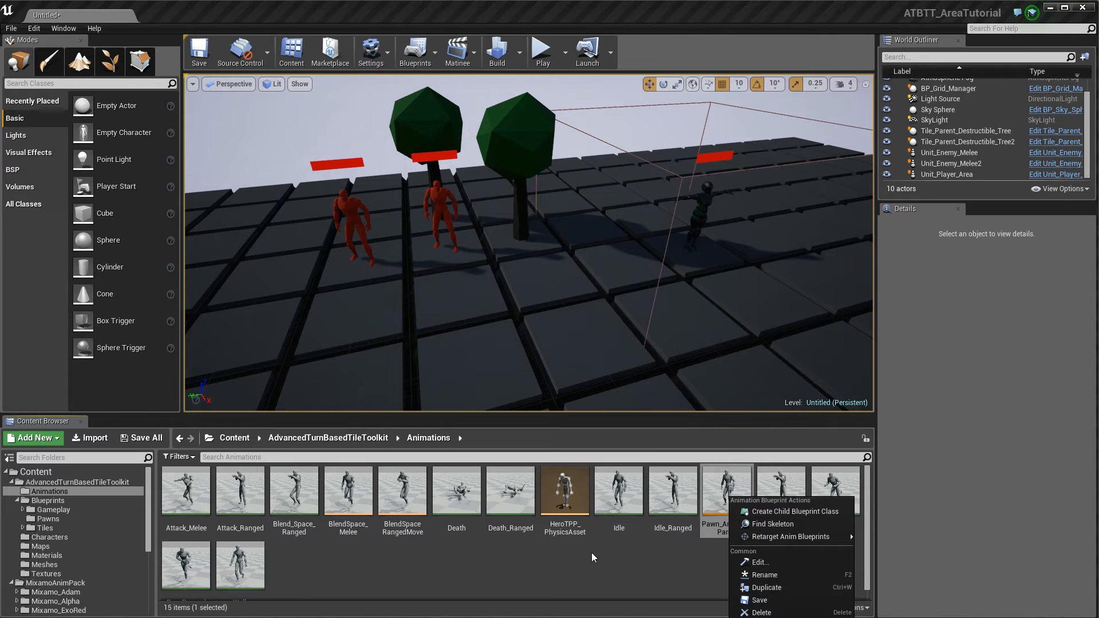
Step: Create an Animation Blueprint on Mixamo_Alpha_Skeleton named Mixamo_Anim_BP_Parent and select it
{"action": "left_click", "coordinate": [32, 438]}
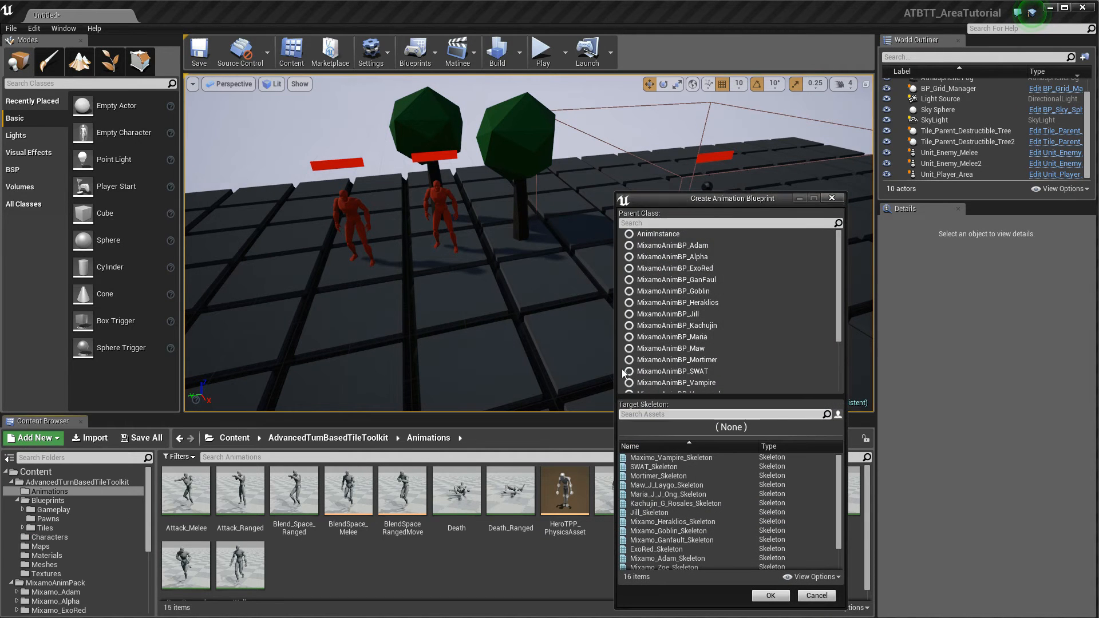
{"action": "mouse_move", "coordinate": [699, 238]}
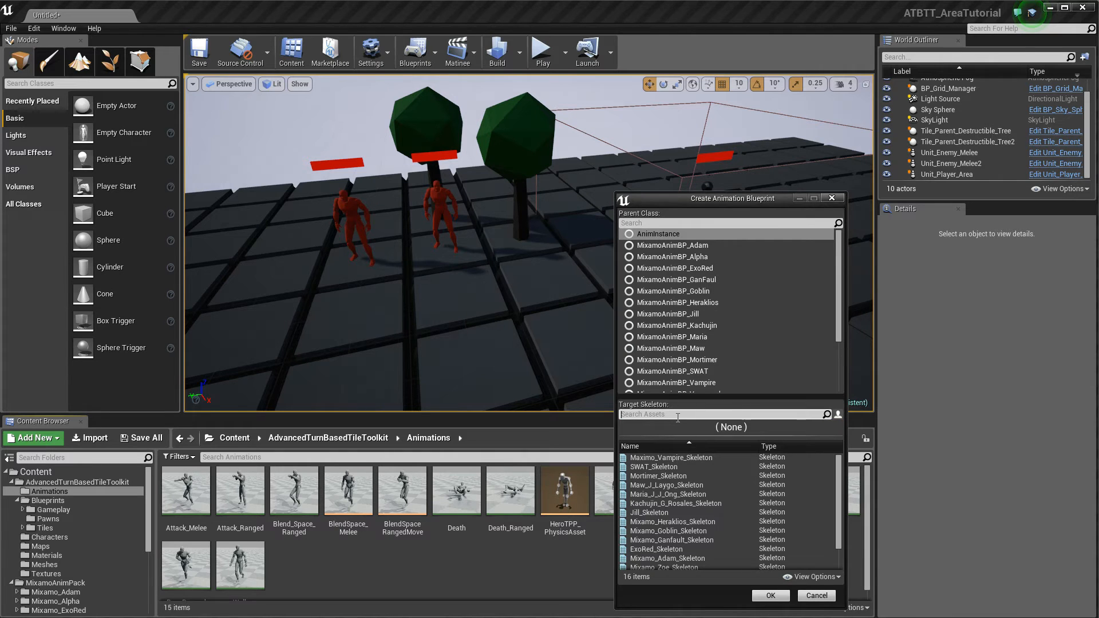
{"action": "type", "text": "alp"}
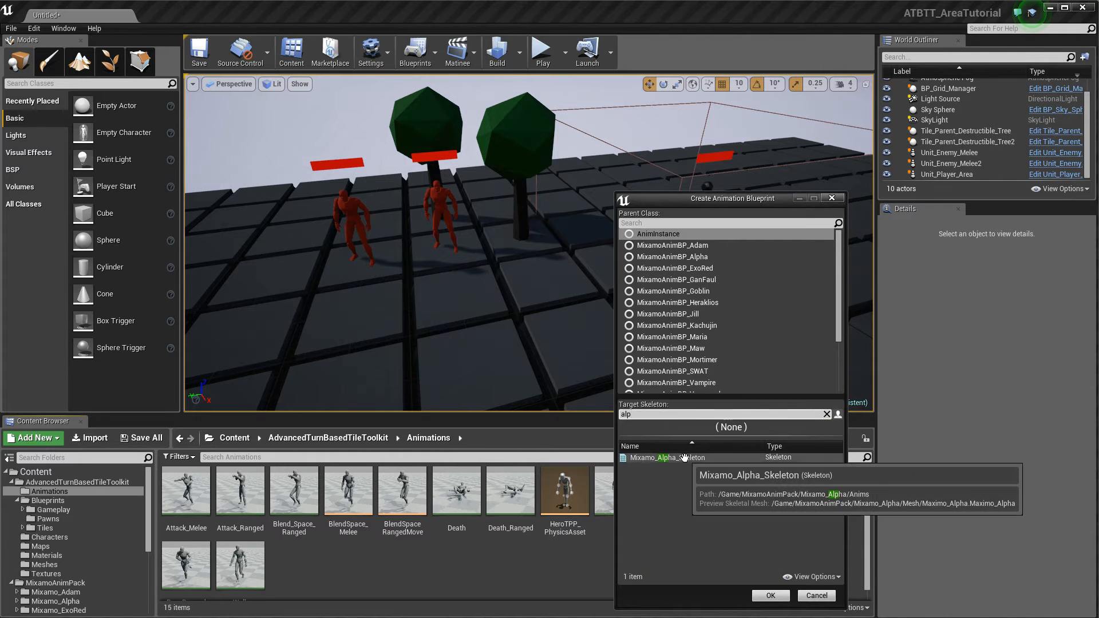
{"action": "left_click", "coordinate": [684, 458]}
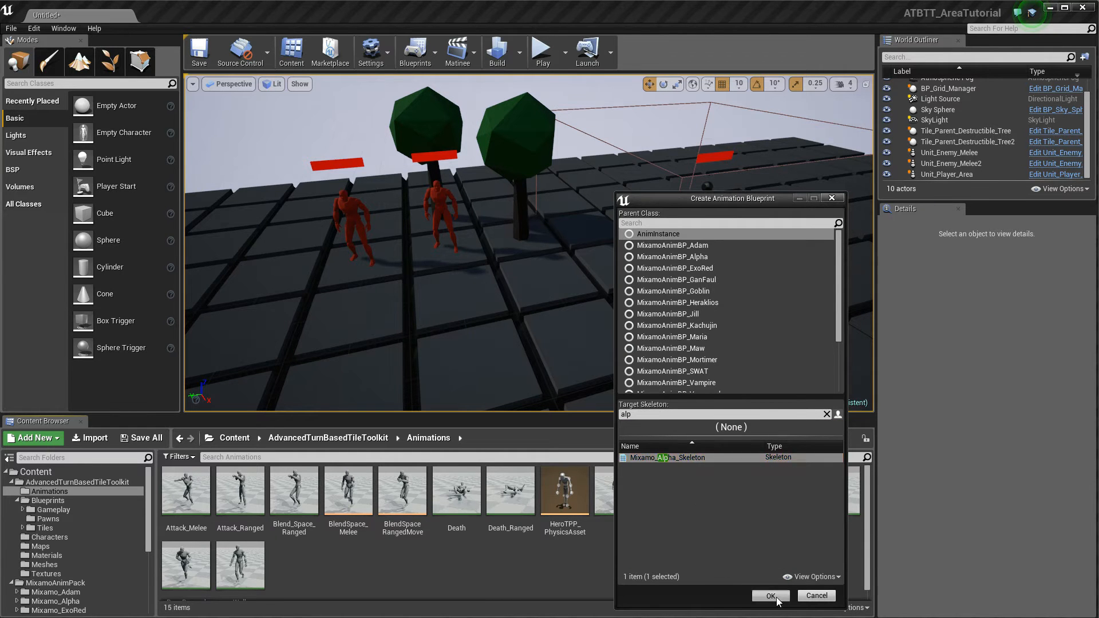
{"action": "left_click", "coordinate": [769, 595]}
{"action": "type", "text": "mo_Anim_BP_"}
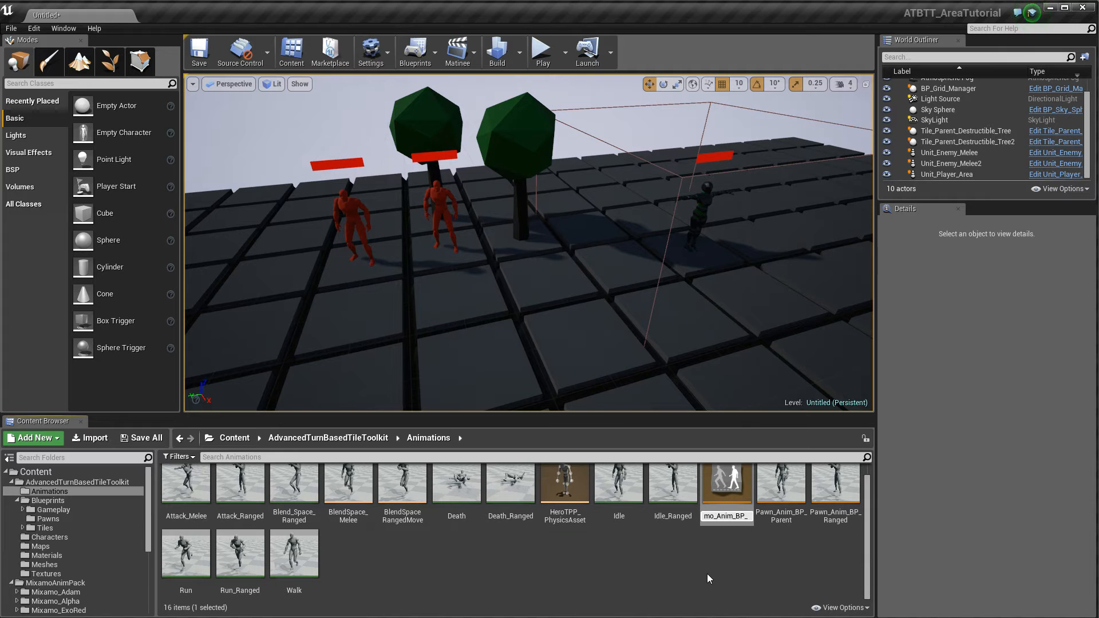
{"action": "left_click", "coordinate": [727, 483]}
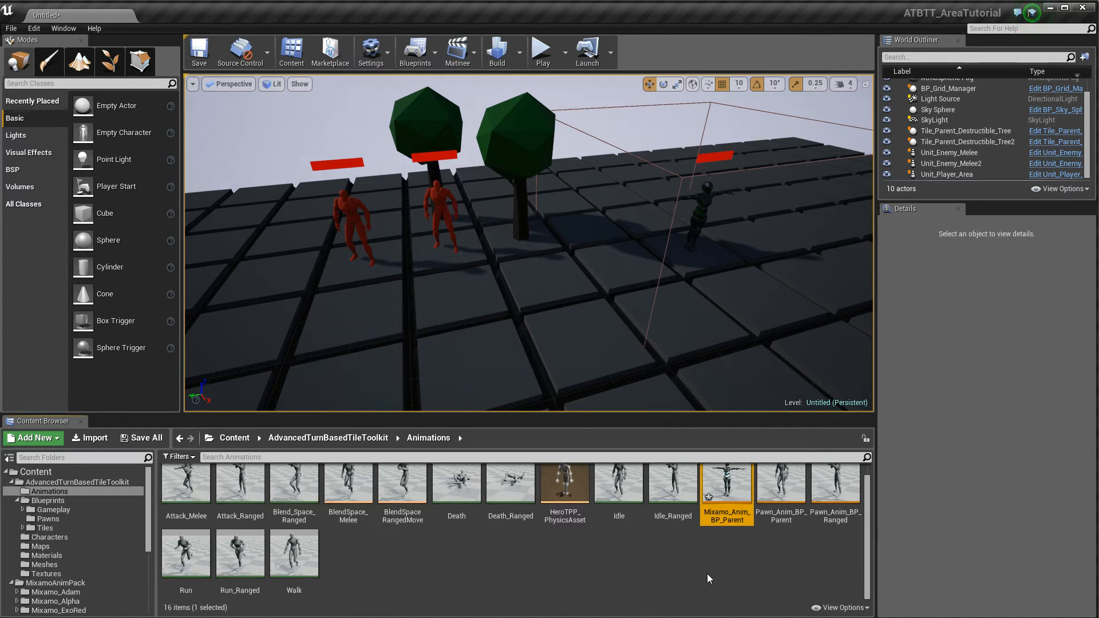
Step: Set MixamoBlend_Alpha_1D's Speed axis max to 600, apply it, and move mixamo_run to 600
{"action": "double_click", "coordinate": [727, 483]}
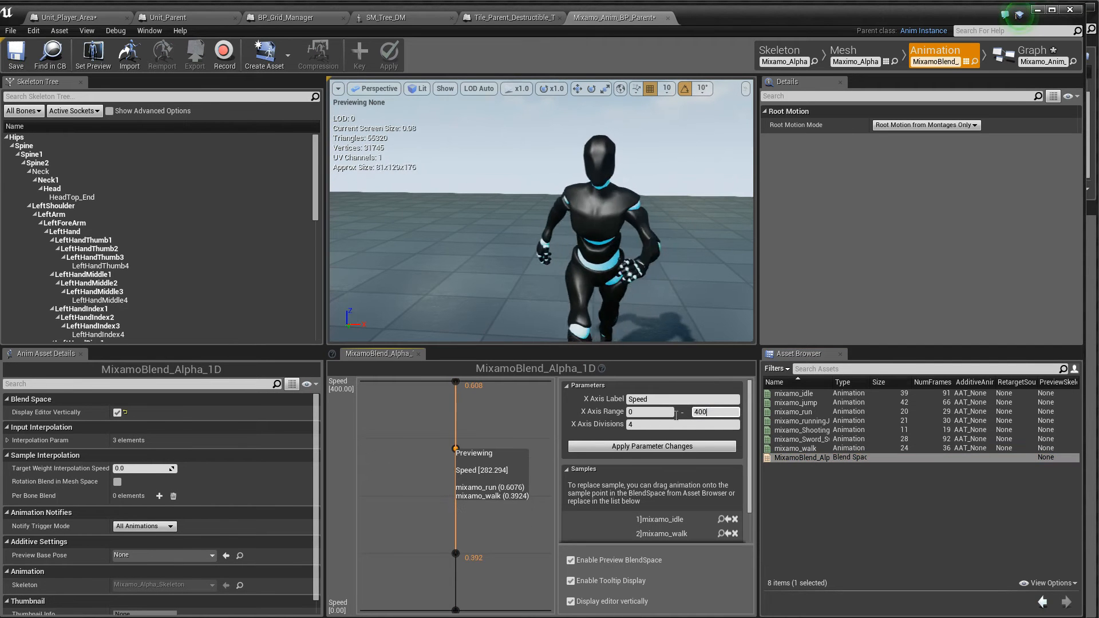
{"action": "type", "text": "600"}
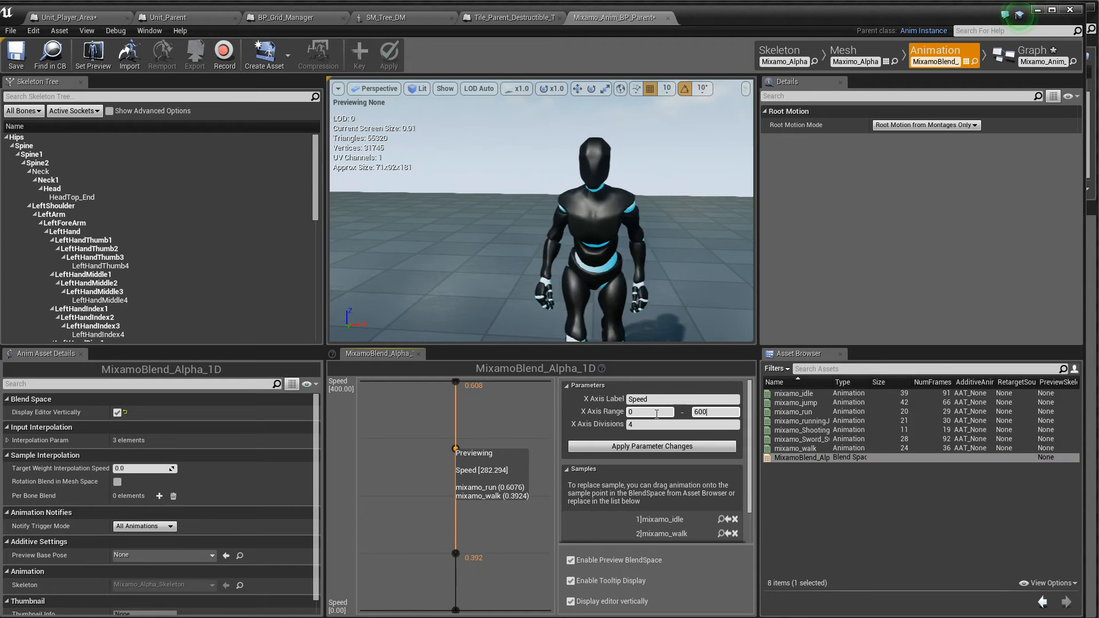
{"action": "left_click", "coordinate": [651, 447]}
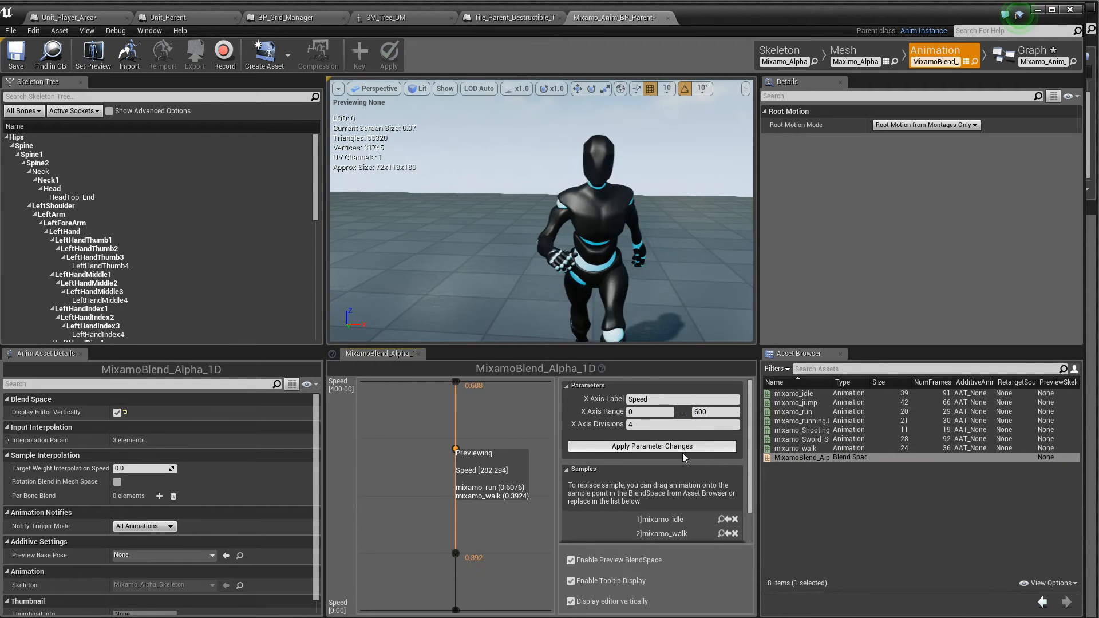
{"action": "left_click_drag", "start_coordinate": [454, 469], "coordinate": [454, 383]}
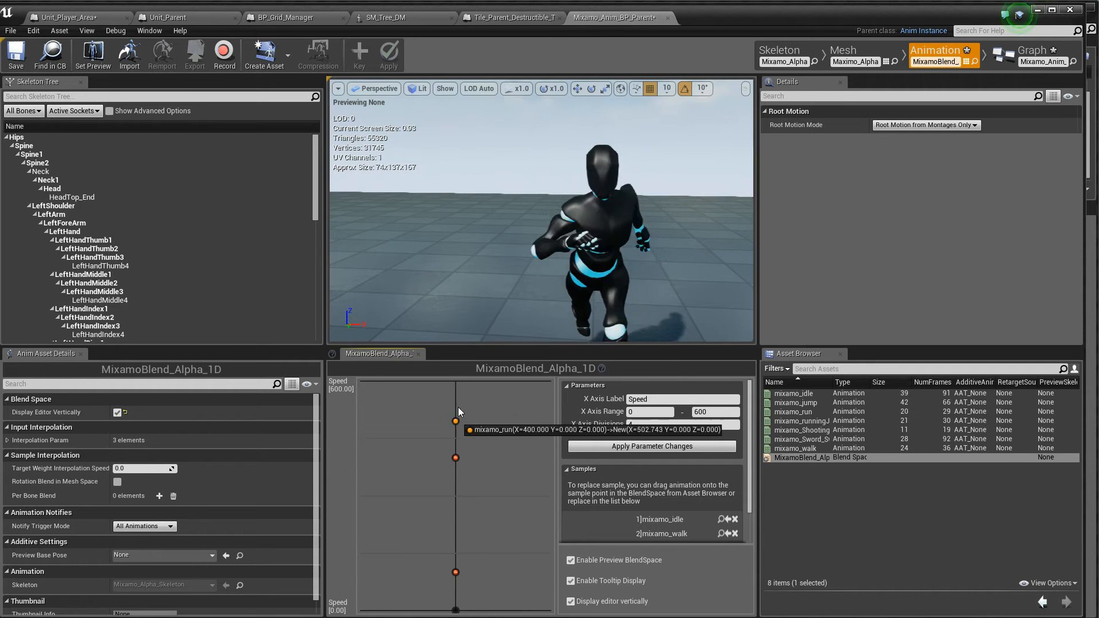
{"action": "left_click_drag", "start_coordinate": [455, 421], "coordinate": [457, 394]}
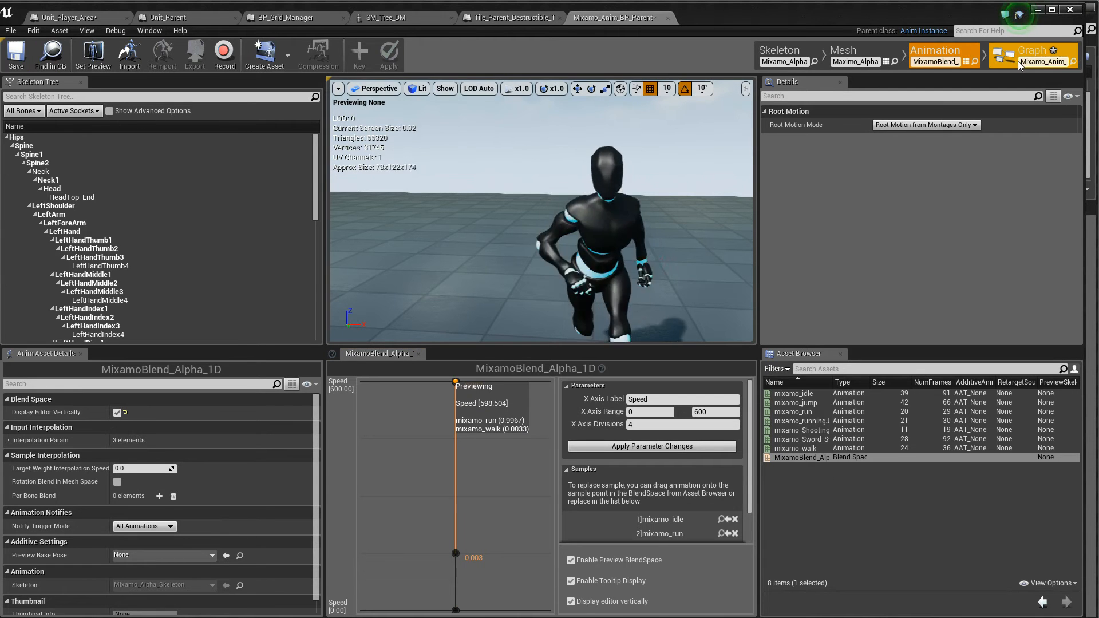
Step: Compile Mixamo_Anim_BP_Parent and copy the event nodes from Pawn_Anim_BP_Parent's Event Graph
{"action": "left_click", "coordinate": [1030, 54]}
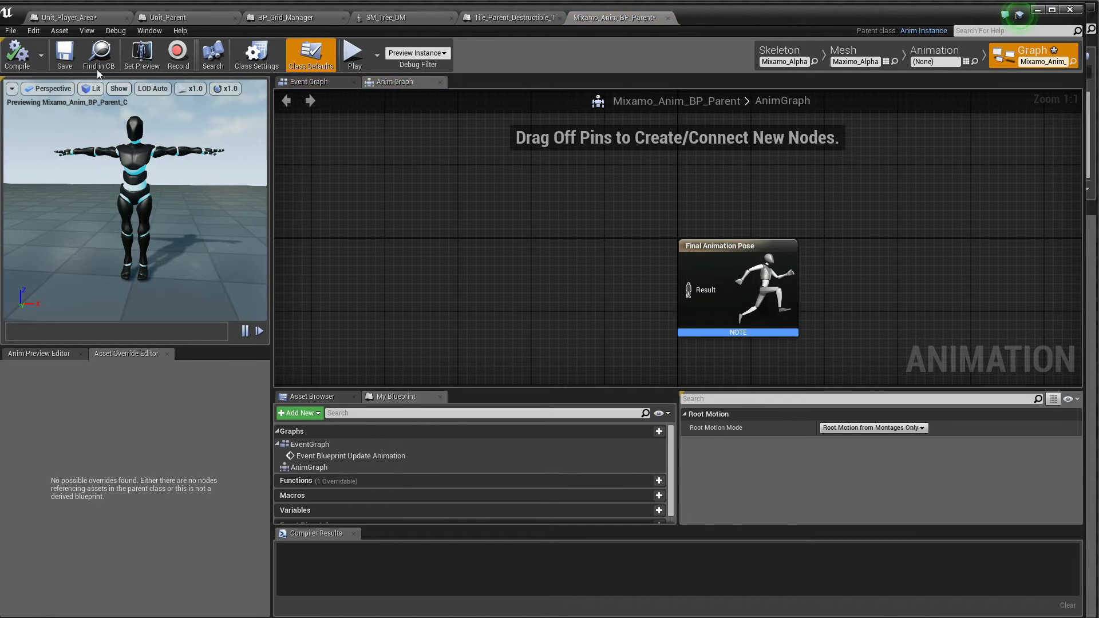
{"action": "left_click", "coordinate": [17, 52]}
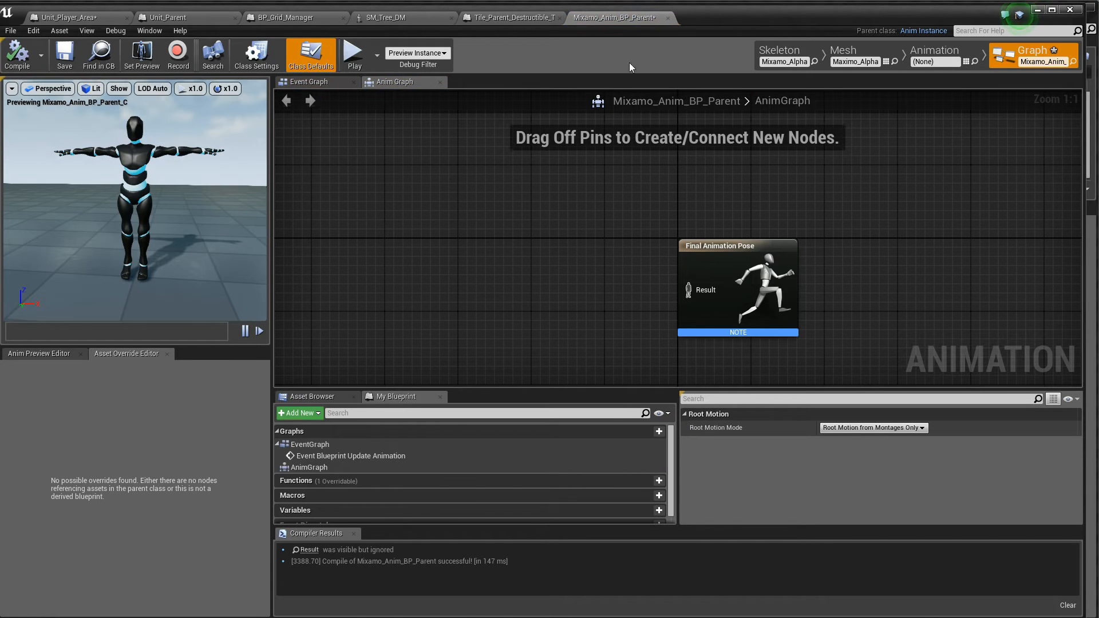
{"action": "left_click", "coordinate": [307, 82]}
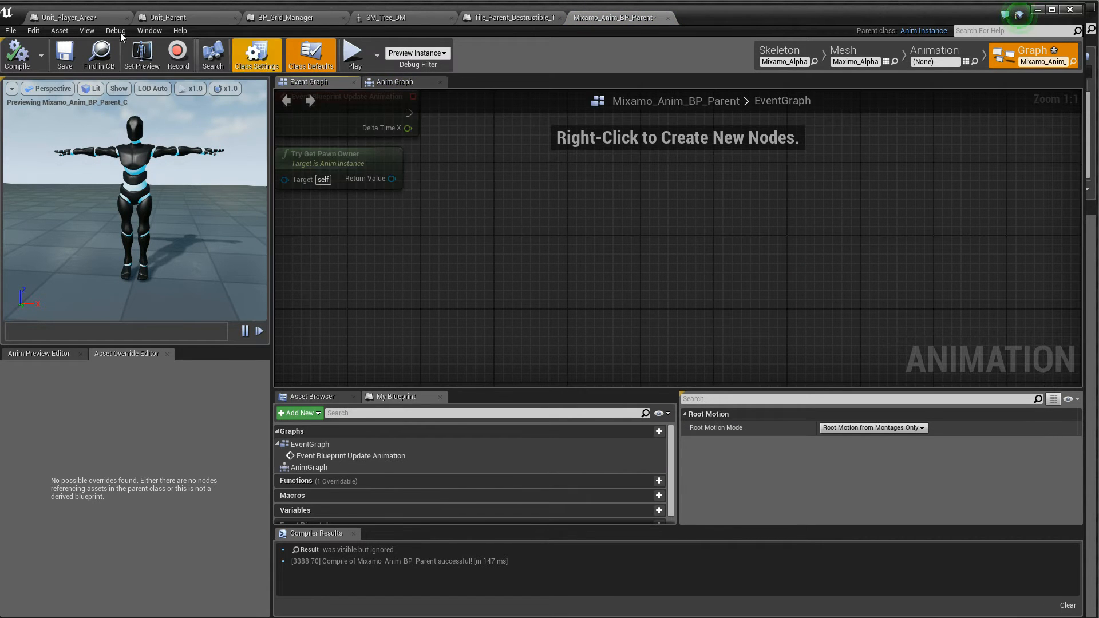
{"action": "left_click", "coordinate": [62, 16]}
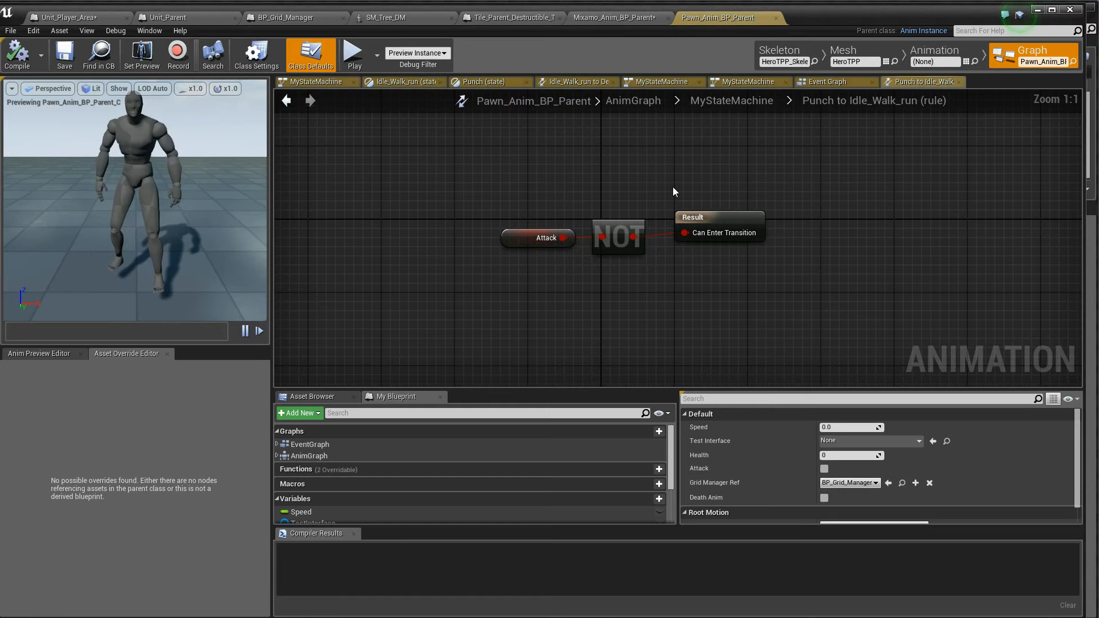
{"action": "left_click", "coordinate": [828, 83]}
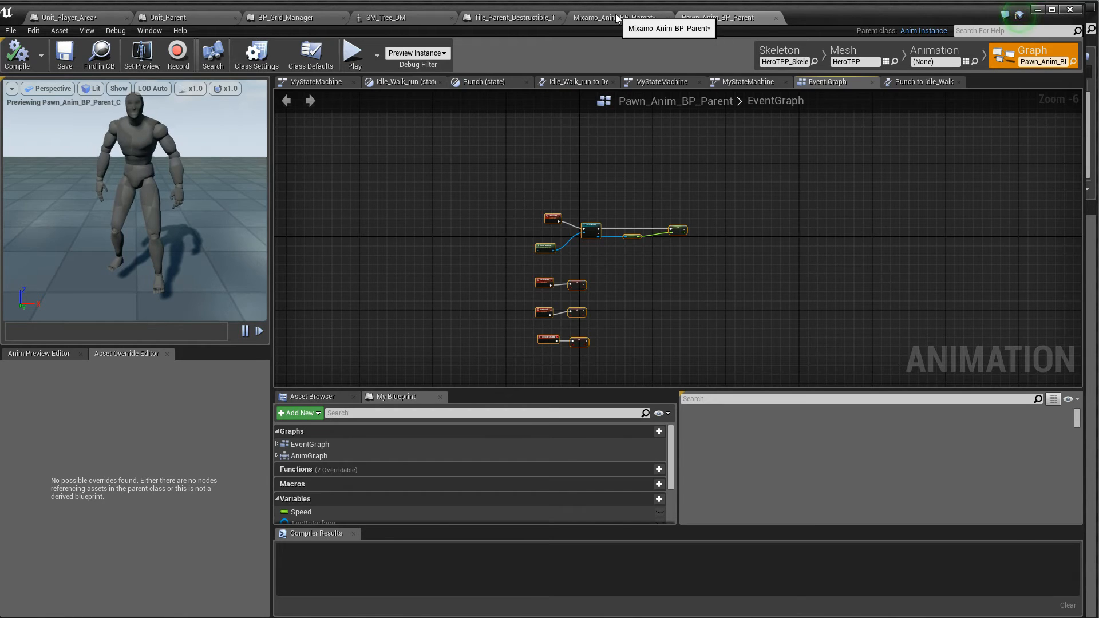
Step: Paste the move, attack, death and attack-end logic into Mixamo_Anim_BP_Parent and compile it
{"action": "left_click", "coordinate": [609, 17]}
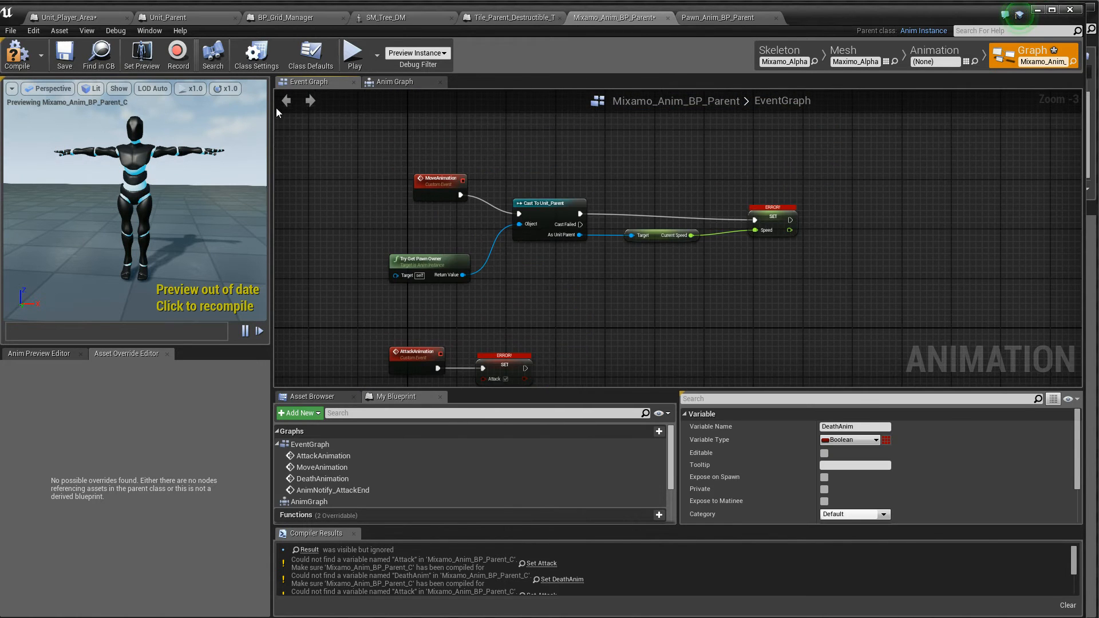
{"action": "left_click", "coordinate": [16, 53]}
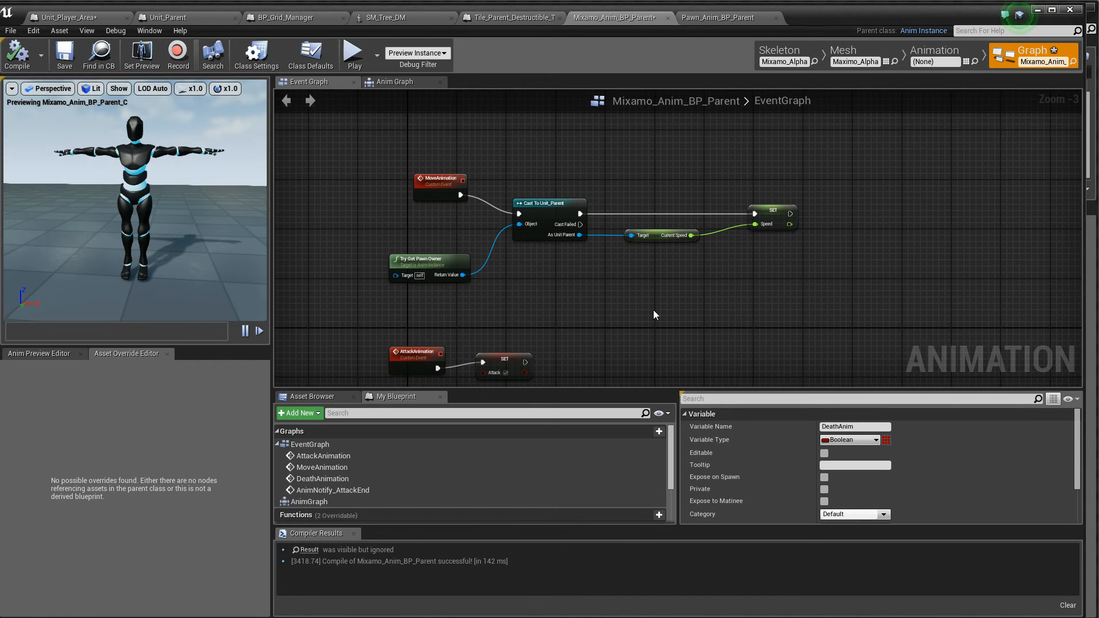
{"action": "scroll", "scroll_direction": "down", "scroll_amount": 3}
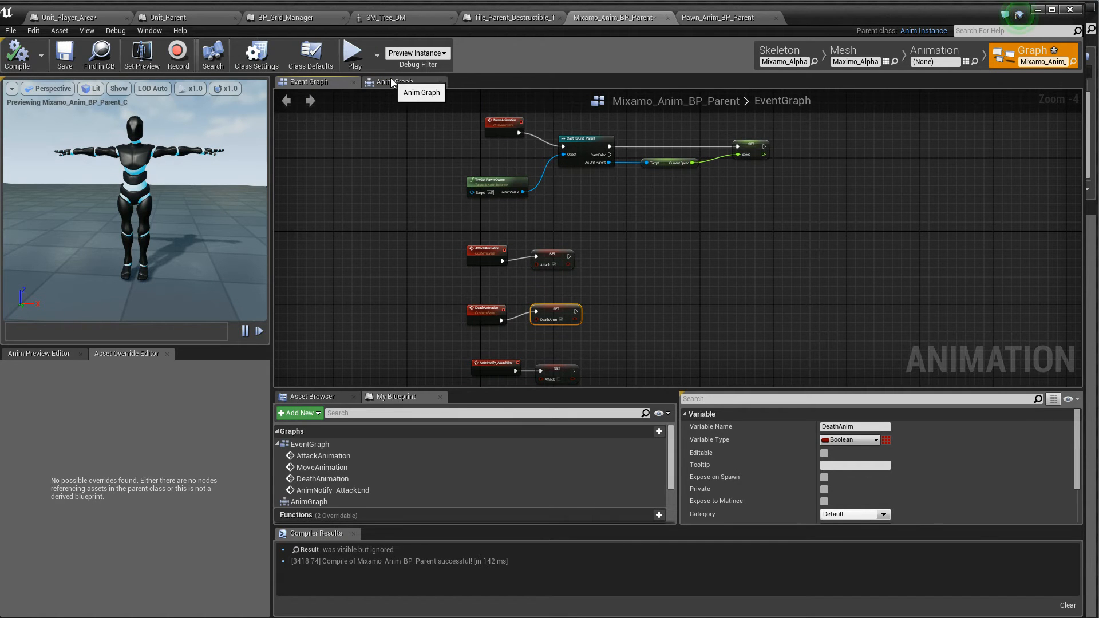
Step: Paste MyStateMachine from the pawn AnimGraph, wire it to Final Animation Pose and compile
{"action": "left_click", "coordinate": [394, 81]}
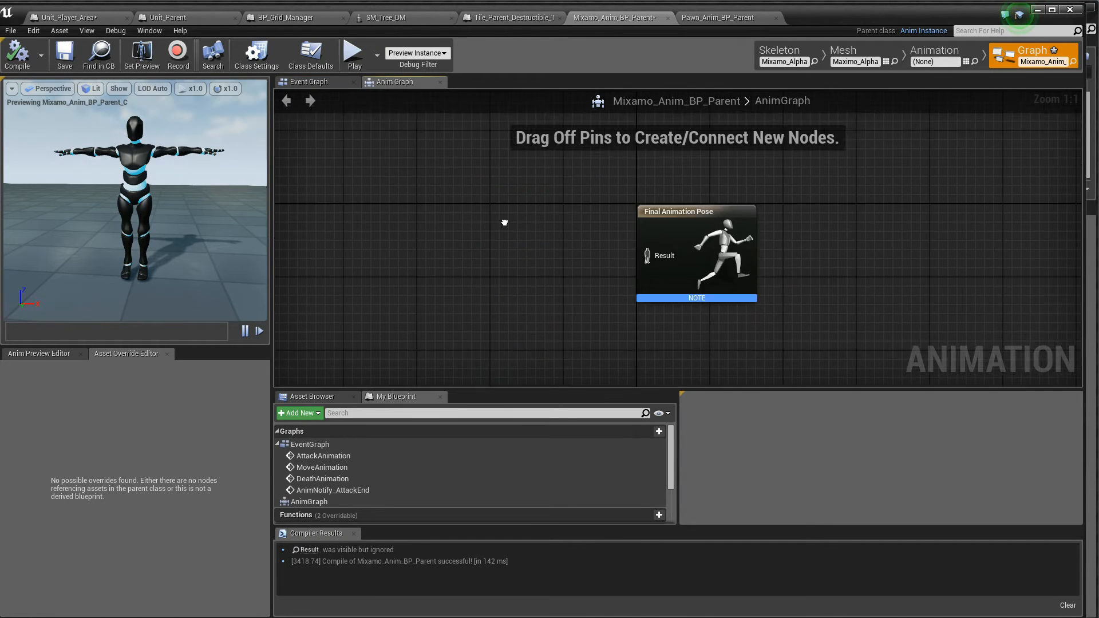
{"action": "left_click", "coordinate": [720, 18]}
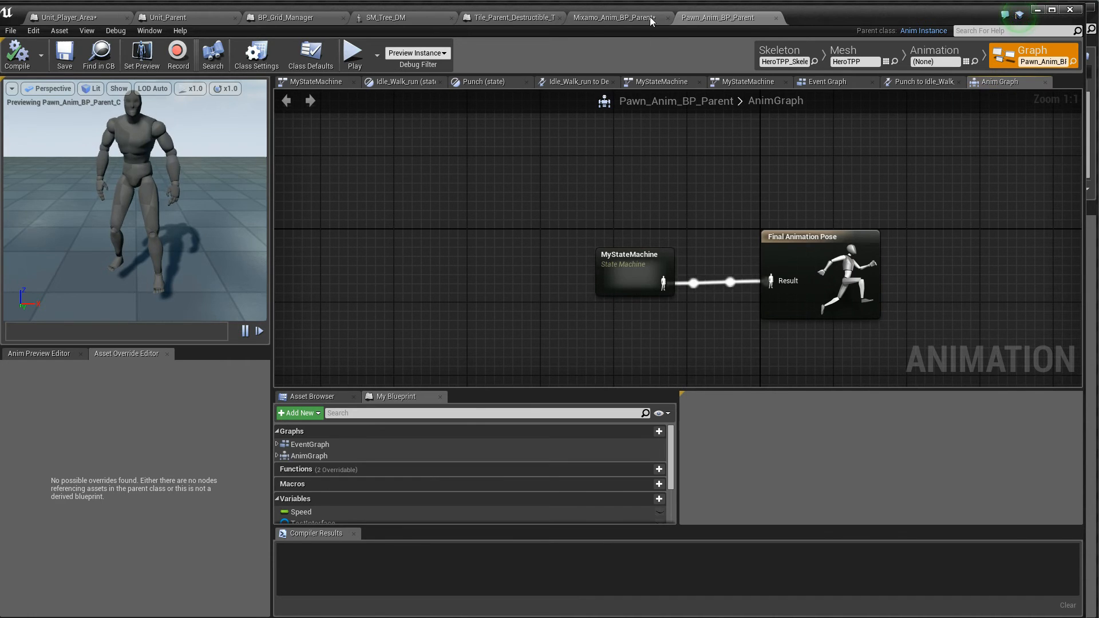
{"action": "left_click", "coordinate": [616, 19]}
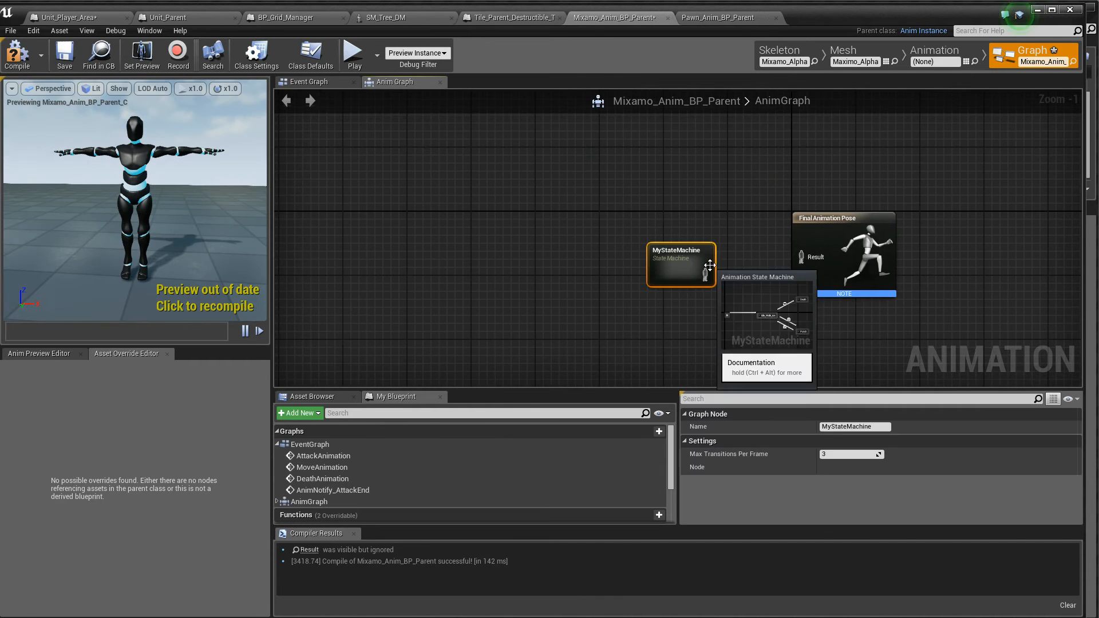
{"action": "left_click_drag", "start_coordinate": [680, 264], "coordinate": [720, 247]}
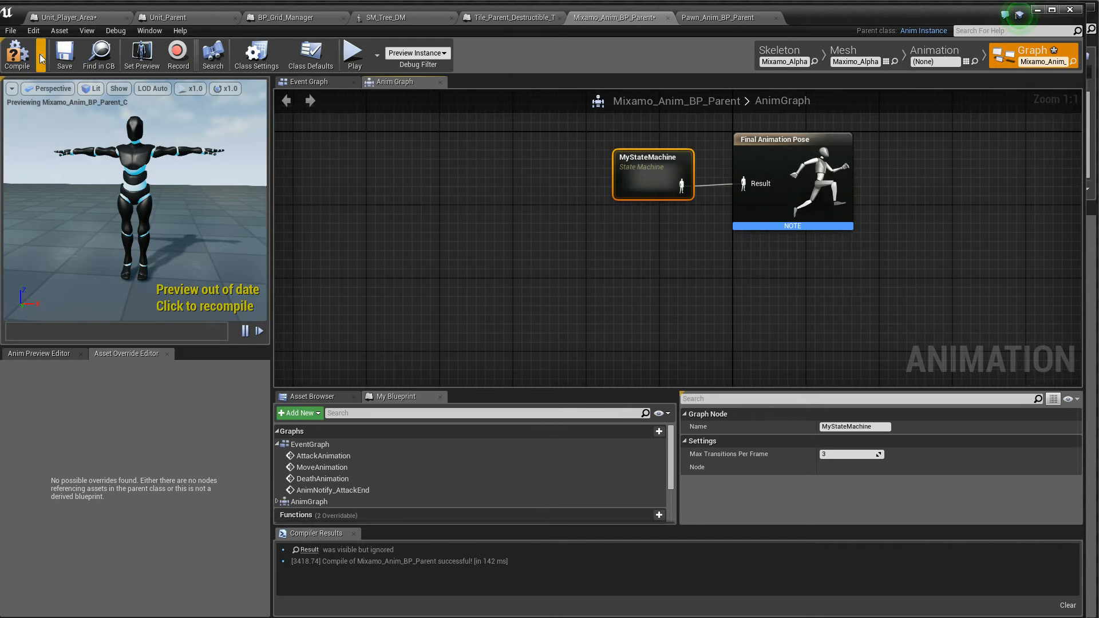
{"action": "left_click", "coordinate": [18, 53]}
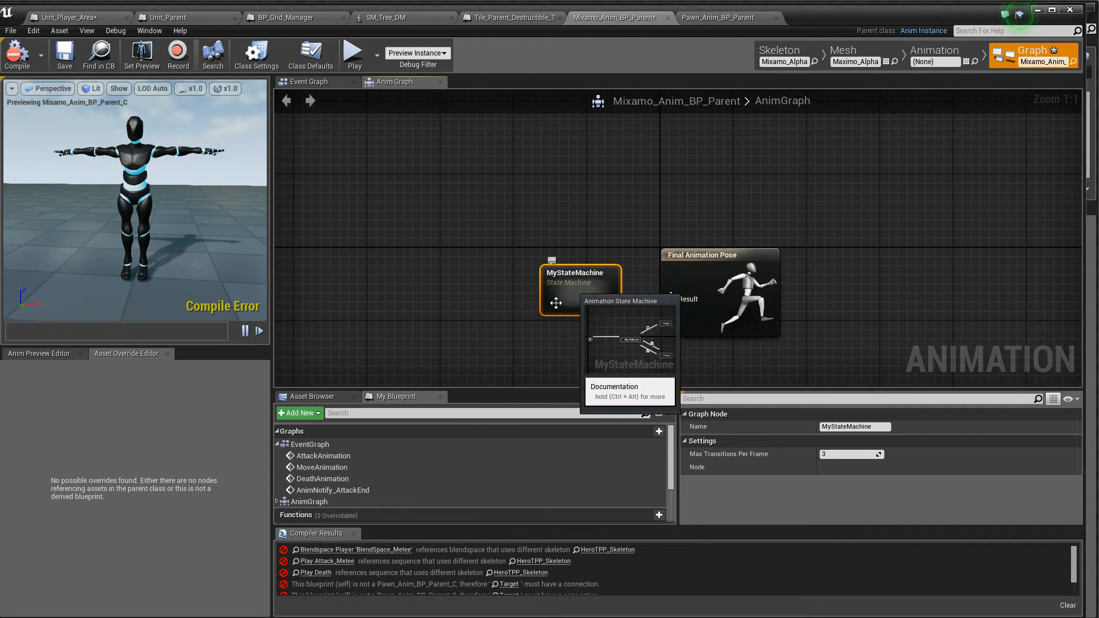
Step: Inside the Idle_Walk_run state, replace the broken blendspace player with MixamoBlend_Alpha_1D and a speed getter
{"action": "double_click", "coordinate": [575, 281]}
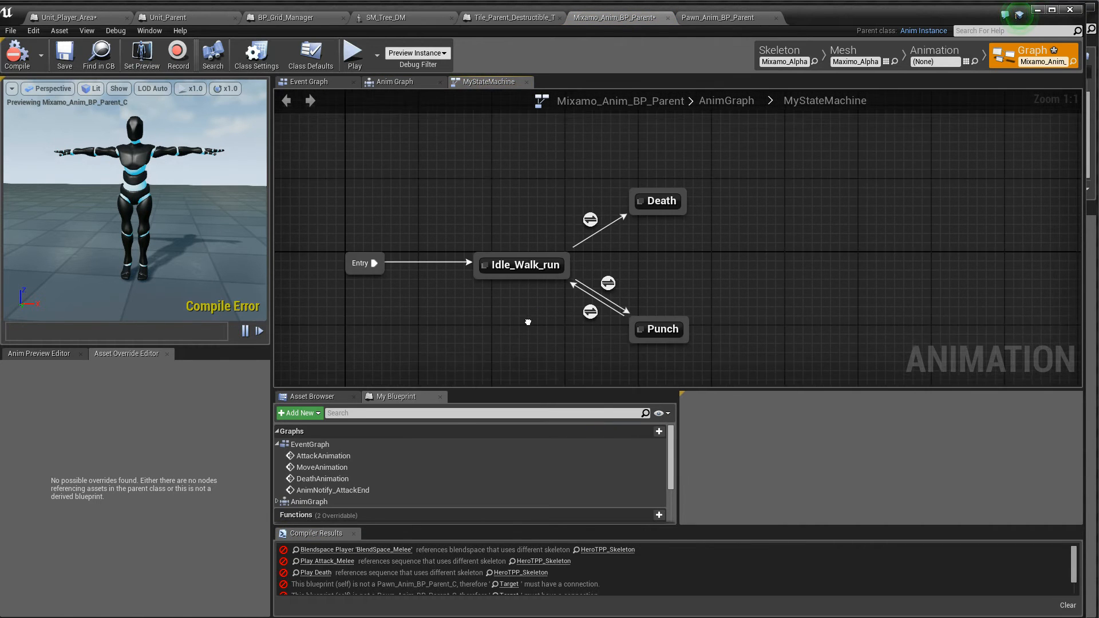
{"action": "left_click", "coordinate": [17, 53]}
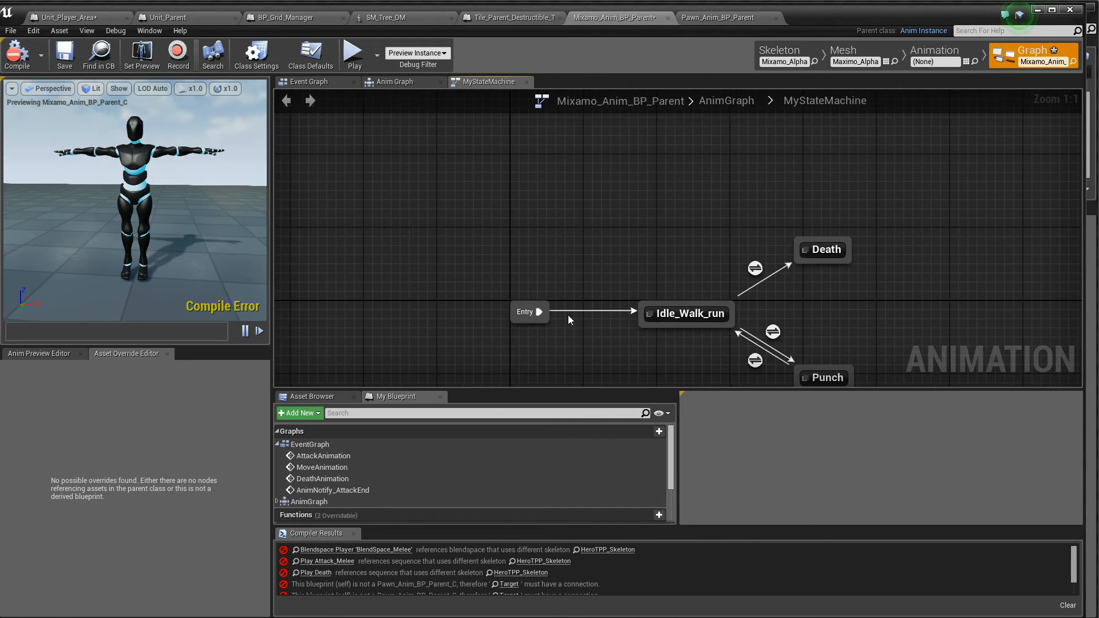
{"action": "mouse_move", "coordinate": [692, 313]}
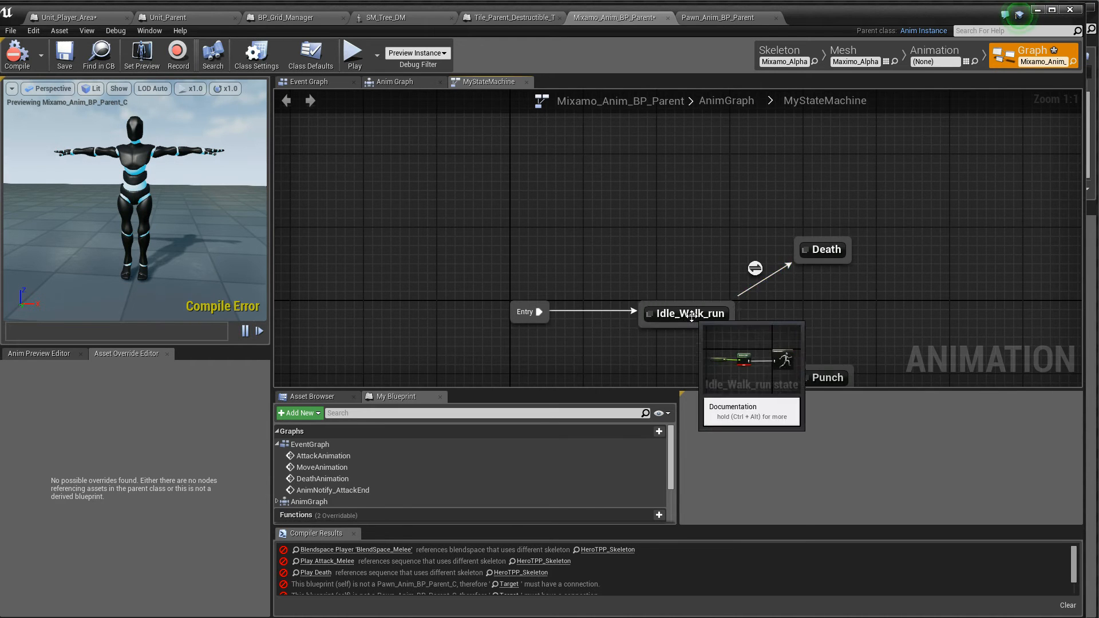
{"action": "double_click", "coordinate": [690, 314]}
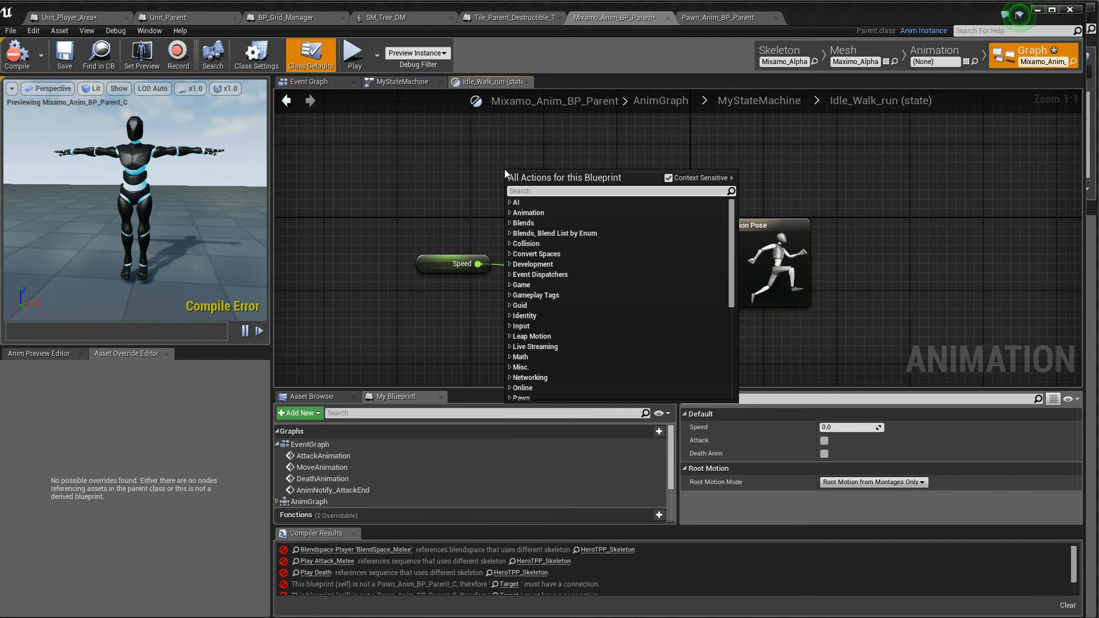
{"action": "type", "text": "mixamo"}
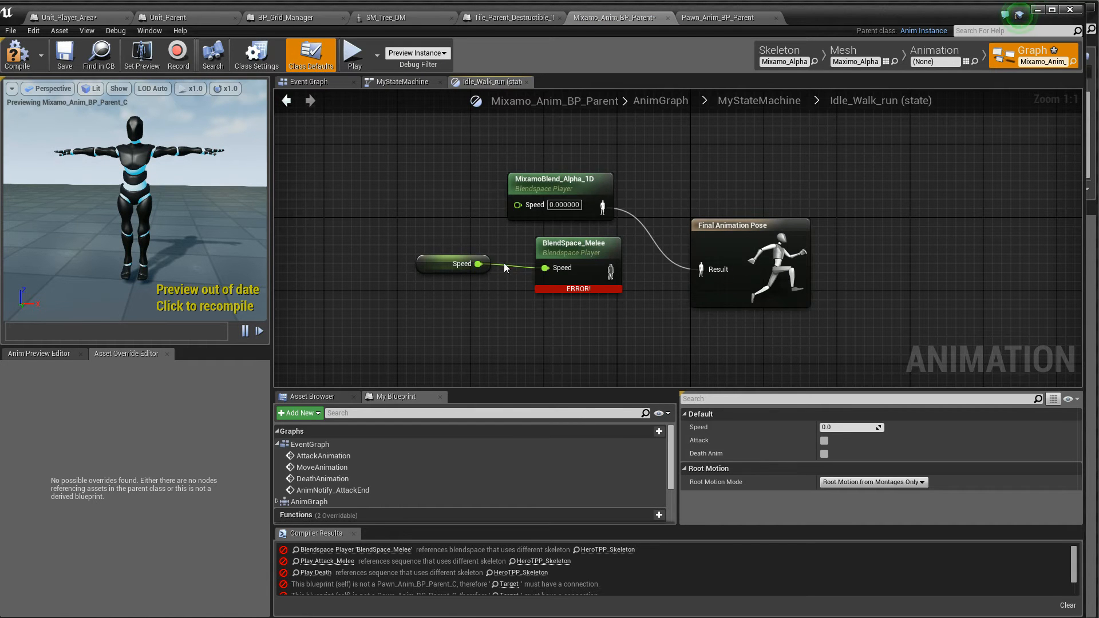
{"action": "left_click", "coordinate": [577, 243]}
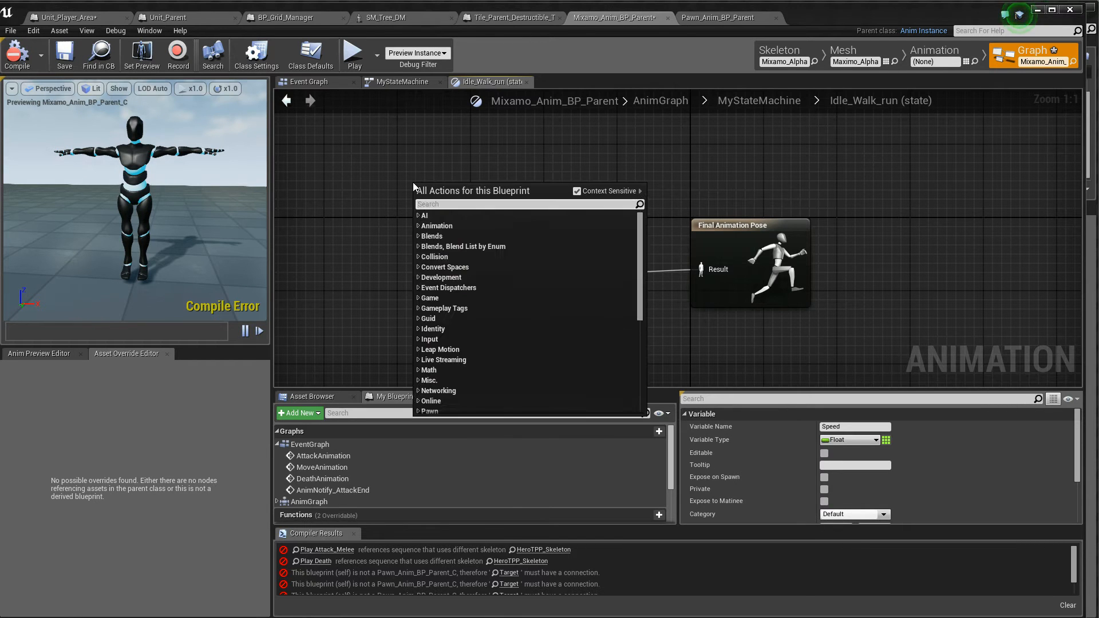
{"action": "type", "text": "get"}
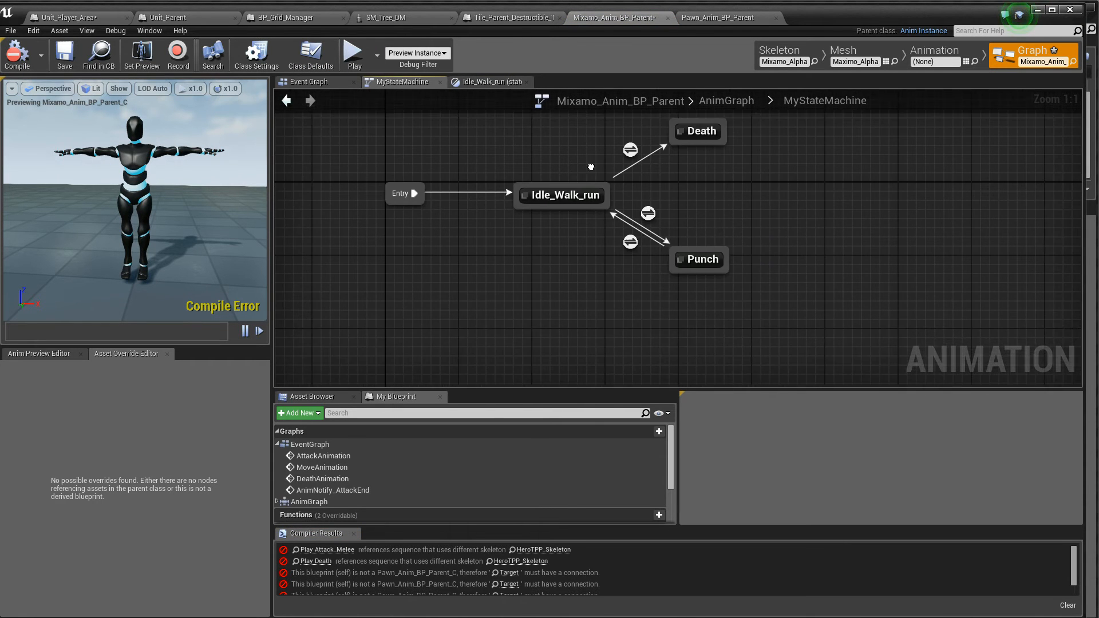
Step: In the Death state, add a mixamo_Sword_Swing player wired to Final Animation Pose
{"action": "double_click", "coordinate": [698, 131]}
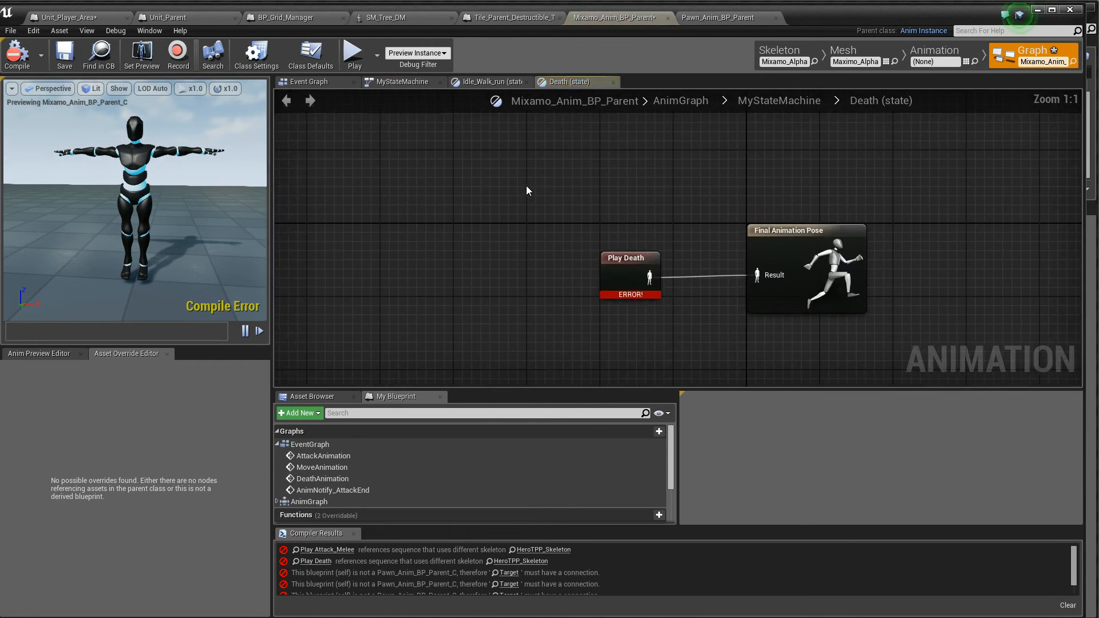
{"action": "left_click", "coordinate": [935, 50]}
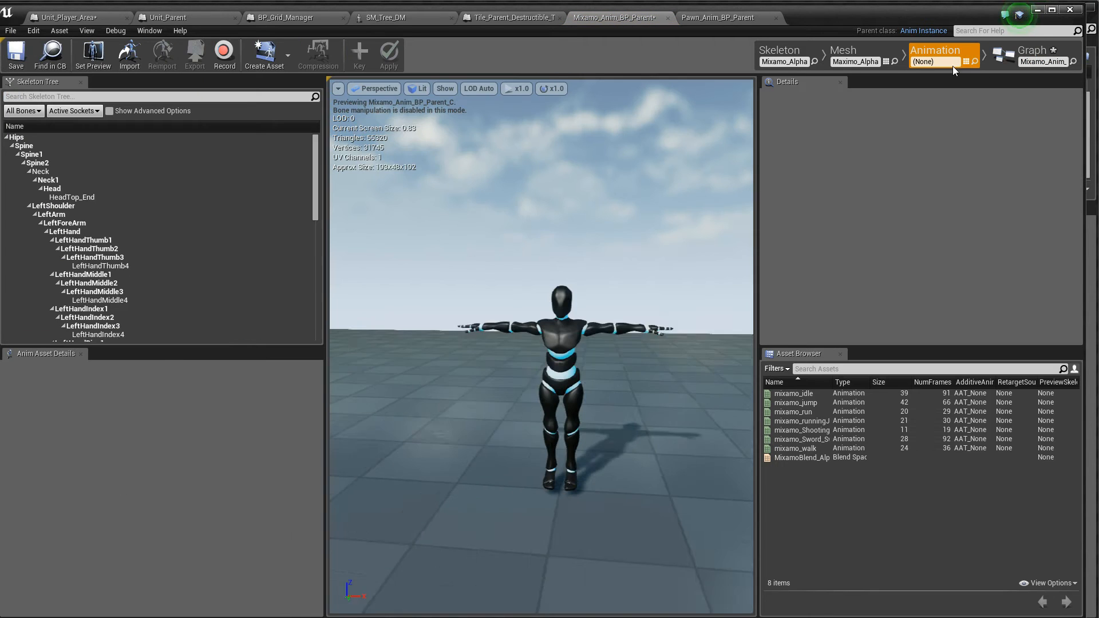
{"action": "left_click", "coordinate": [802, 420]}
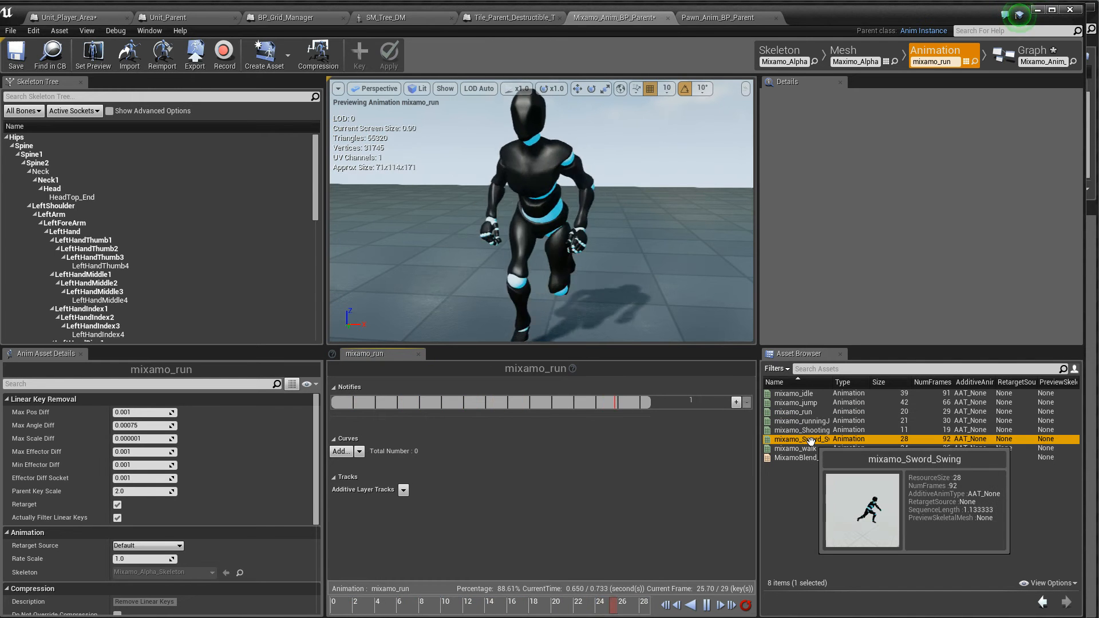
{"action": "double_click", "coordinate": [800, 440]}
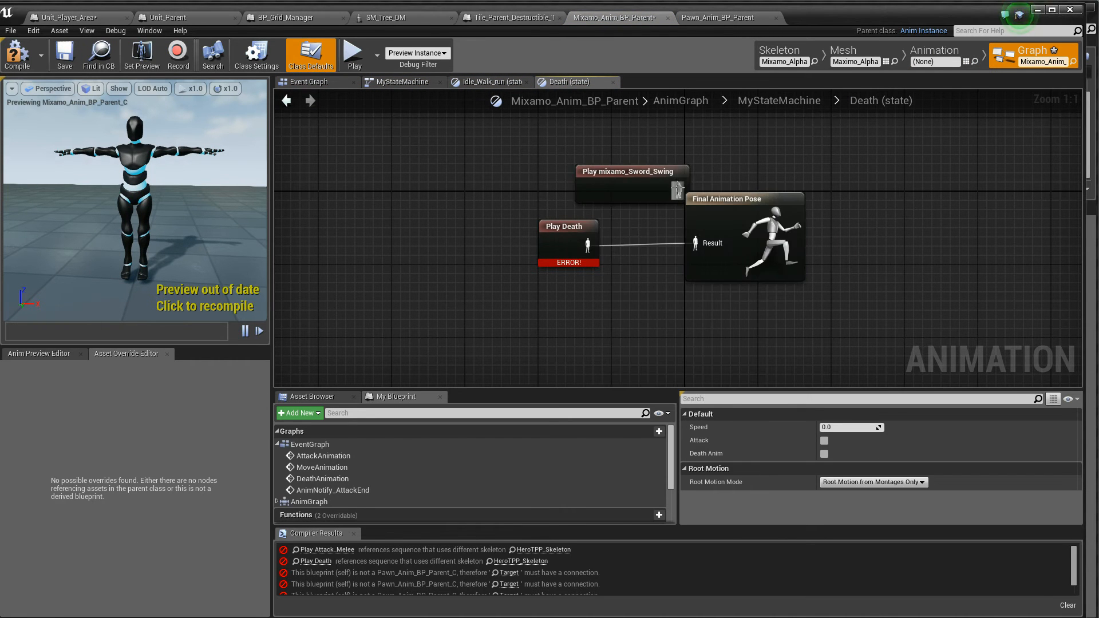
{"action": "left_click", "coordinate": [559, 171]}
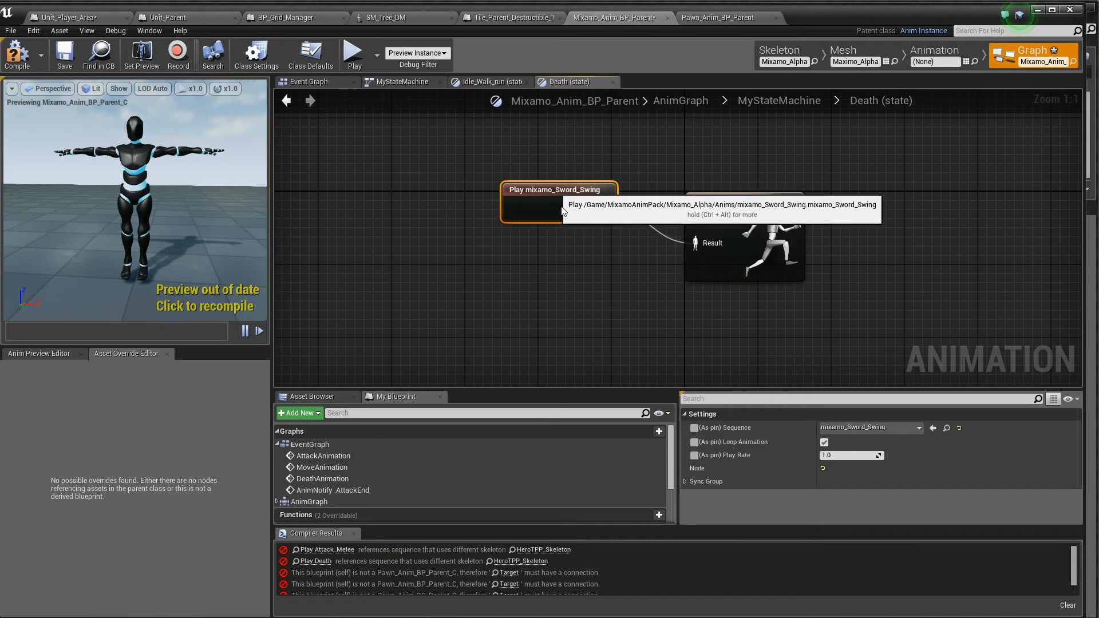
Step: Enter the Punch state and preview the shooting animation among the skeleton's clips
{"action": "left_click", "coordinate": [401, 83]}
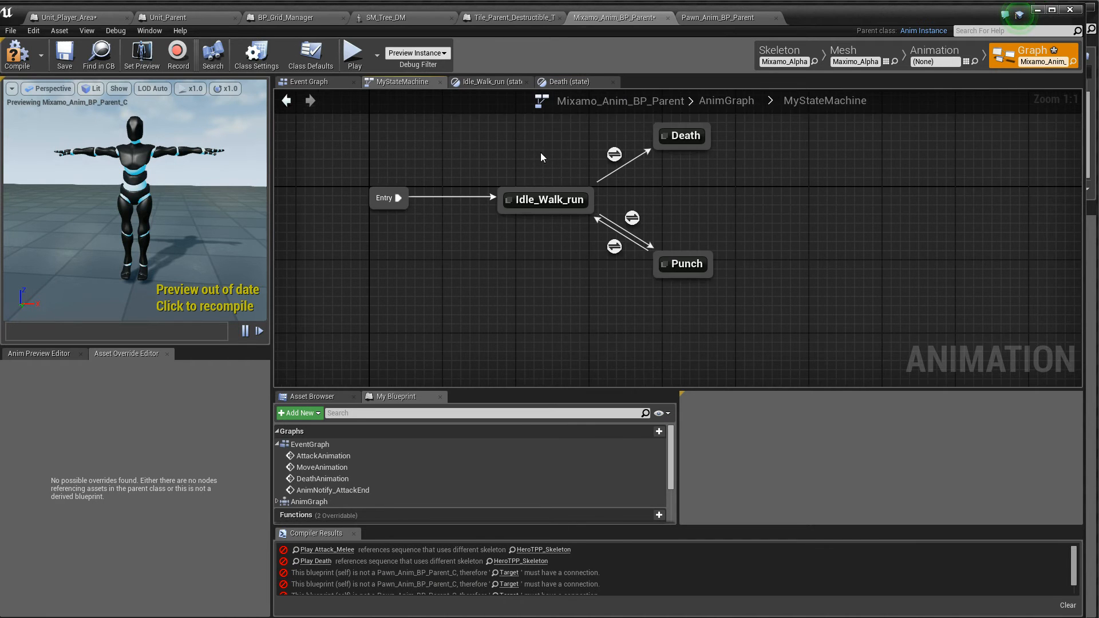
{"action": "double_click", "coordinate": [682, 263]}
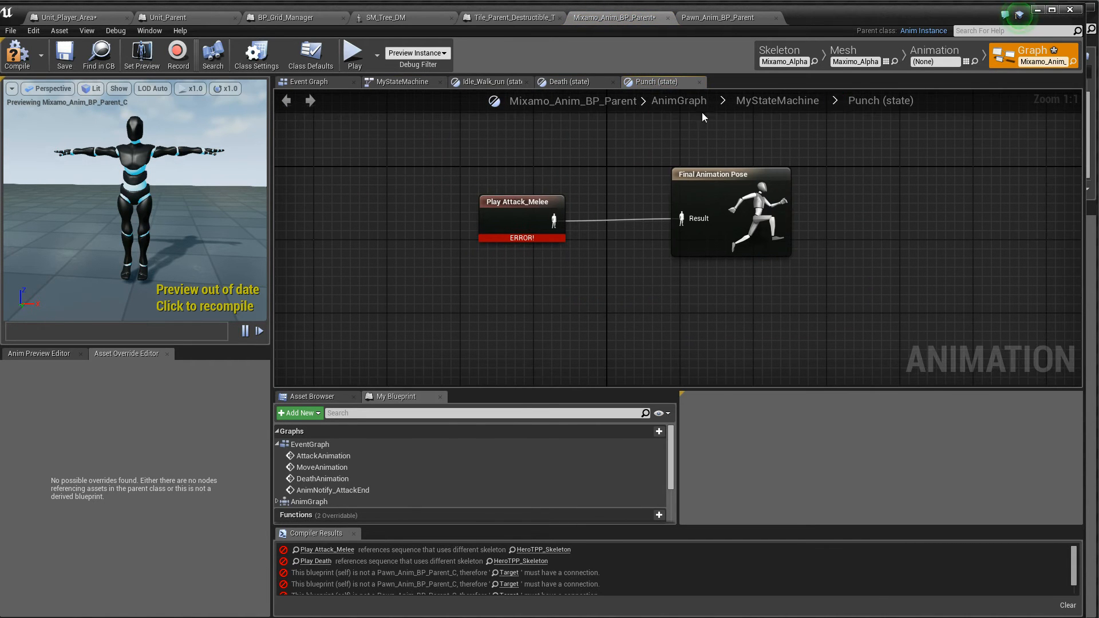
{"action": "left_click", "coordinate": [854, 51]}
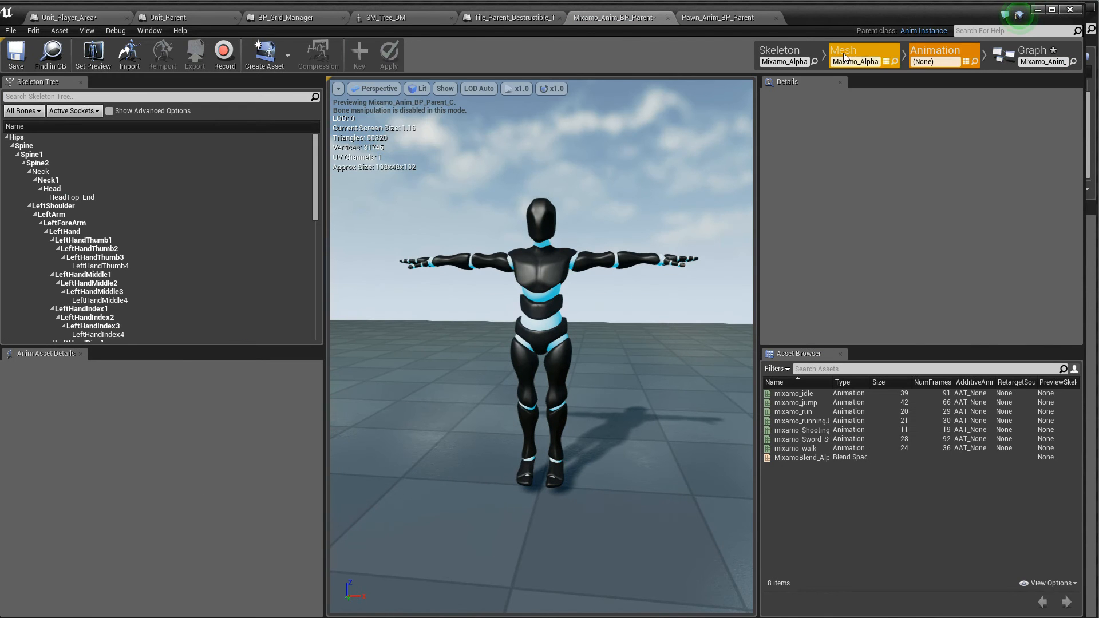
{"action": "mouse_move", "coordinate": [820, 433]}
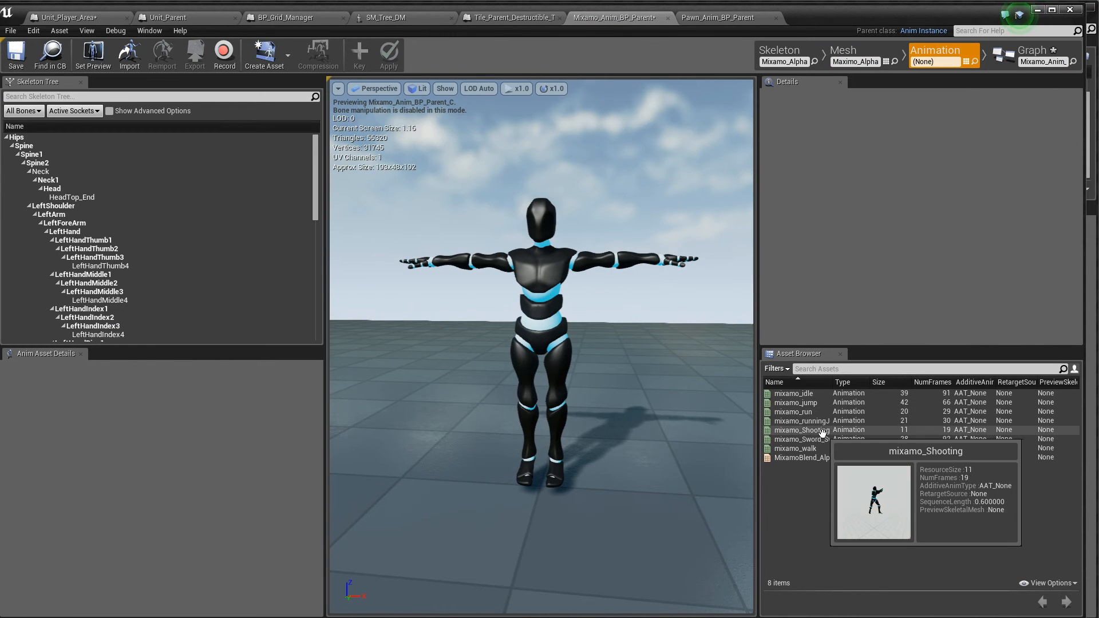
{"action": "left_click", "coordinate": [801, 430]}
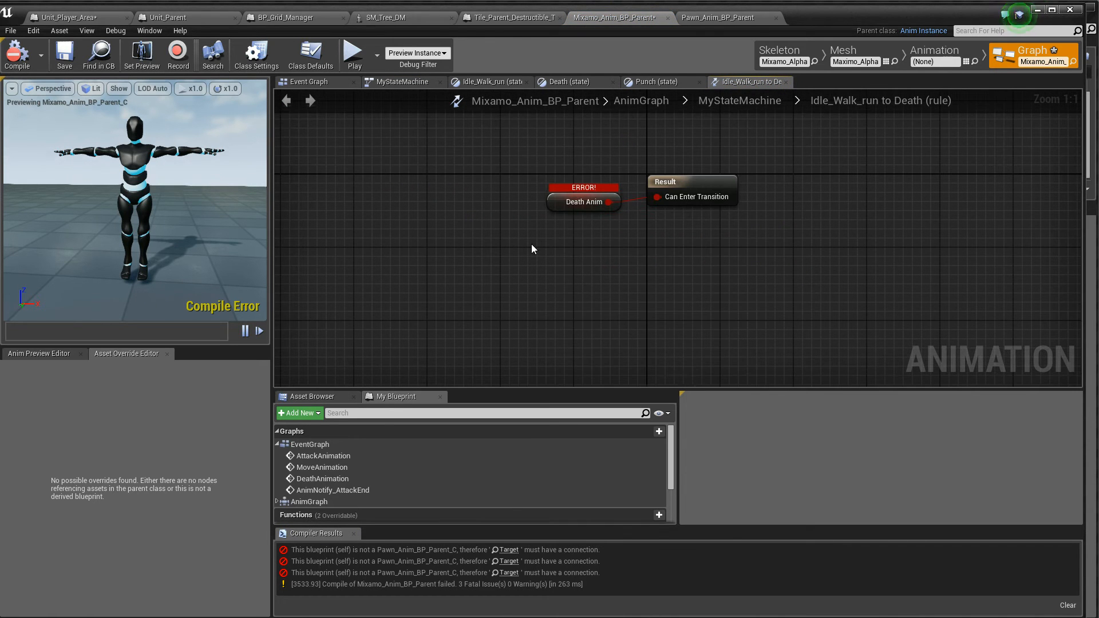
Step: Add a fresh Get Death Anim node and wire the new Attack value into Can Enter Transition
{"action": "type", "text": "death"}
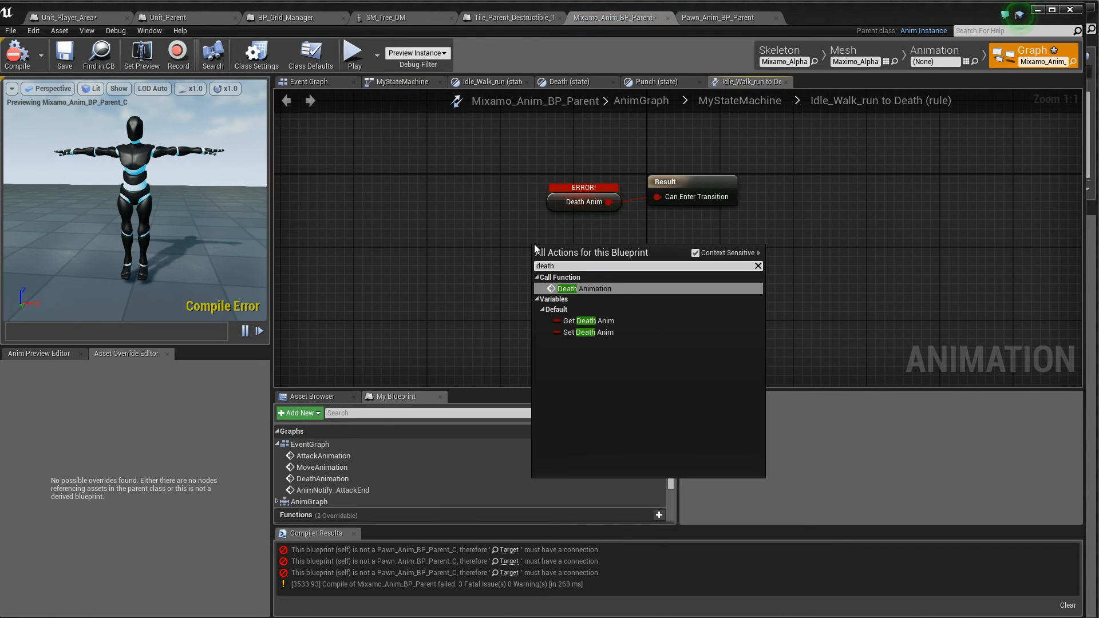
{"action": "left_click", "coordinate": [582, 289]}
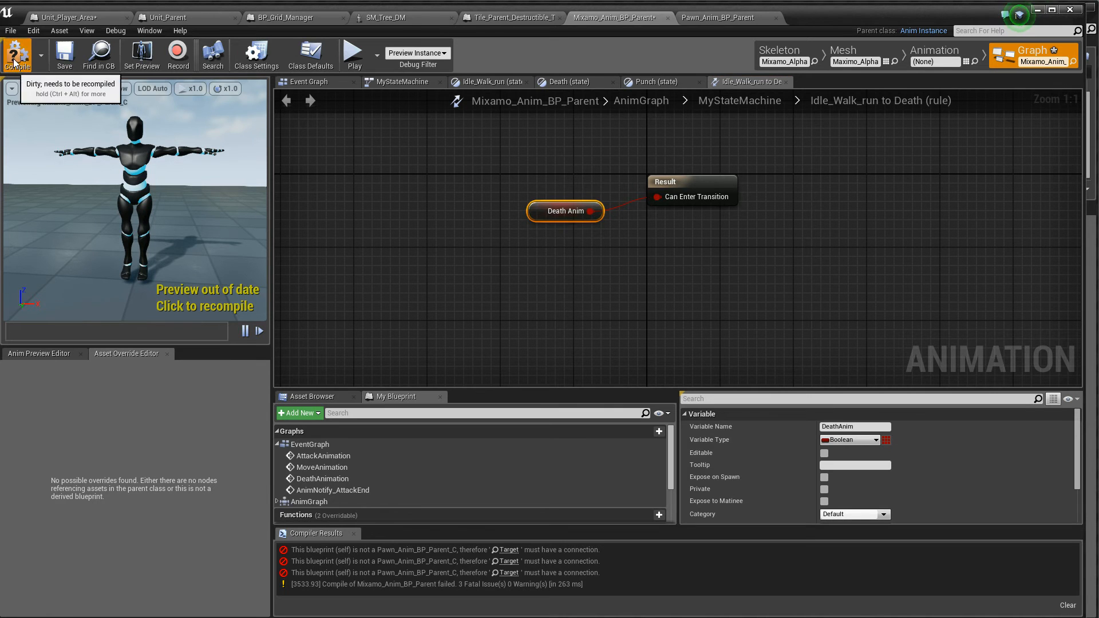
{"action": "left_click", "coordinate": [401, 82]}
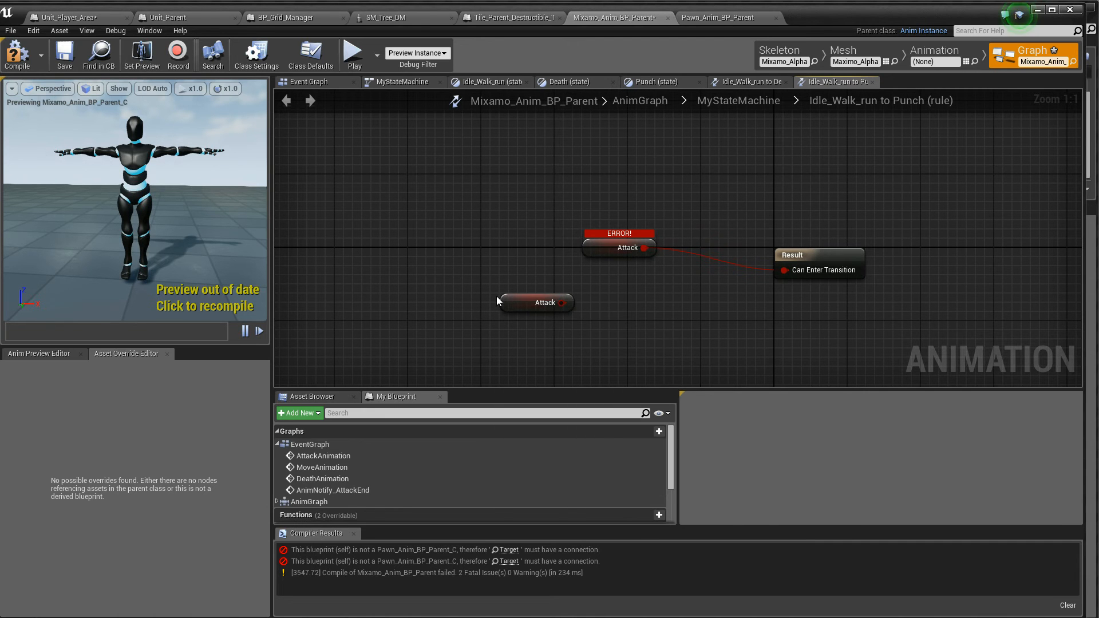
{"action": "left_click_drag", "start_coordinate": [569, 302], "coordinate": [776, 270]}
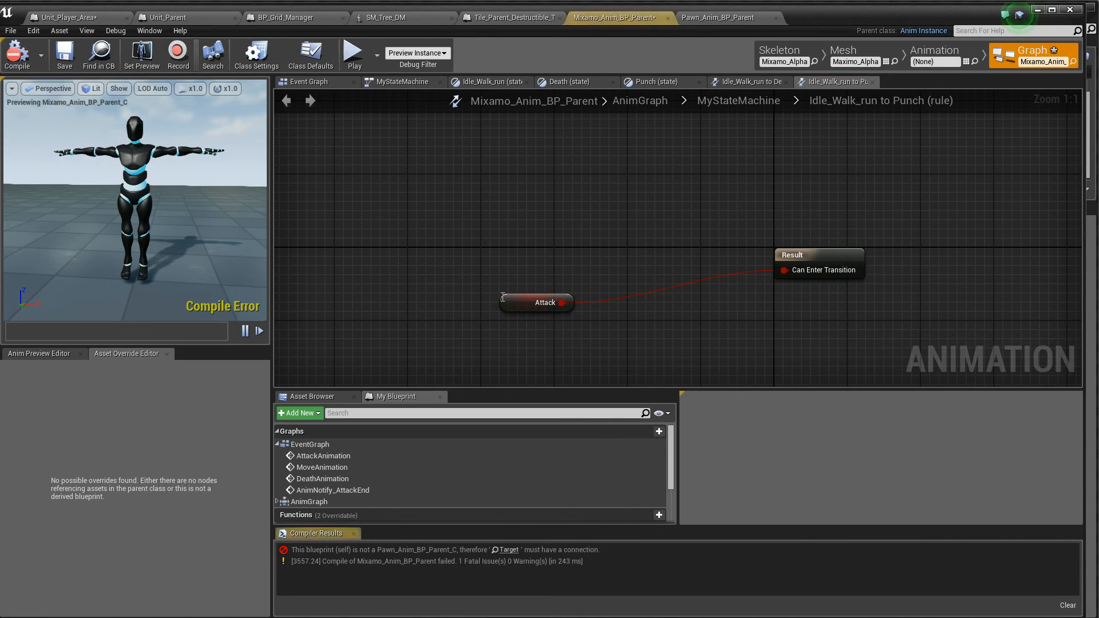
{"action": "left_click_drag", "start_coordinate": [536, 302], "coordinate": [728, 275]}
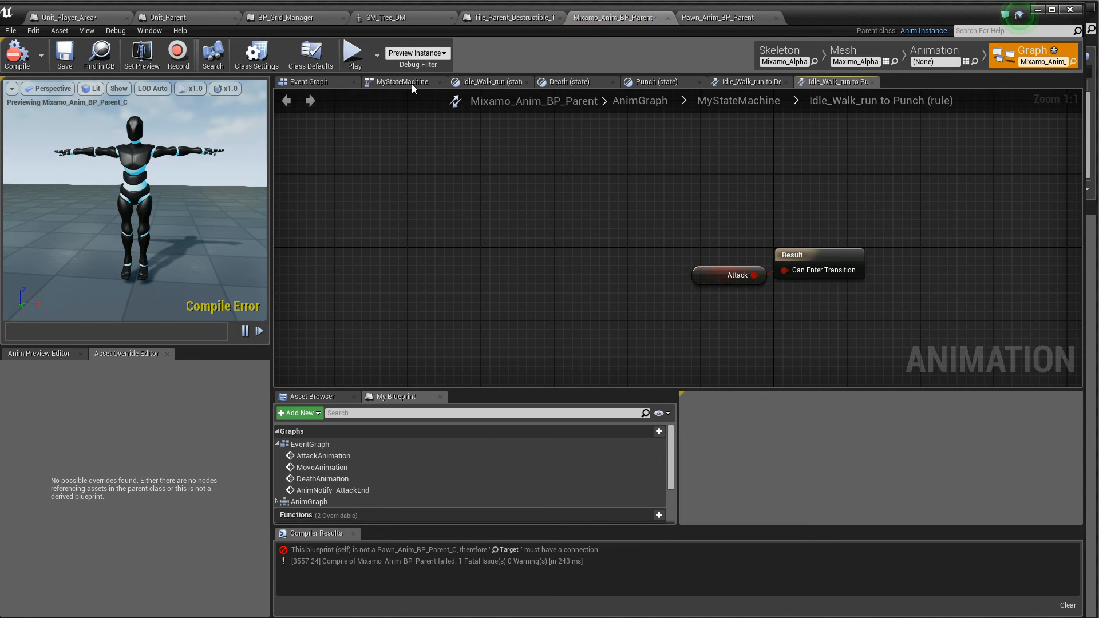
Step: Feed the new Attack value through NOT in the other rule, compile successfully and return to the level
{"action": "left_click", "coordinate": [400, 83]}
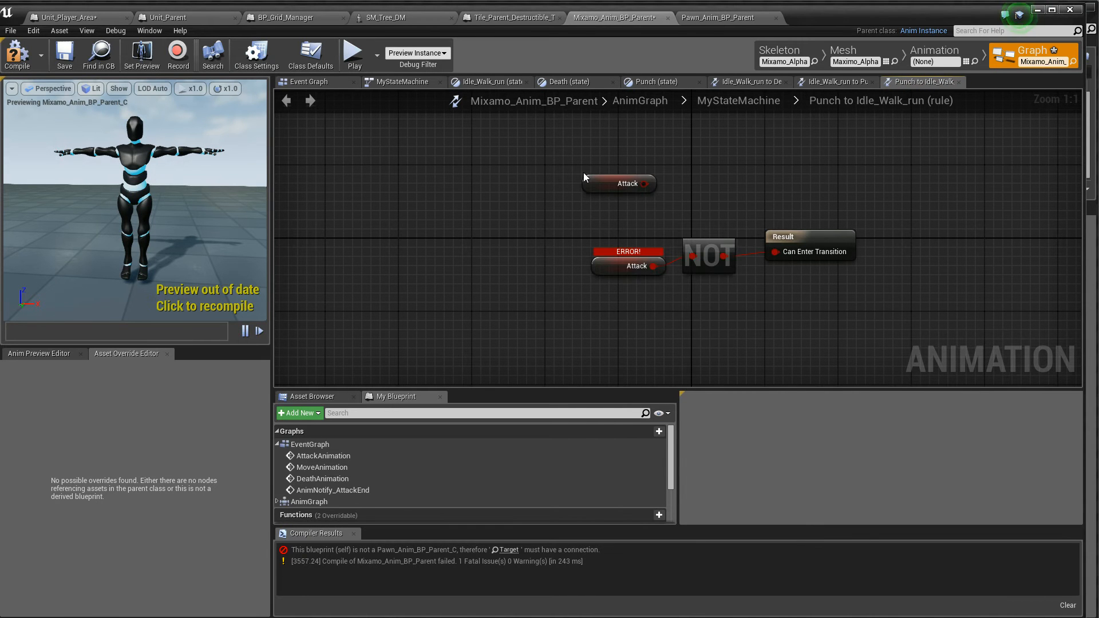
{"action": "left_click_drag", "start_coordinate": [646, 184], "coordinate": [690, 258]}
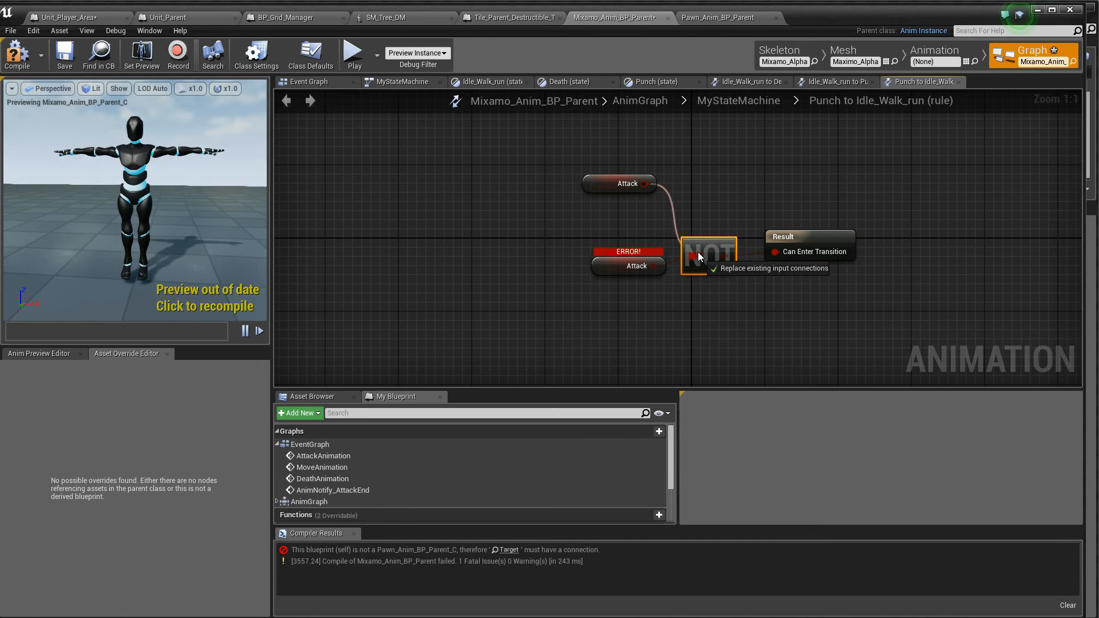
{"action": "left_click", "coordinate": [627, 266]}
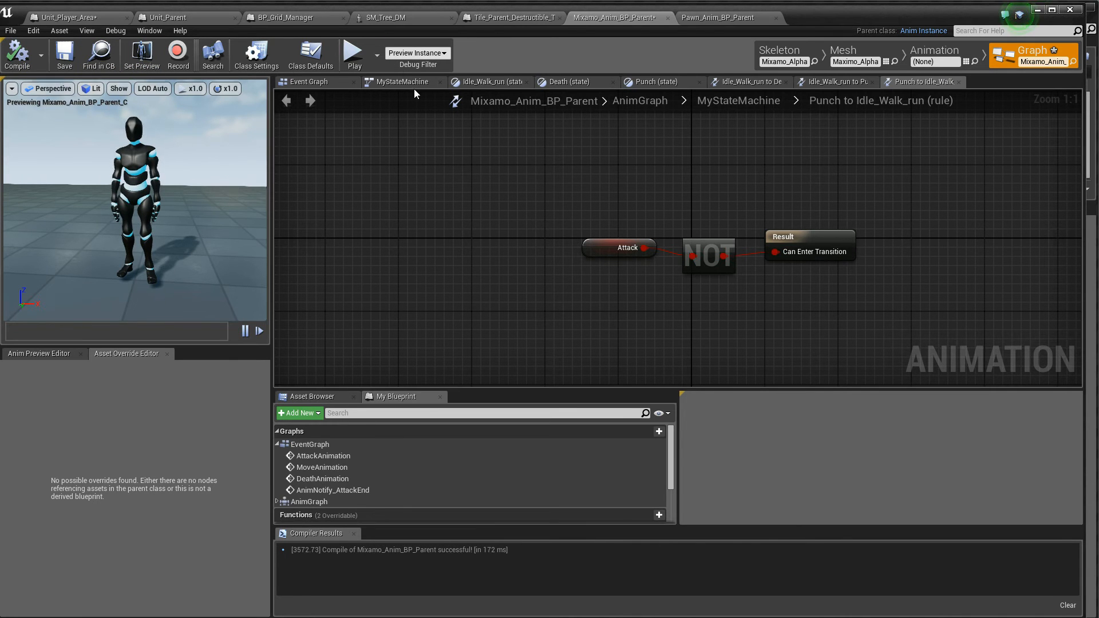
{"action": "left_click", "coordinate": [403, 82]}
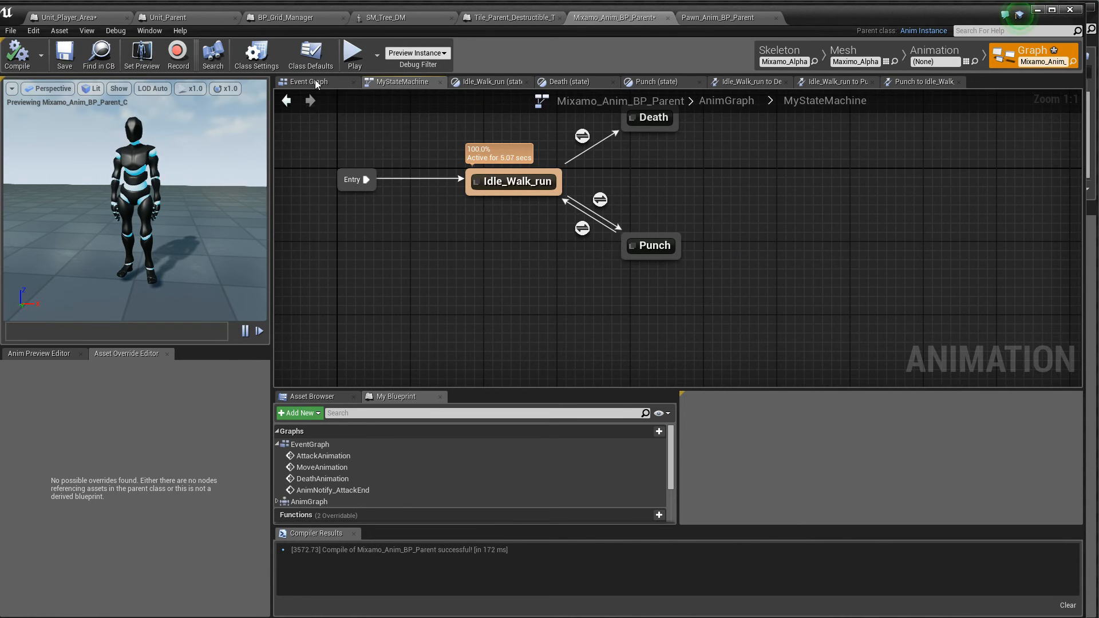
{"action": "left_click", "coordinate": [309, 83]}
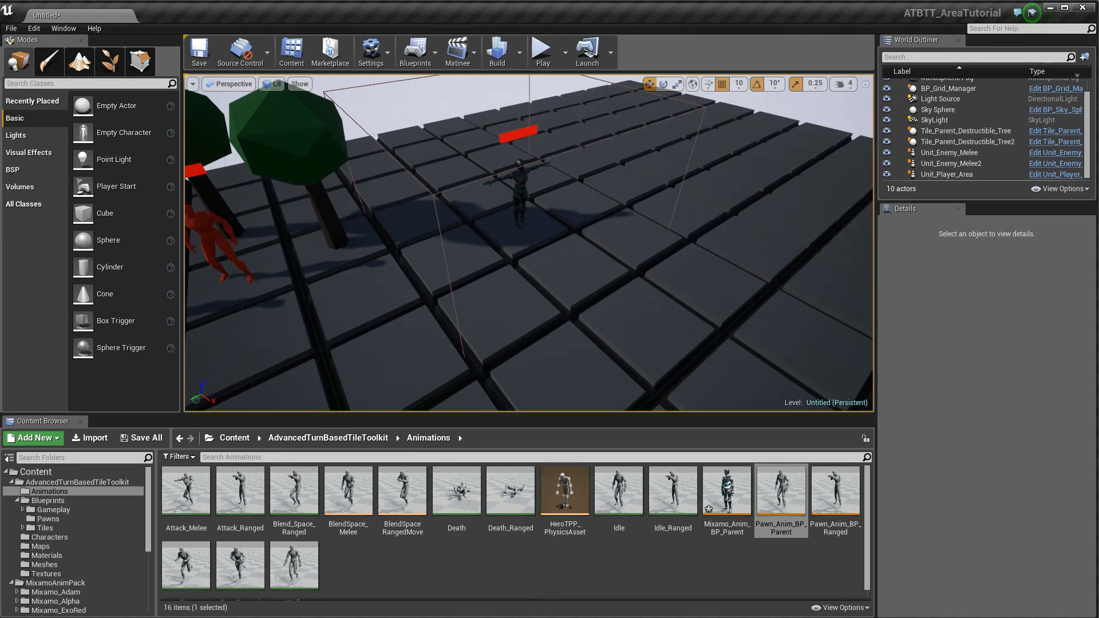
Step: Set Unit_Player_Area's SkeletalMesh1 Anim Blueprint Generated Class to Mixamo_Anim_BP_Parent and test-play the level
{"action": "left_click", "coordinate": [48, 519]}
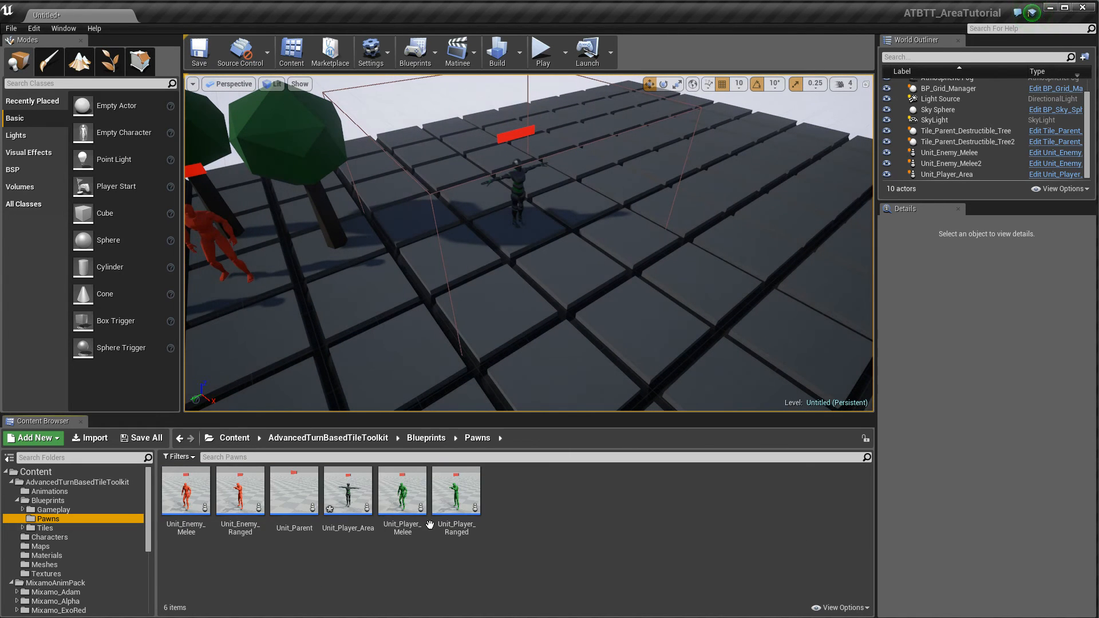
{"action": "double_click", "coordinate": [348, 490]}
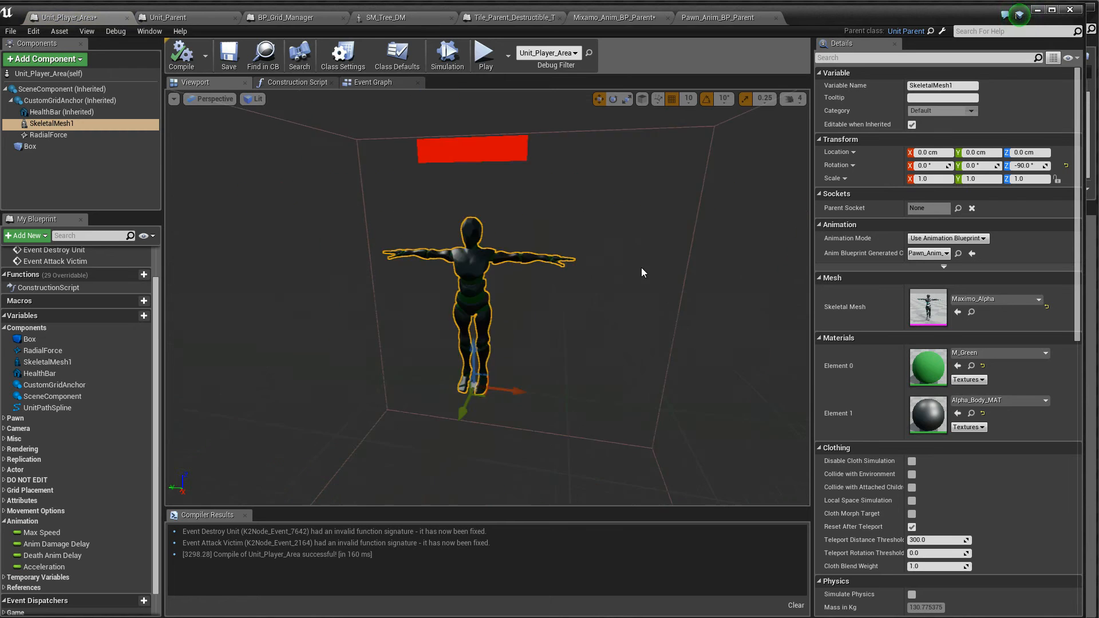
{"action": "mouse_move", "coordinate": [955, 238]}
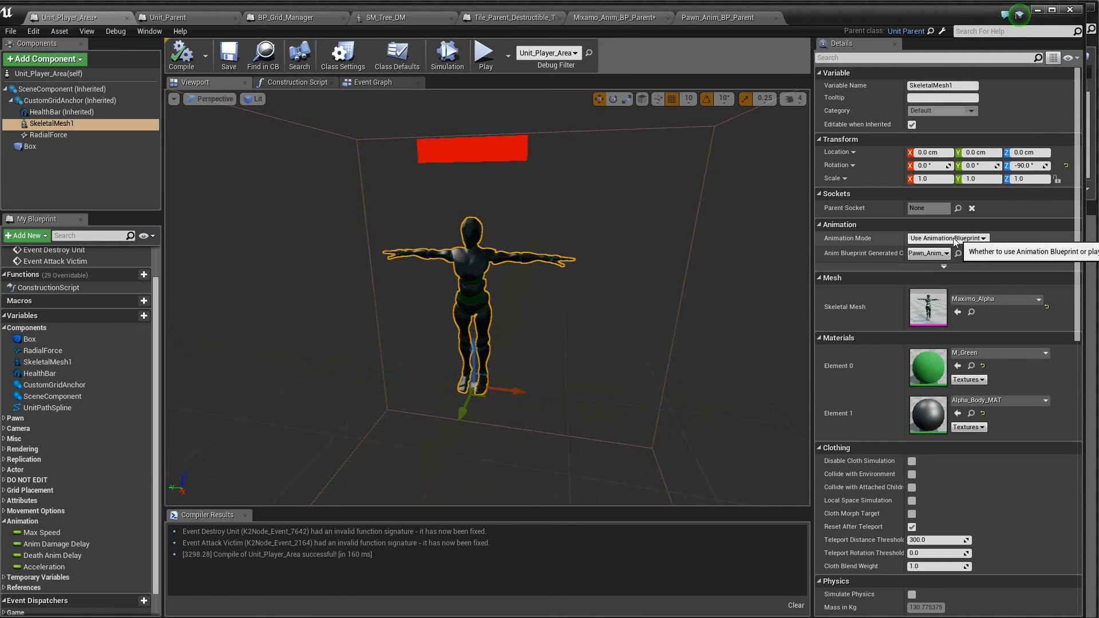
{"action": "left_click", "coordinate": [930, 253]}
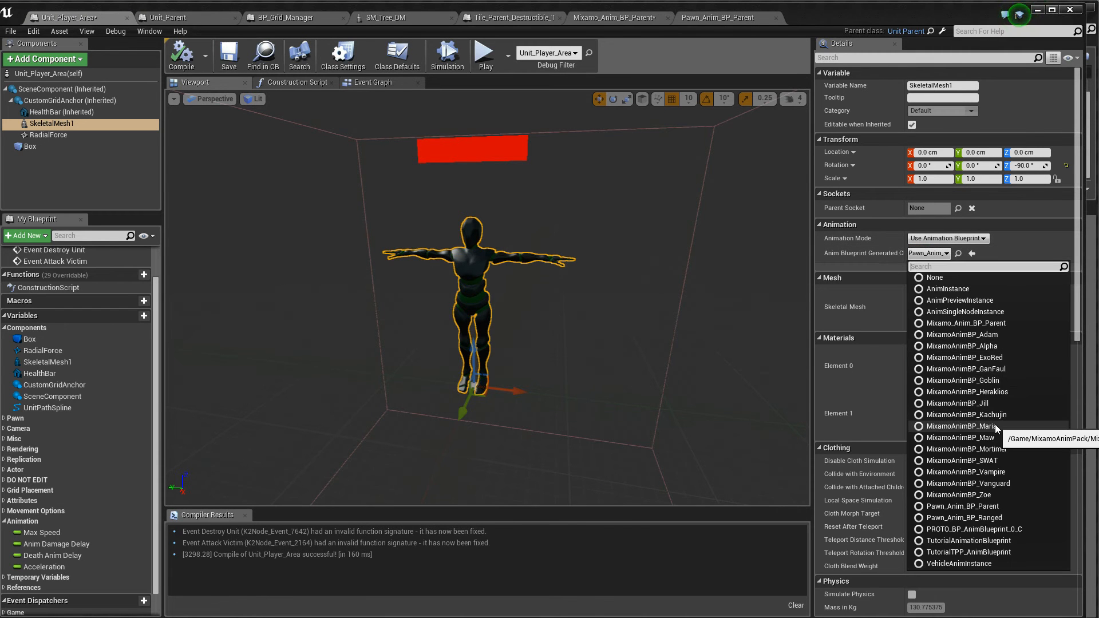
{"action": "type", "text": "mixa"}
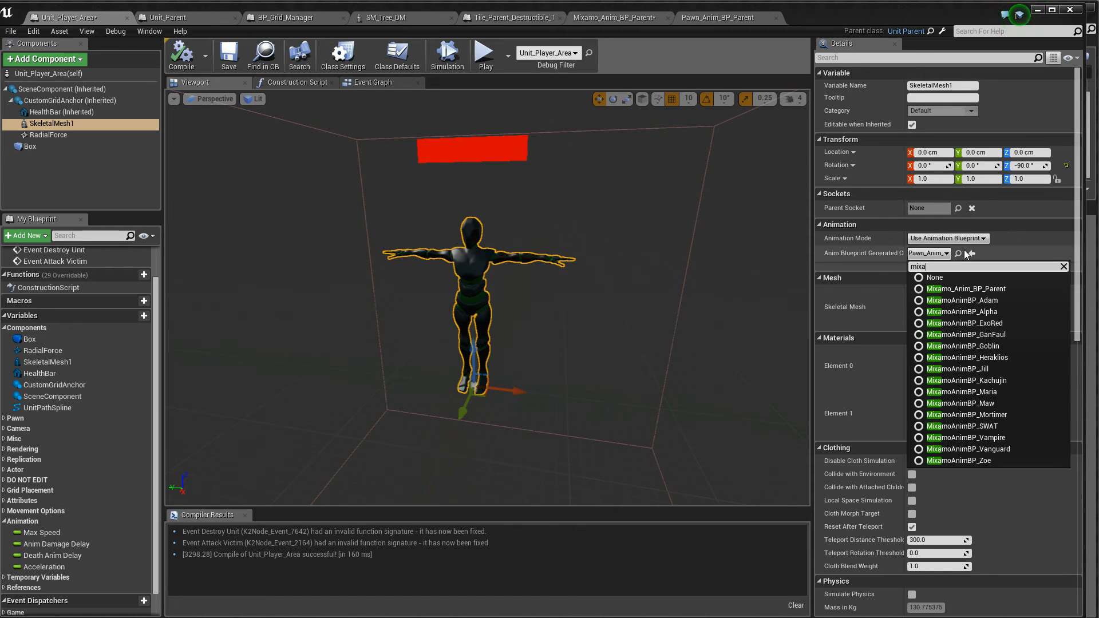
{"action": "left_click", "coordinate": [962, 311]}
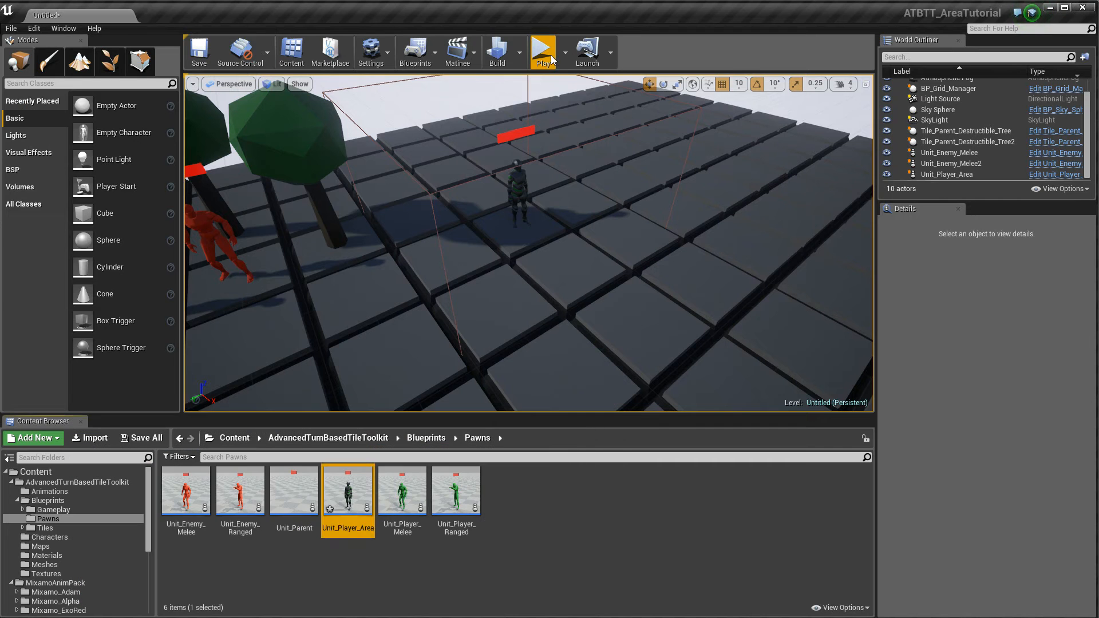
{"action": "left_click", "coordinate": [545, 46]}
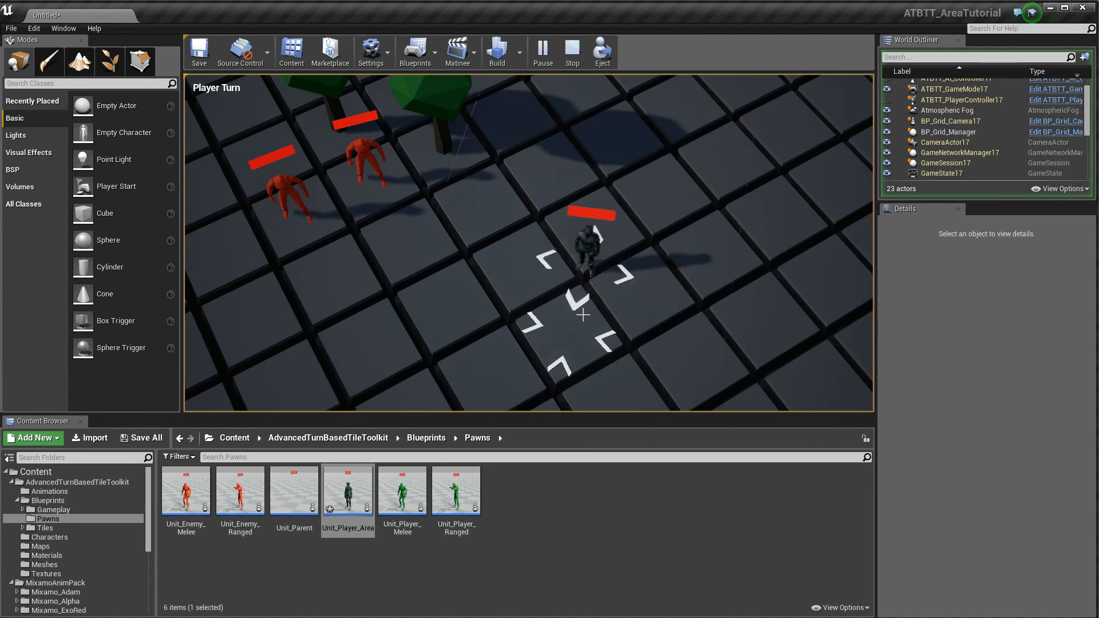
{"action": "left_click", "coordinate": [573, 48]}
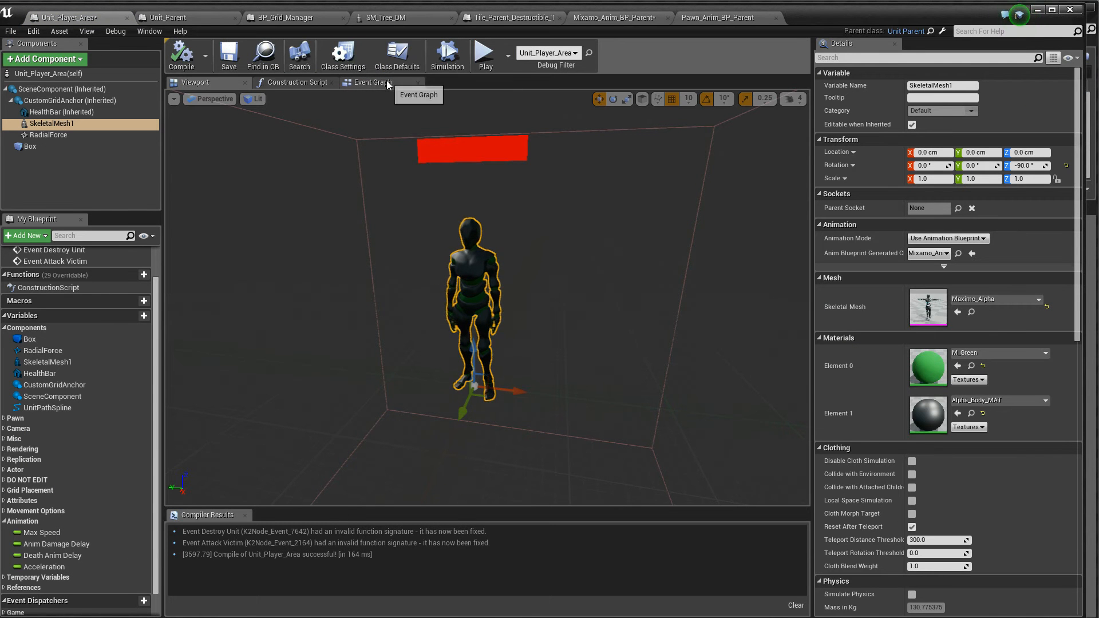
Step: Cast the anim instance to Mixamo_Anim_BP_Parent and call Move Animation from it
{"action": "left_click", "coordinate": [372, 82]}
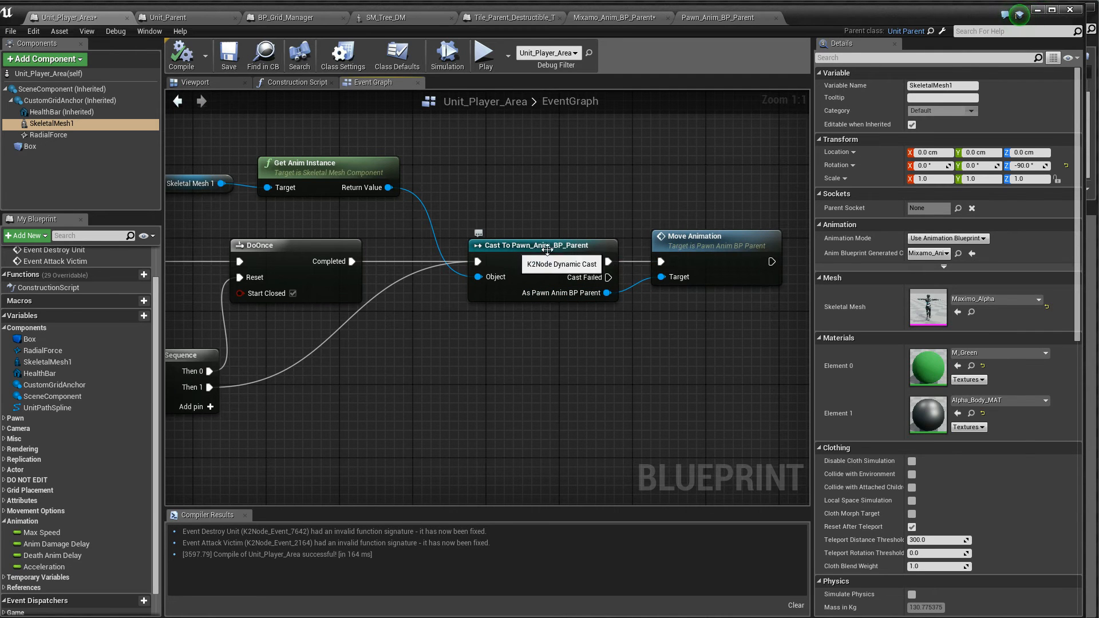
{"action": "mouse_move", "coordinate": [398, 193]}
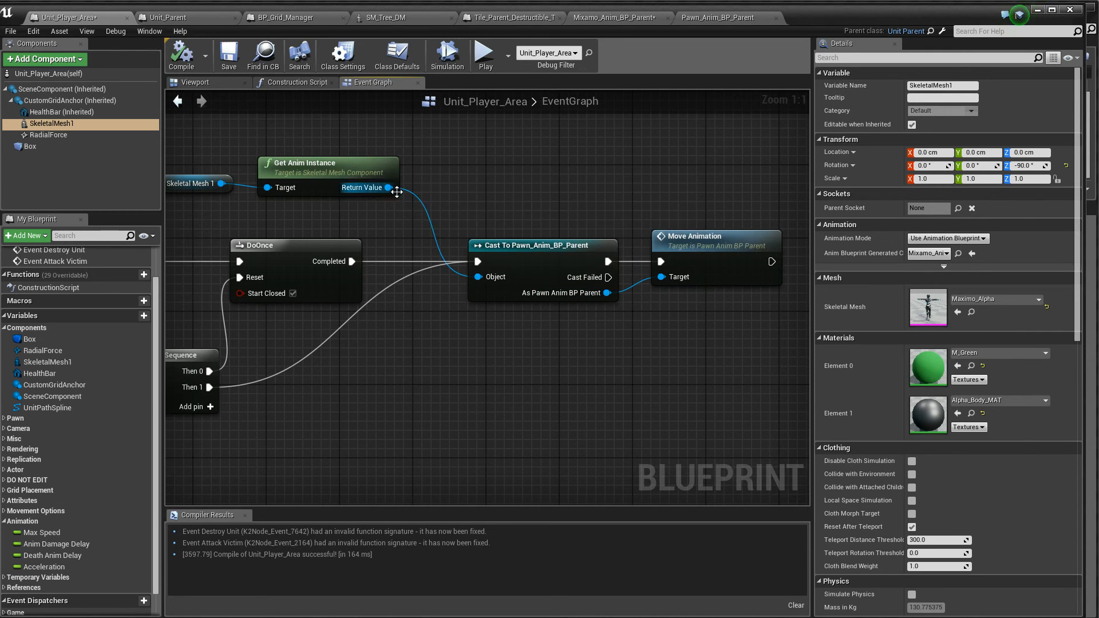
{"action": "left_click_drag", "start_coordinate": [385, 187], "coordinate": [452, 186]}
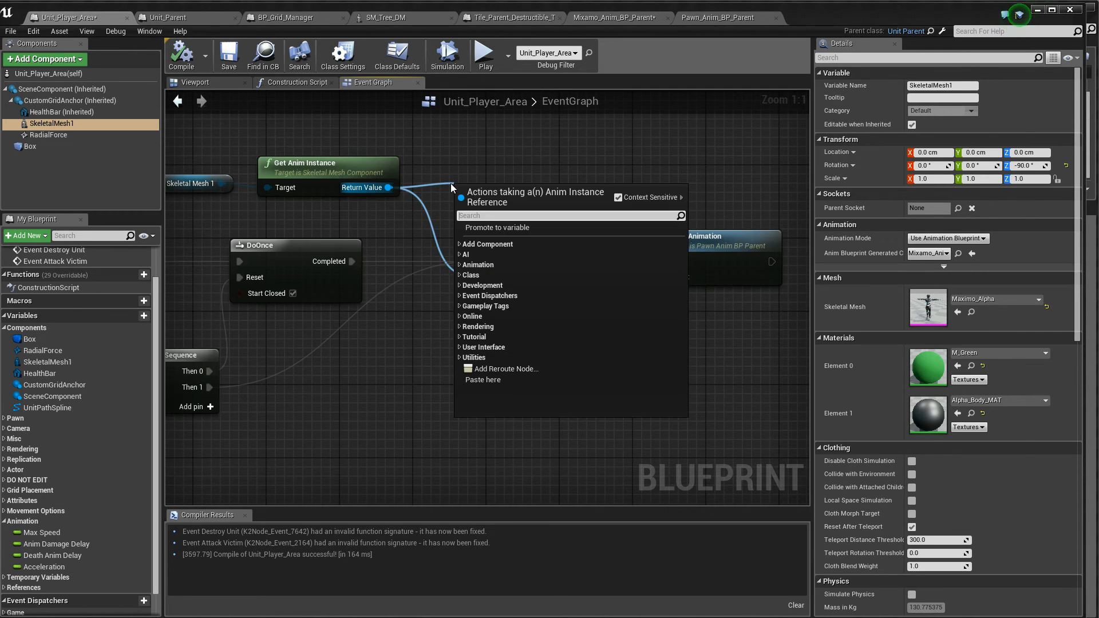
{"action": "type", "text": "cast"}
{"action": "type", "text": "move"}
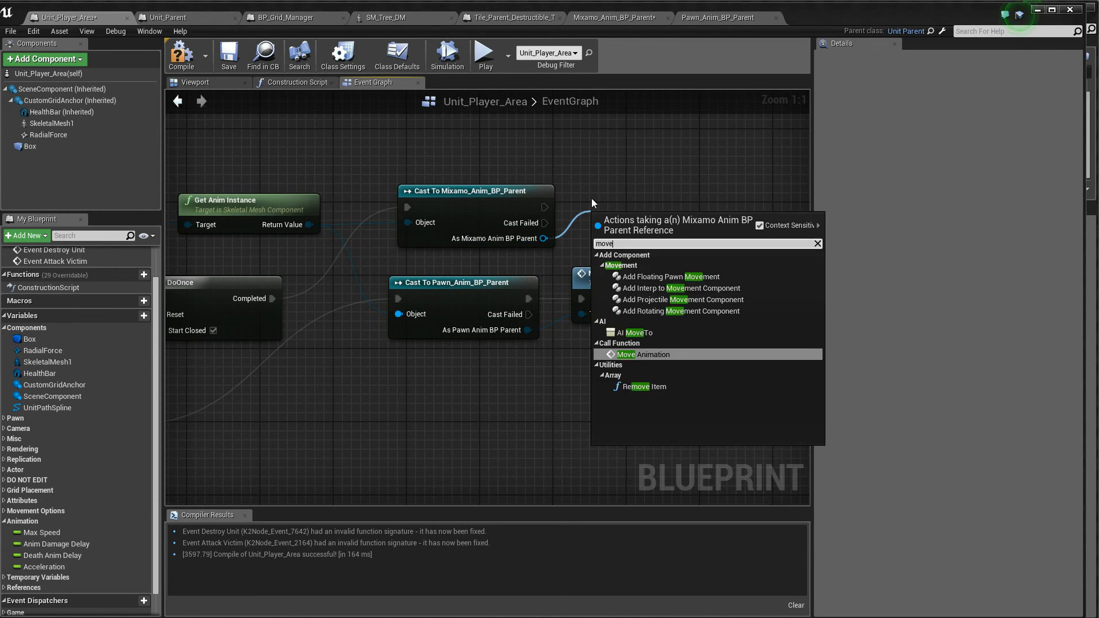
{"action": "left_click", "coordinate": [638, 355]}
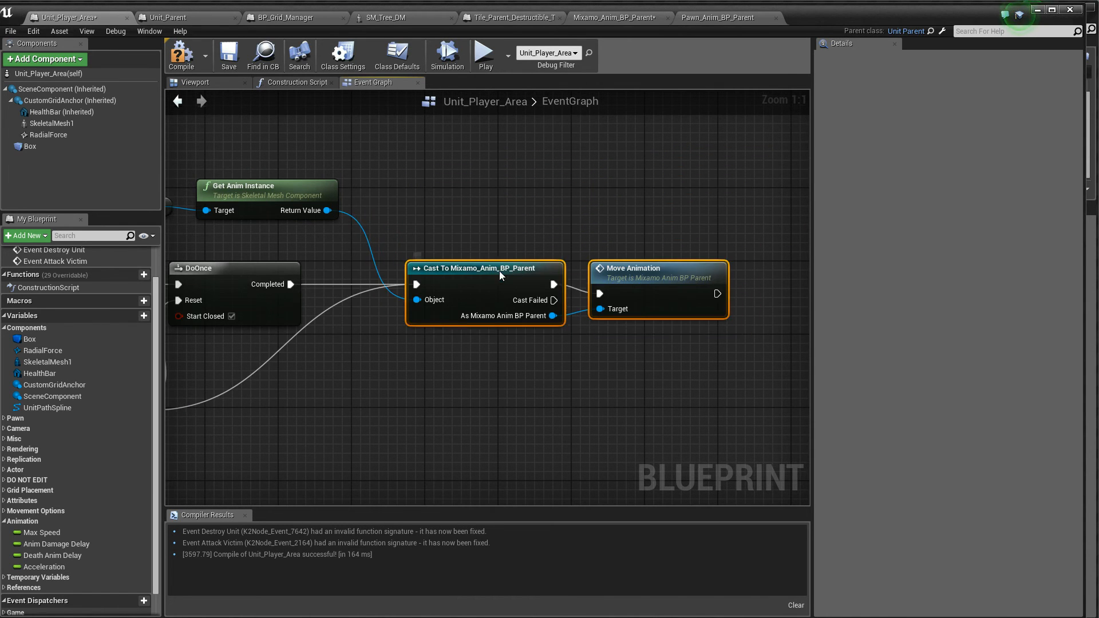
Step: Wire Destroy Unit through the Mixamo cast and call Death Animation from it
{"action": "scroll", "scroll_direction": "down", "scroll_amount": 3}
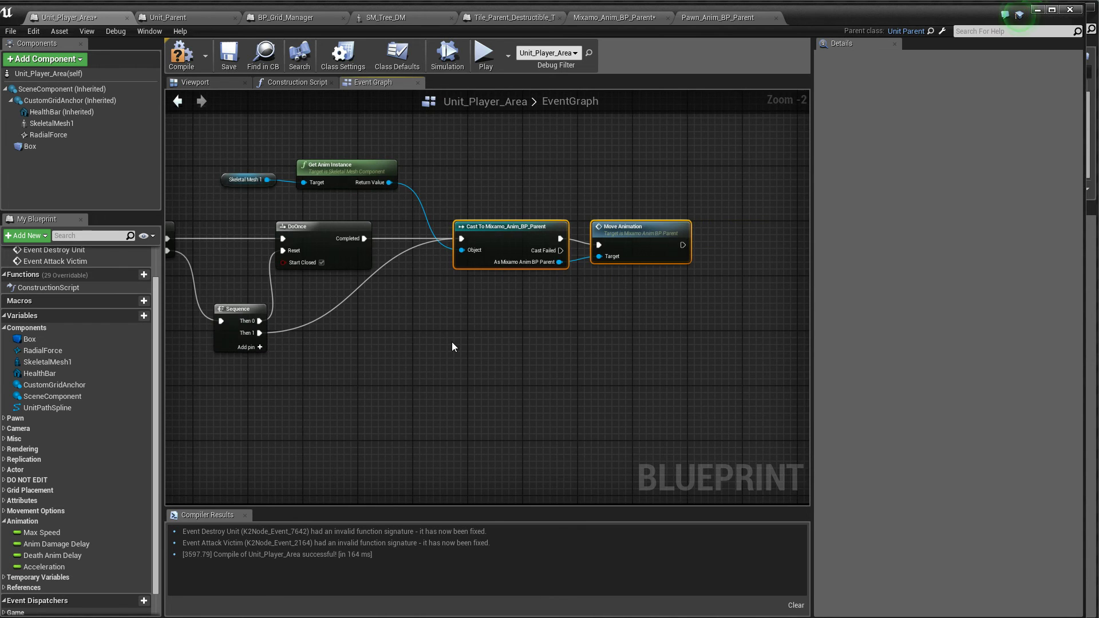
{"action": "scroll", "scroll_direction": "down", "scroll_amount": 3}
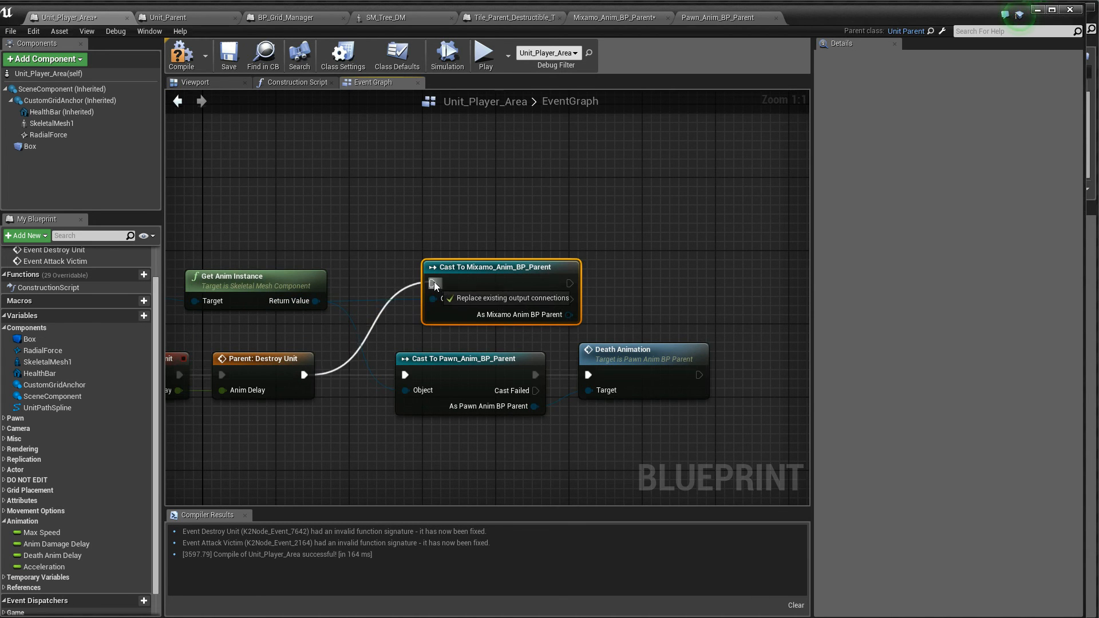
{"action": "left_click_drag", "start_coordinate": [570, 313], "coordinate": [617, 317]}
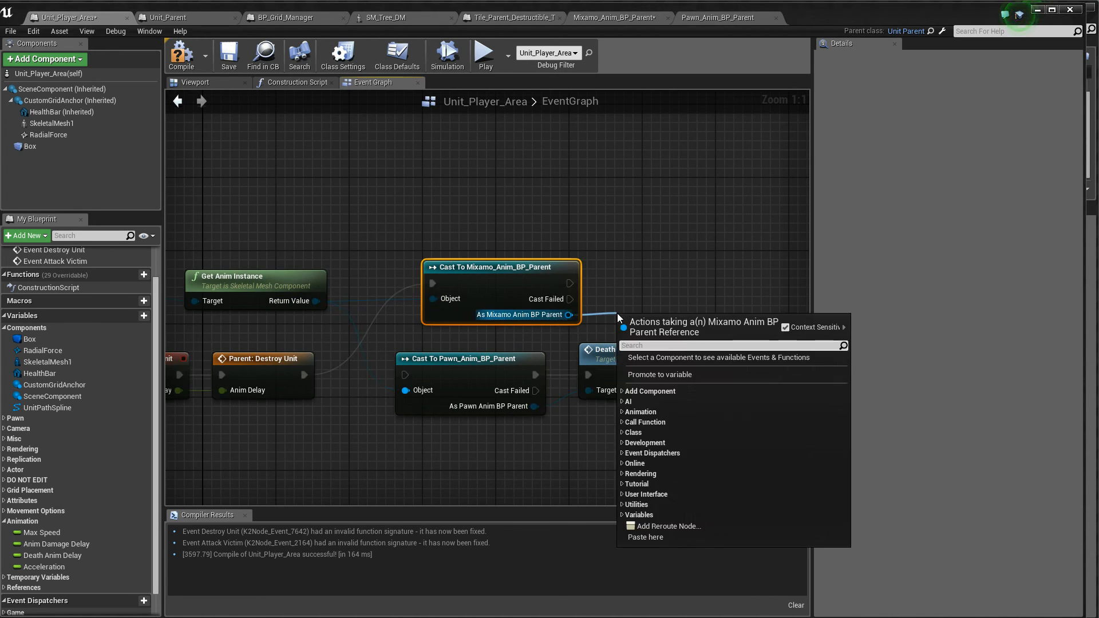
{"action": "type", "text": "get deat"}
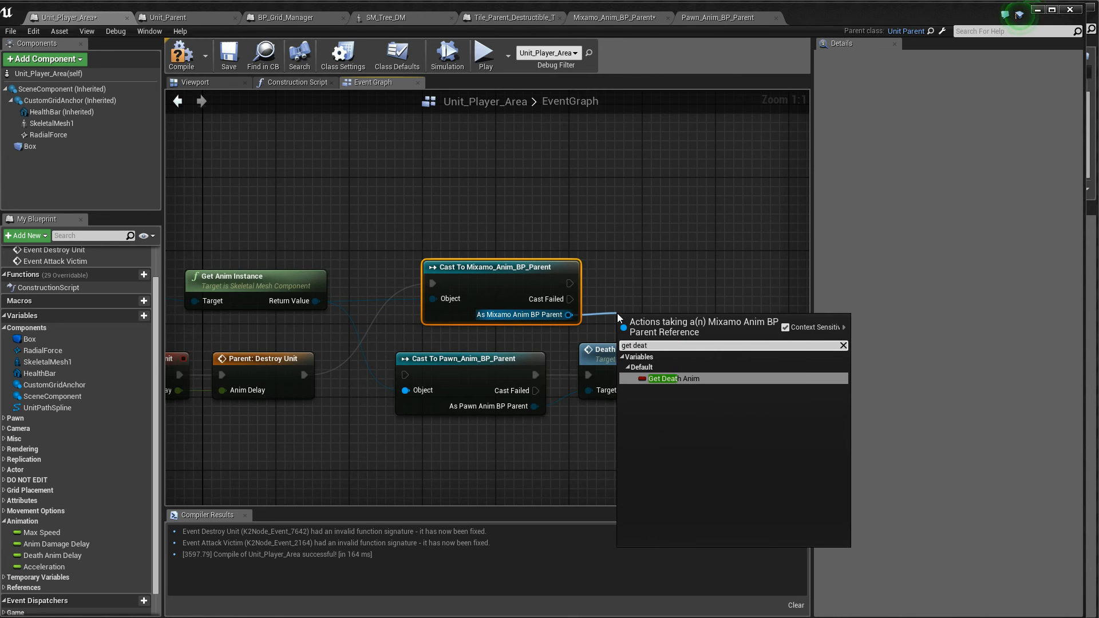
{"action": "left_click", "coordinate": [662, 378]}
{"action": "type", "text": "death"}
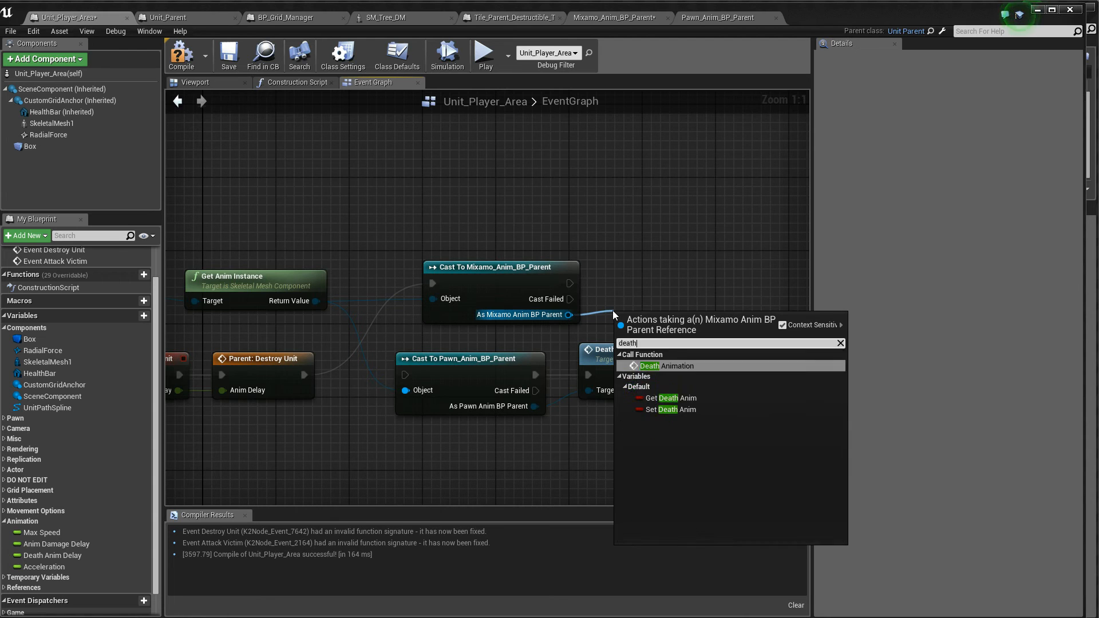
{"action": "left_click", "coordinate": [666, 366]}
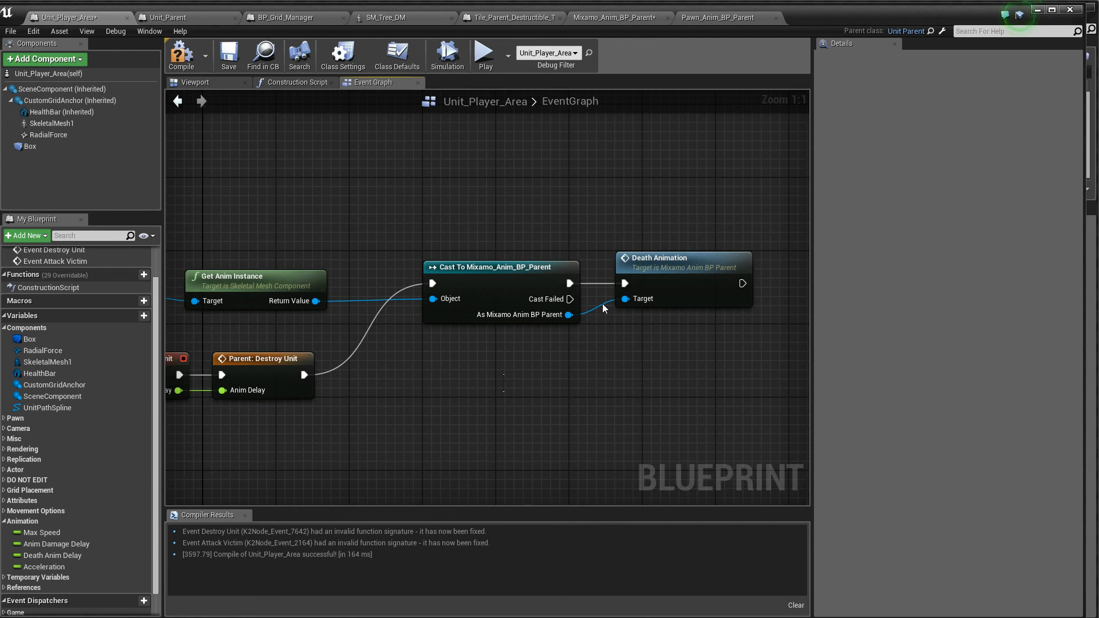
{"action": "scroll", "scroll_direction": "down", "scroll_amount": 3}
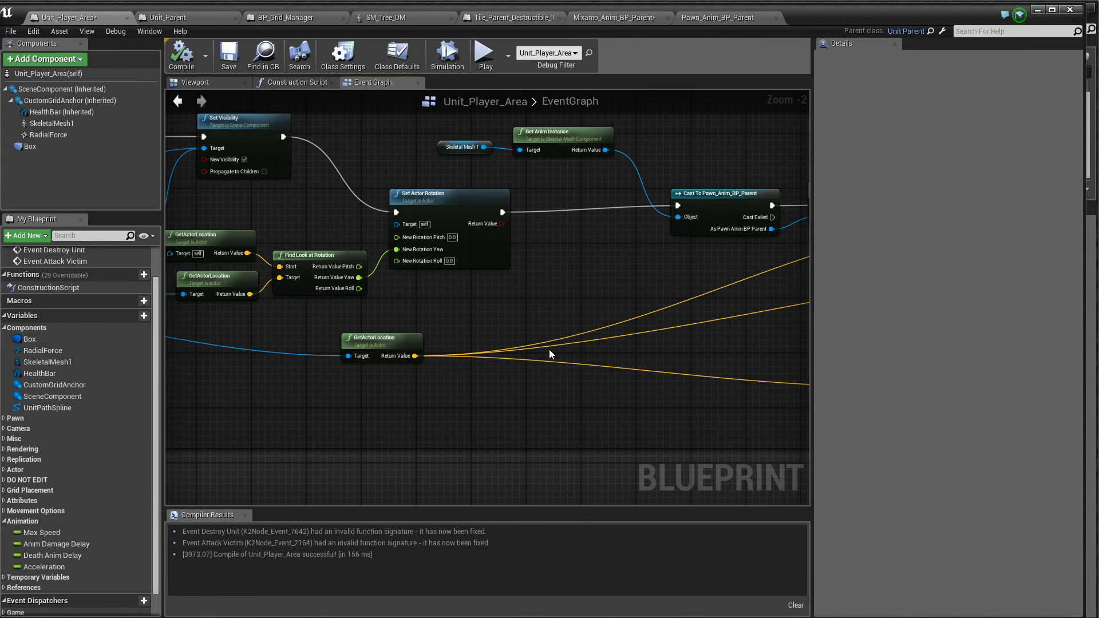
Step: Wire the Mixamo_Anim_BP_Parent attack animation call into the Delay execution chain
{"action": "scroll", "scroll_direction": "down", "scroll_amount": 3}
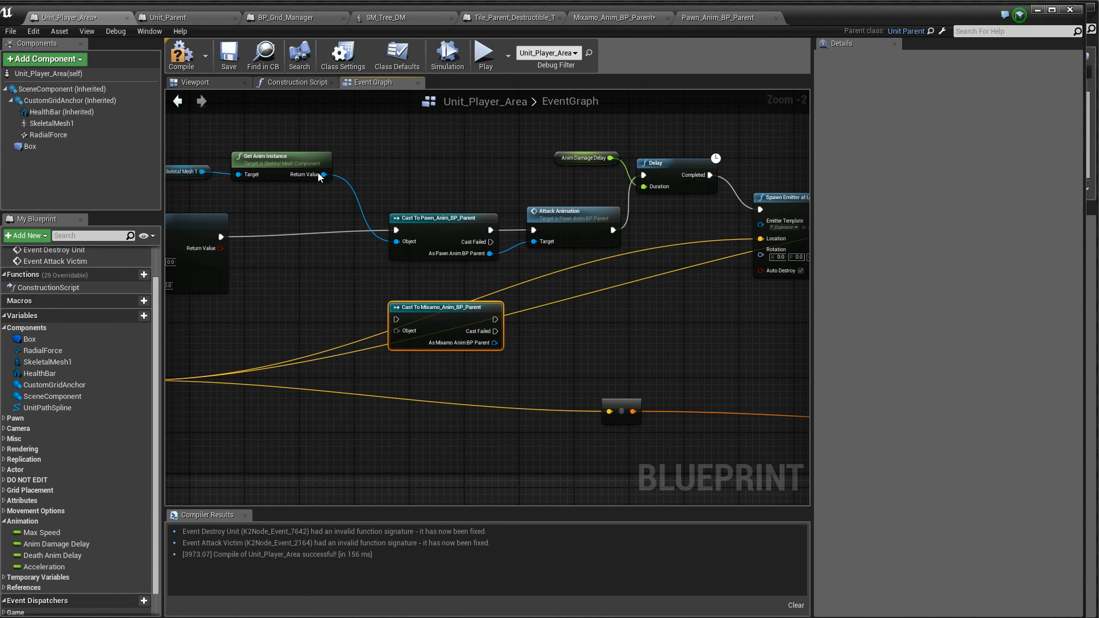
{"action": "mouse_move", "coordinate": [276, 245]}
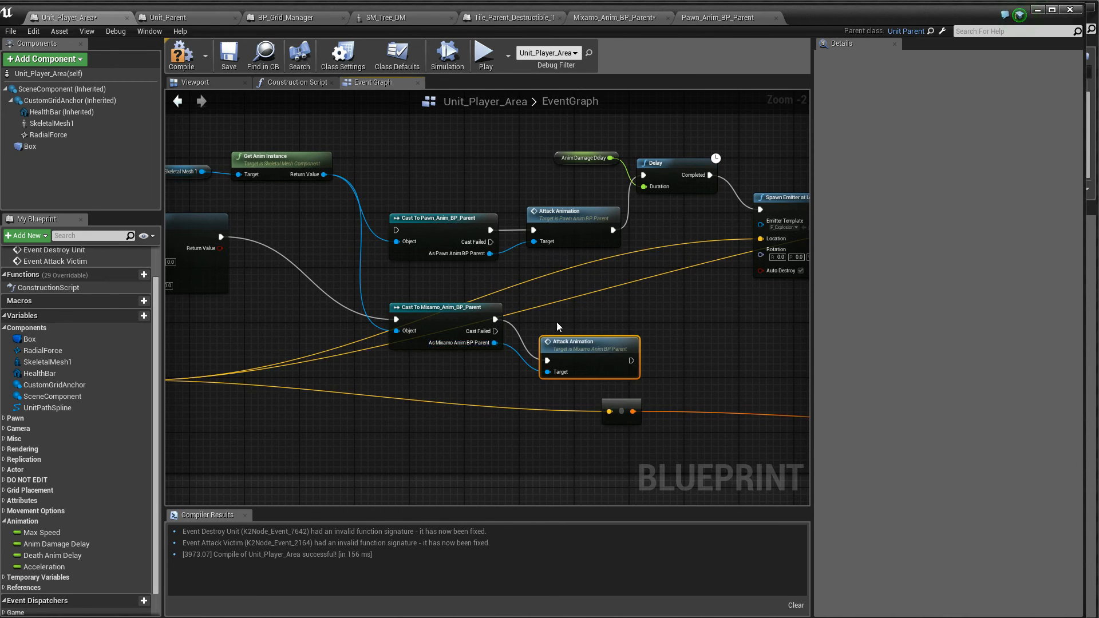
{"action": "left_click_drag", "start_coordinate": [557, 326], "coordinate": [621, 210]}
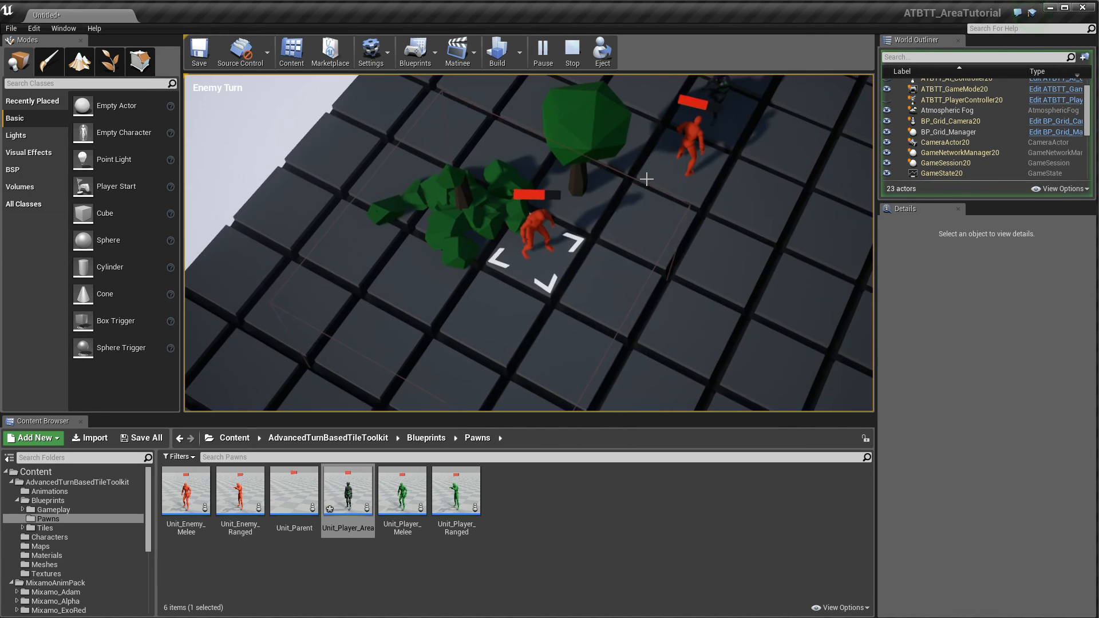
Step: Stop the play session and return to the level editor
{"action": "left_click", "coordinate": [572, 48]}
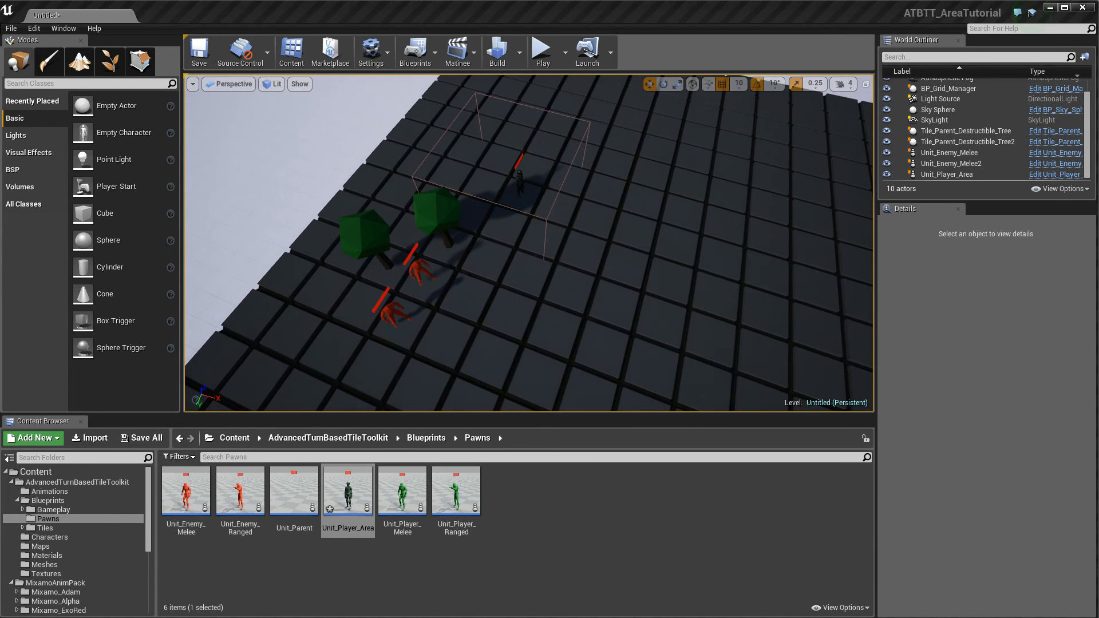
Step: Check Unit_Player_Area's Box collision component, then bring up Unit_Parent's event graph
{"action": "double_click", "coordinate": [347, 490]}
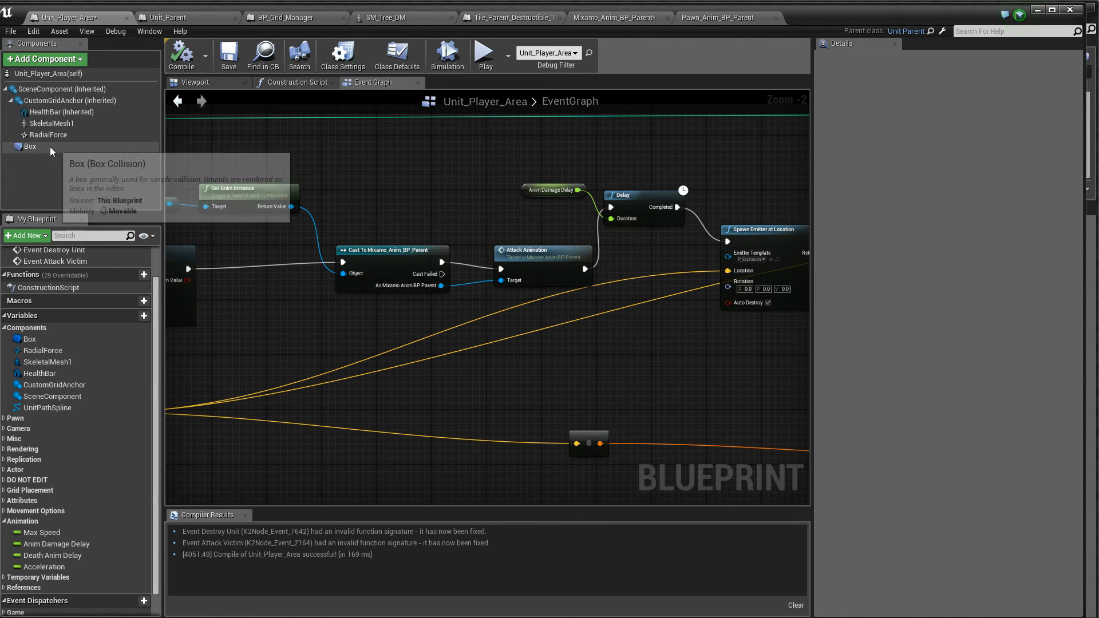
{"action": "left_click", "coordinate": [25, 147]}
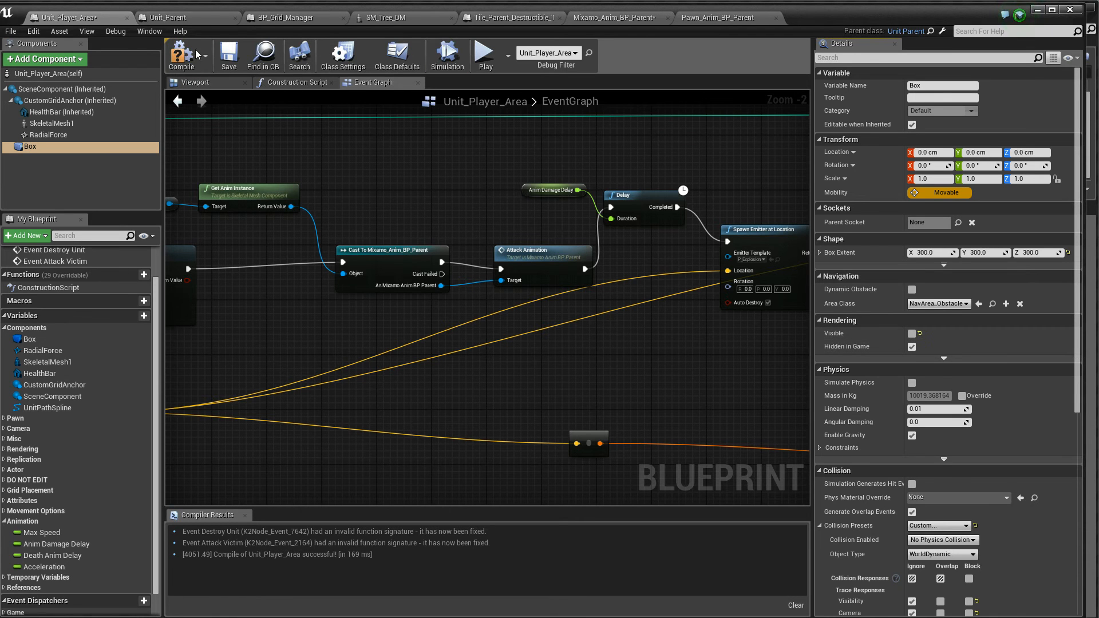
{"action": "left_click", "coordinate": [174, 17]}
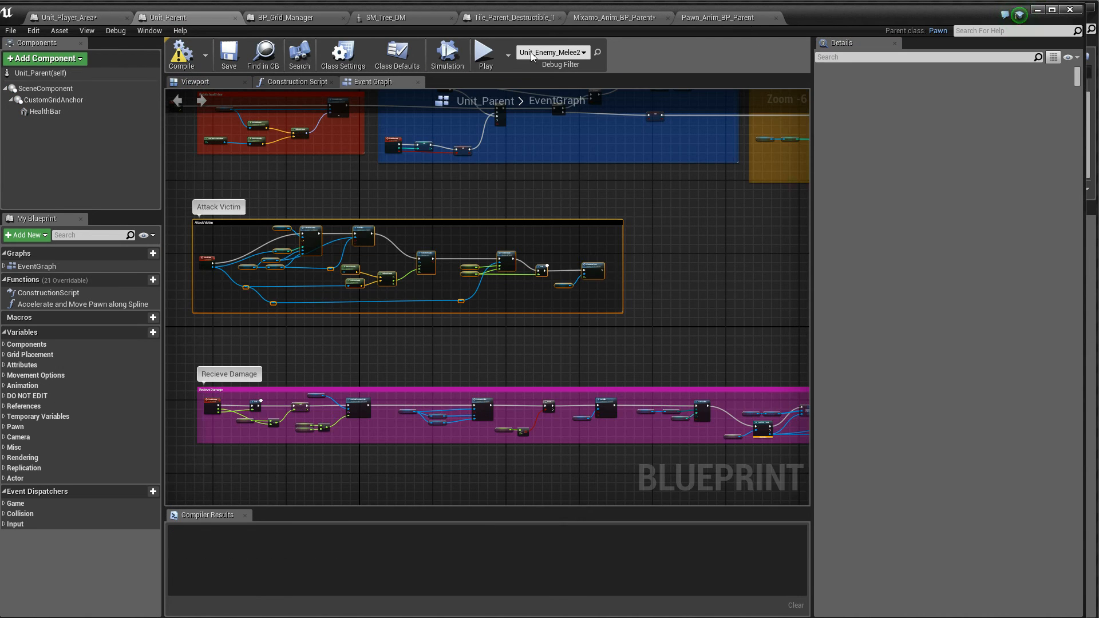
Step: Move through Pawn_Anim_BP_Parent to Mixamo_Anim_BP_Parent and enter its animation mode
{"action": "left_click", "coordinate": [721, 16]}
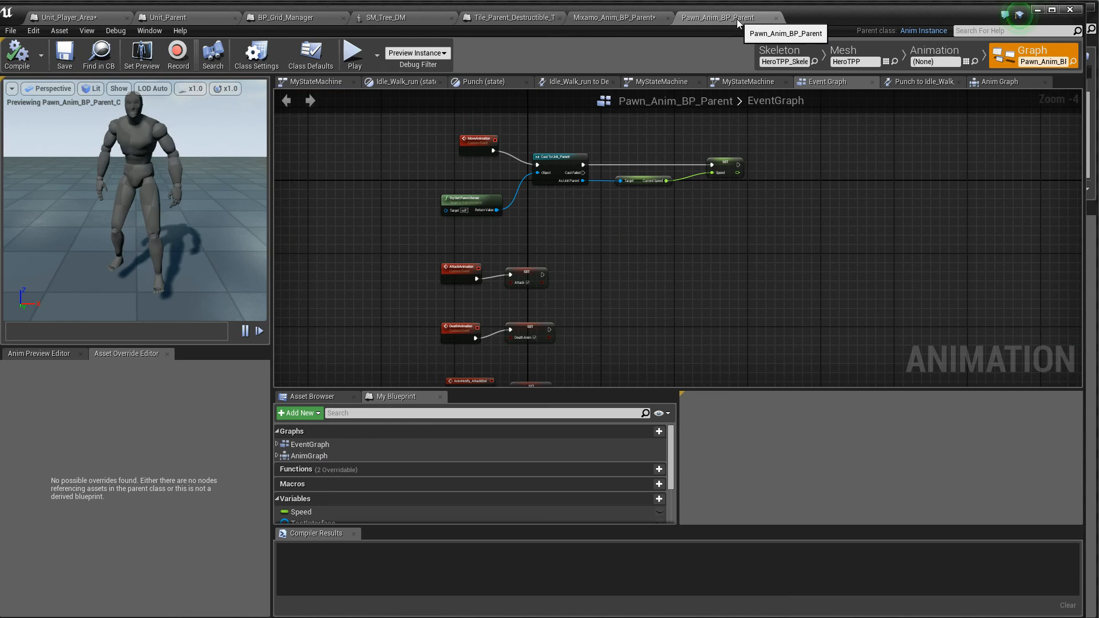
{"action": "mouse_move", "coordinate": [605, 17]}
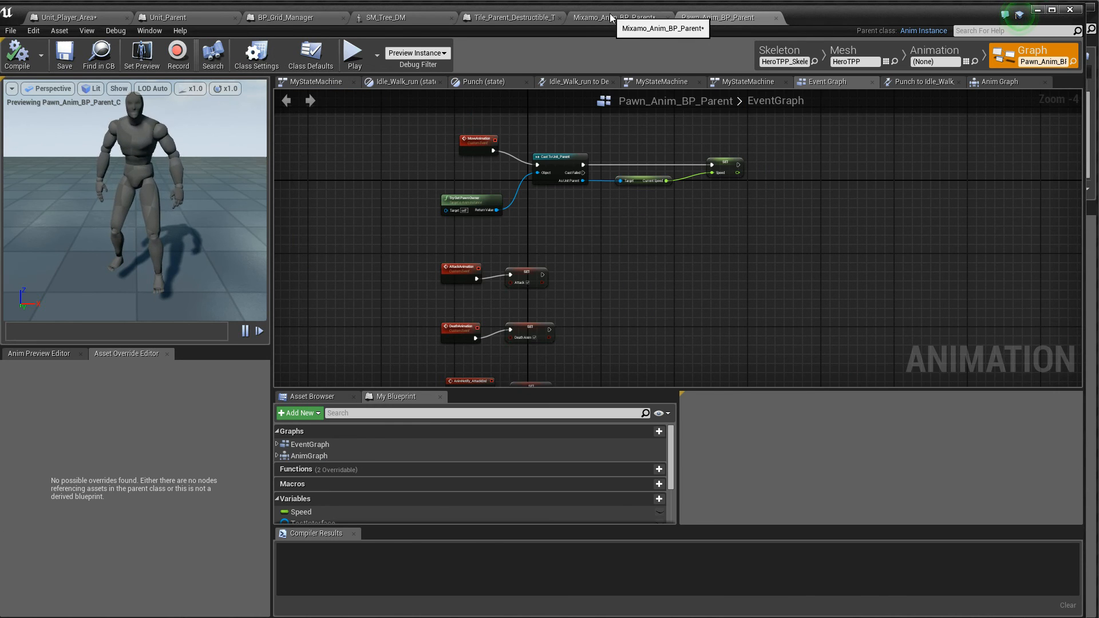
{"action": "left_click", "coordinate": [611, 18]}
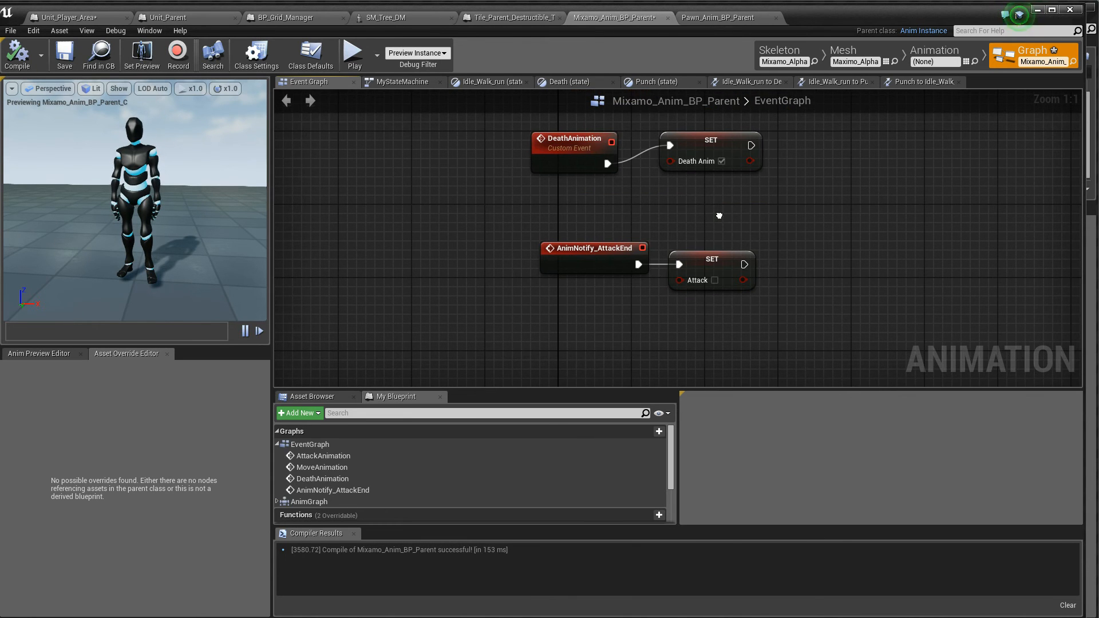
{"action": "mouse_move", "coordinate": [700, 273]}
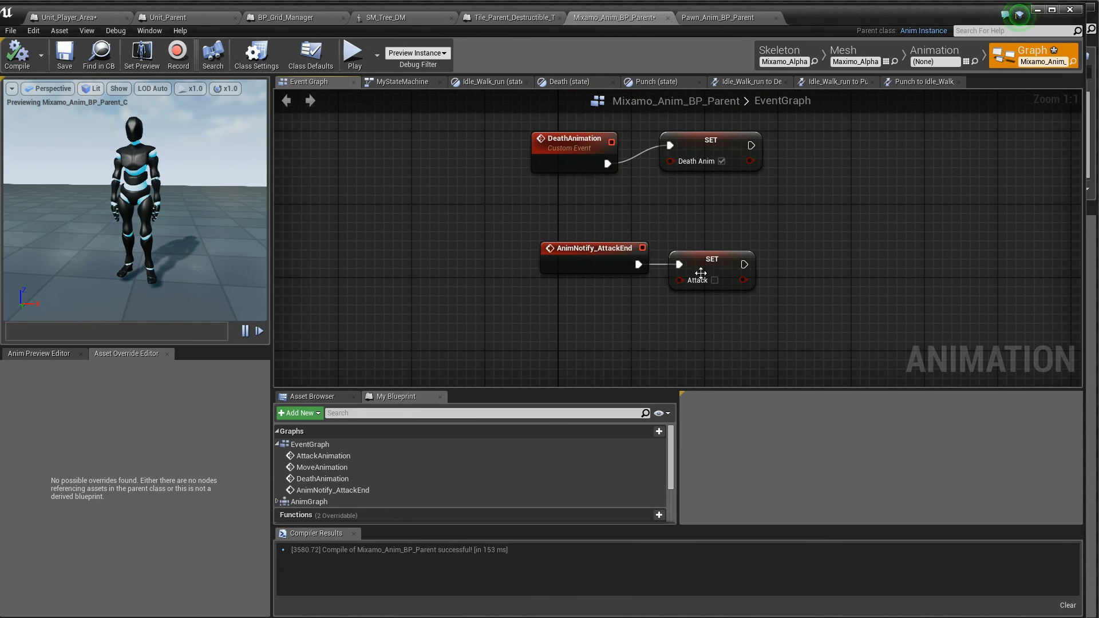
{"action": "mouse_move", "coordinate": [948, 60]}
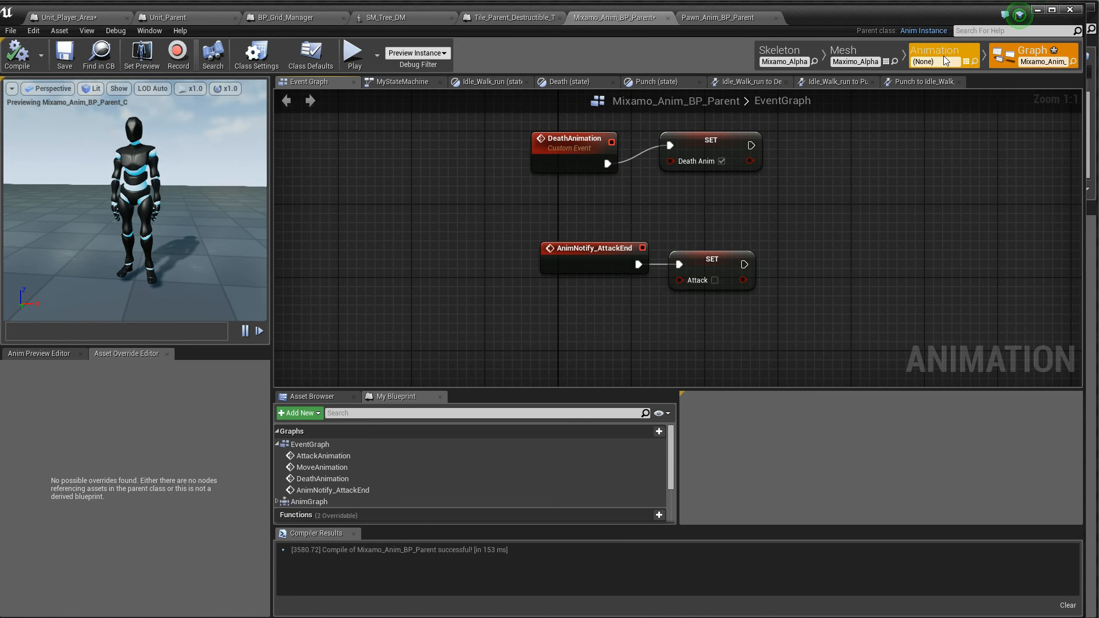
{"action": "left_click", "coordinate": [935, 50]}
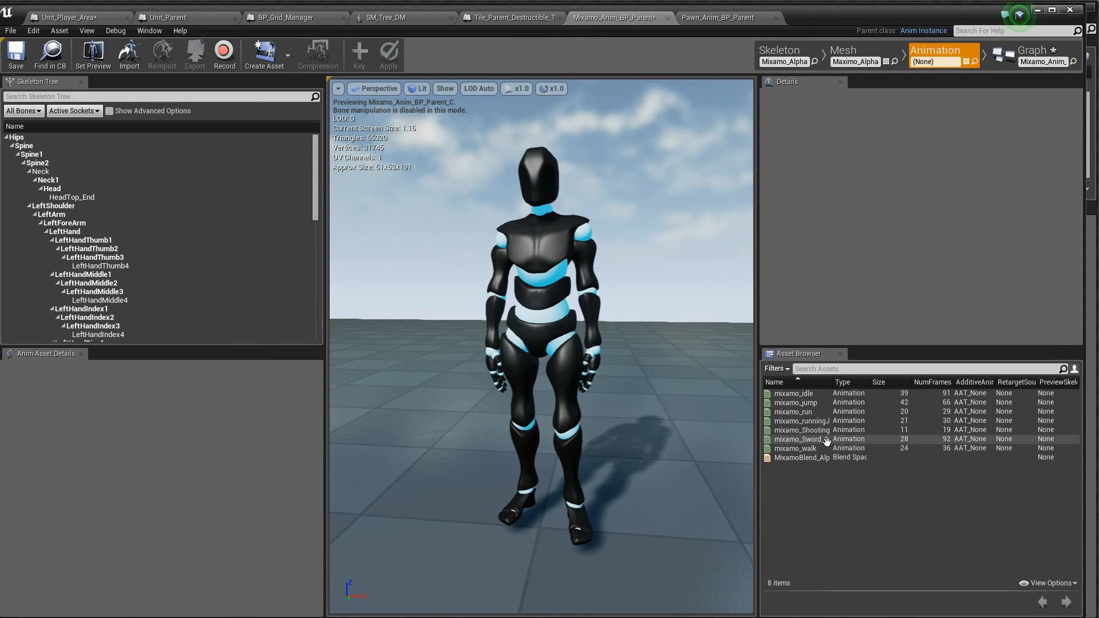
{"action": "mouse_move", "coordinate": [820, 428]}
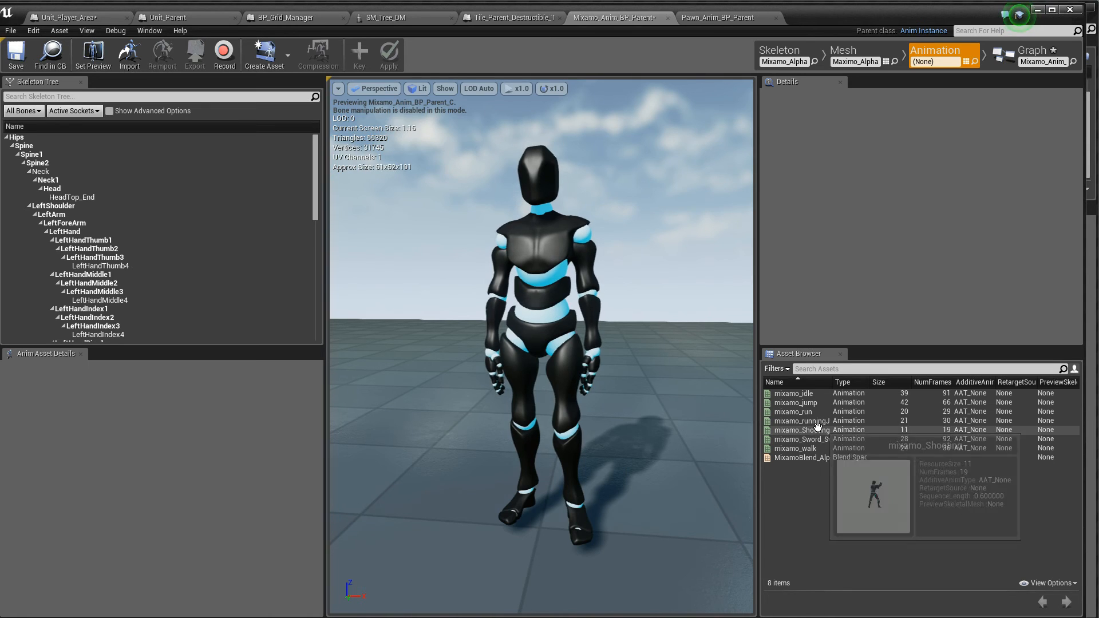
Step: Add an AttackEnd notify to mixamo_Shooting and return to the animation blueprint's event graph
{"action": "double_click", "coordinate": [801, 429]}
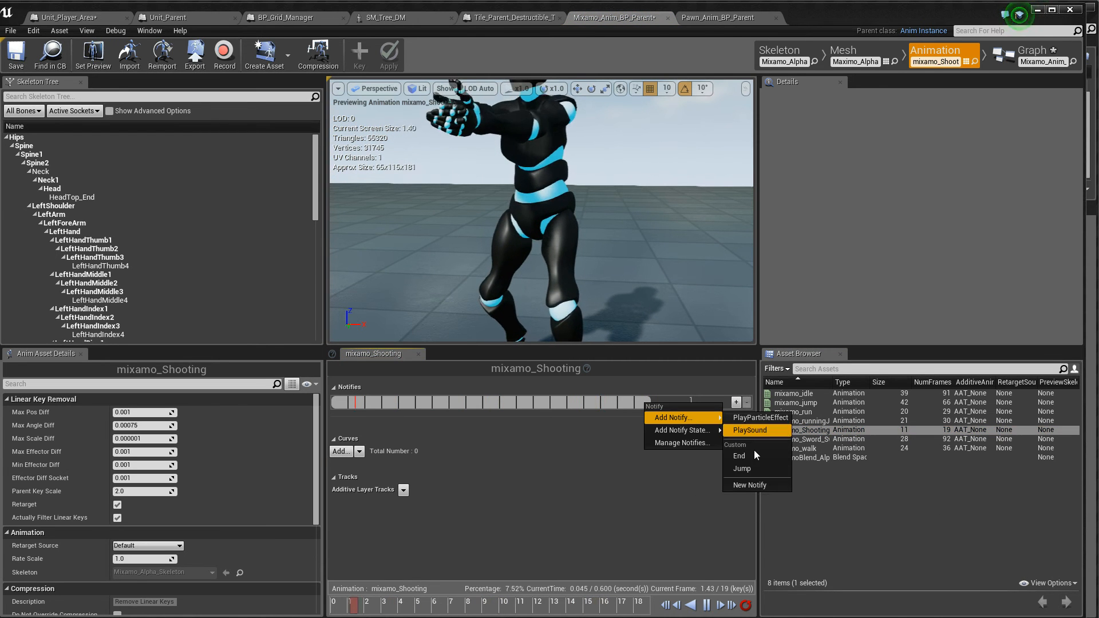
{"action": "left_click", "coordinate": [748, 486]}
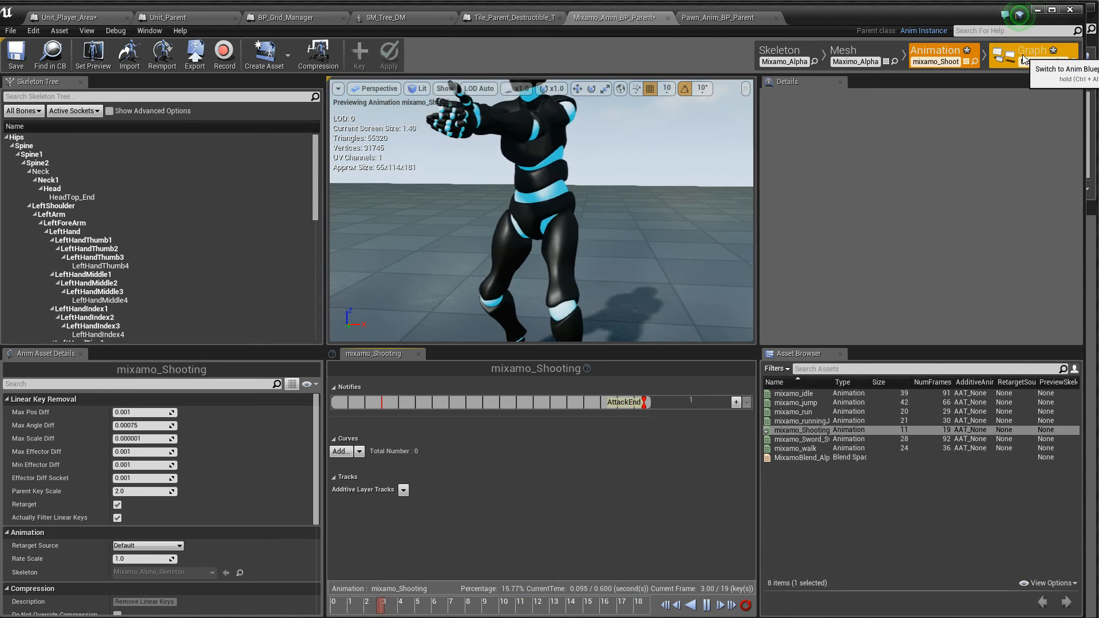
{"action": "left_click", "coordinate": [1021, 55]}
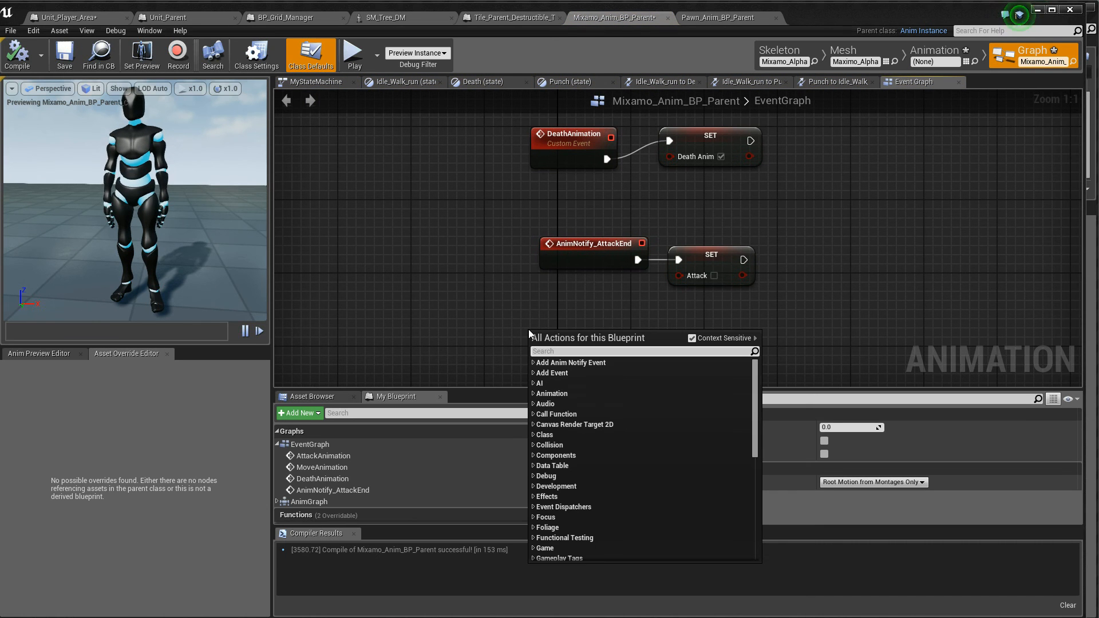
Step: Place an Anim Notify Attack End node and search the graph actions for 'attack'
{"action": "type", "text": "animnoti"}
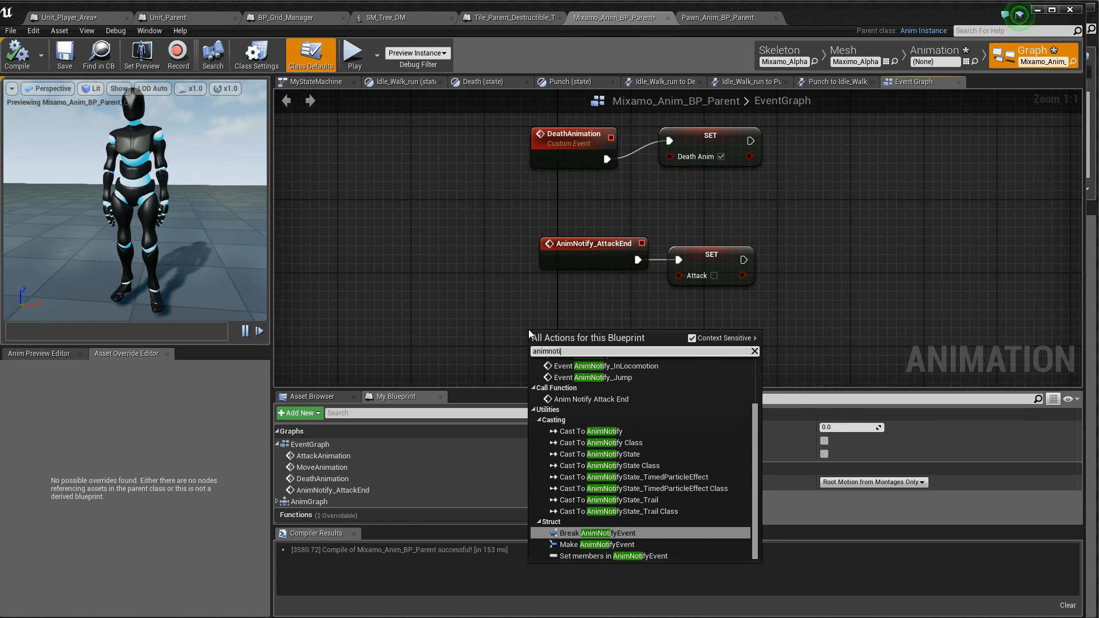
{"action": "type", "text": "a"}
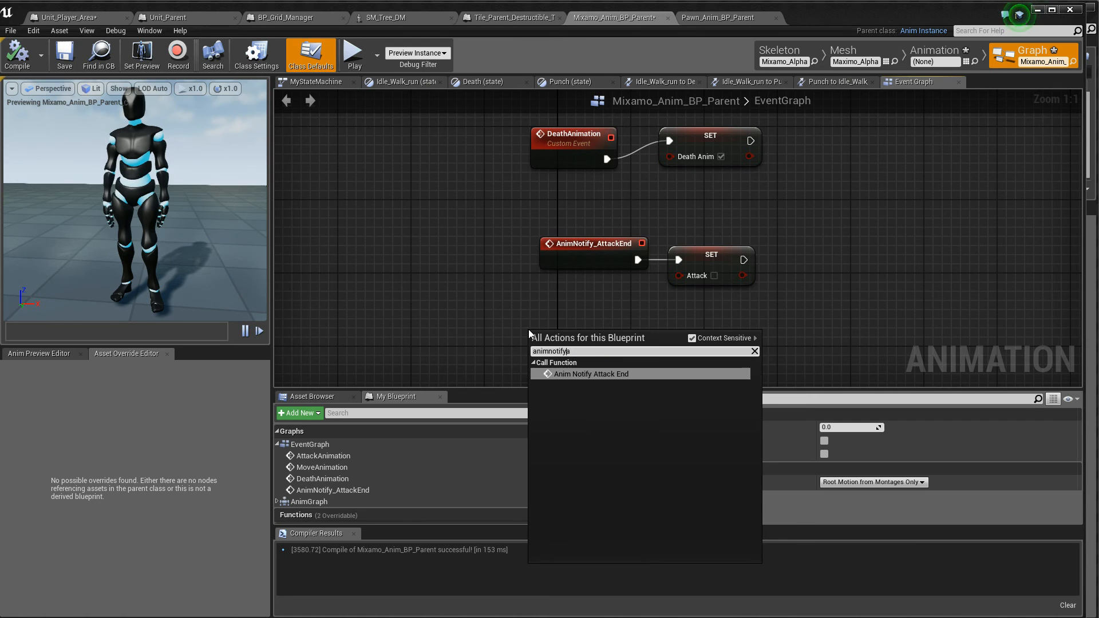
{"action": "left_click", "coordinate": [591, 373]}
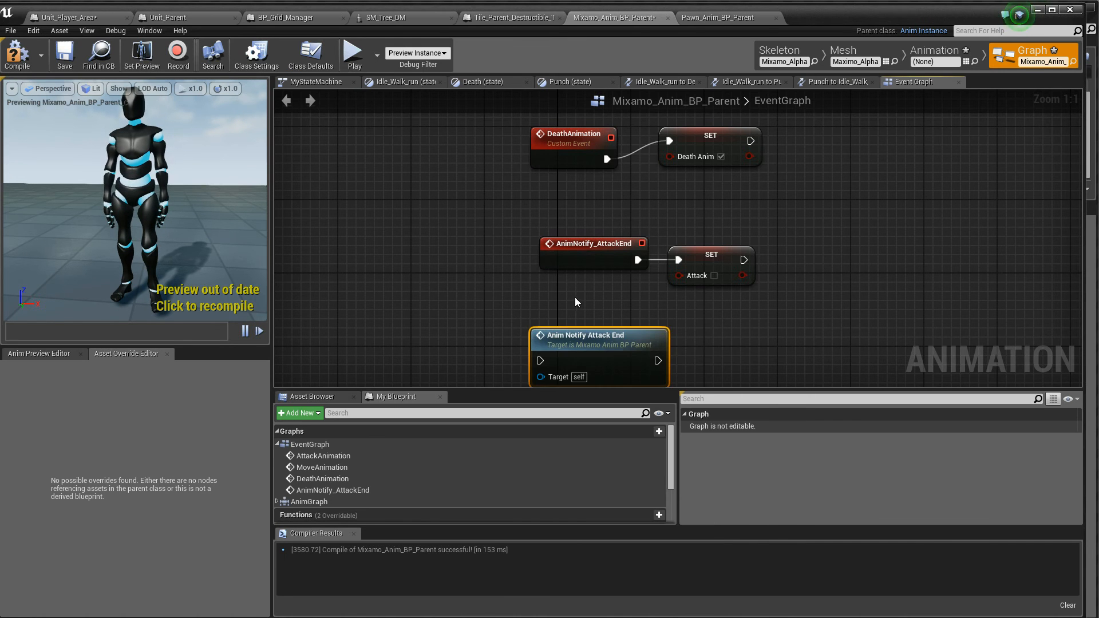
{"action": "right_click", "coordinate": [577, 302]}
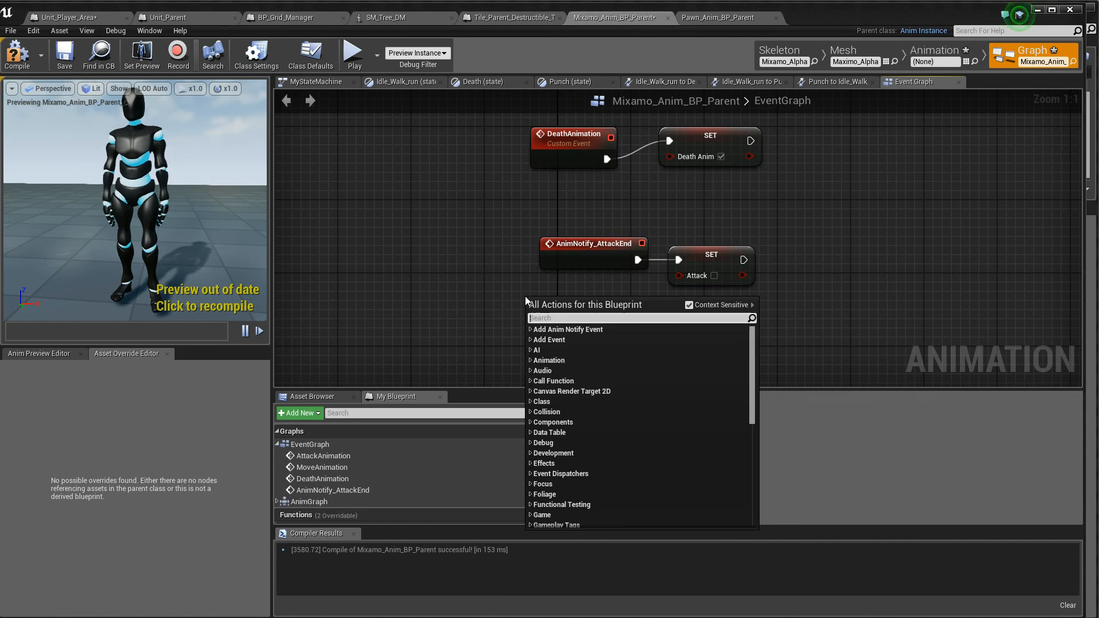
{"action": "type", "text": "attack"}
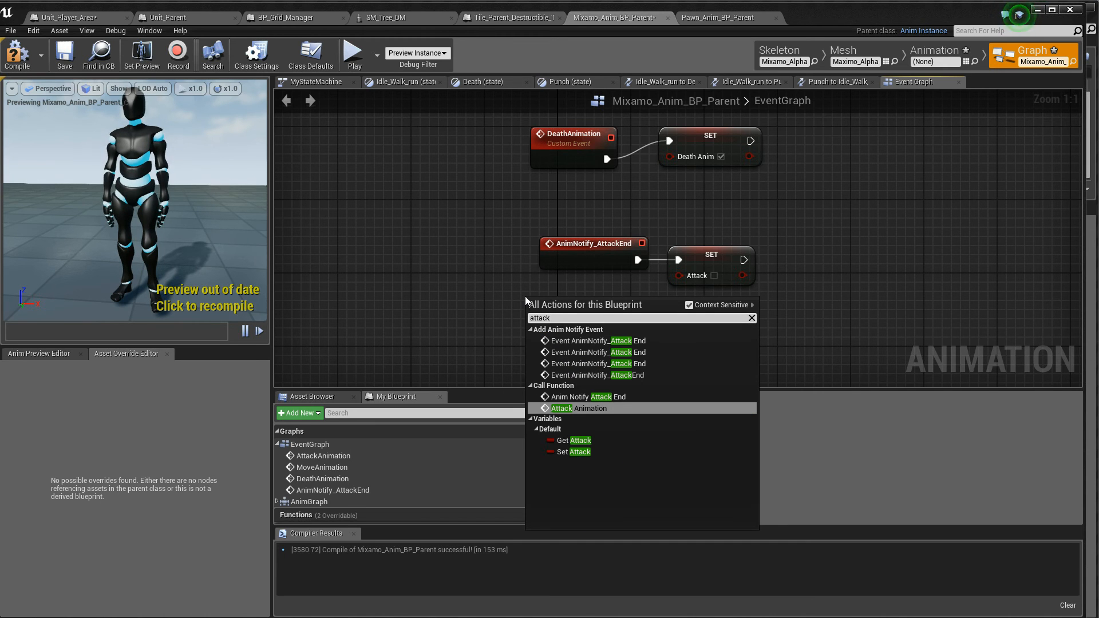
{"action": "mouse_move", "coordinate": [661, 362]}
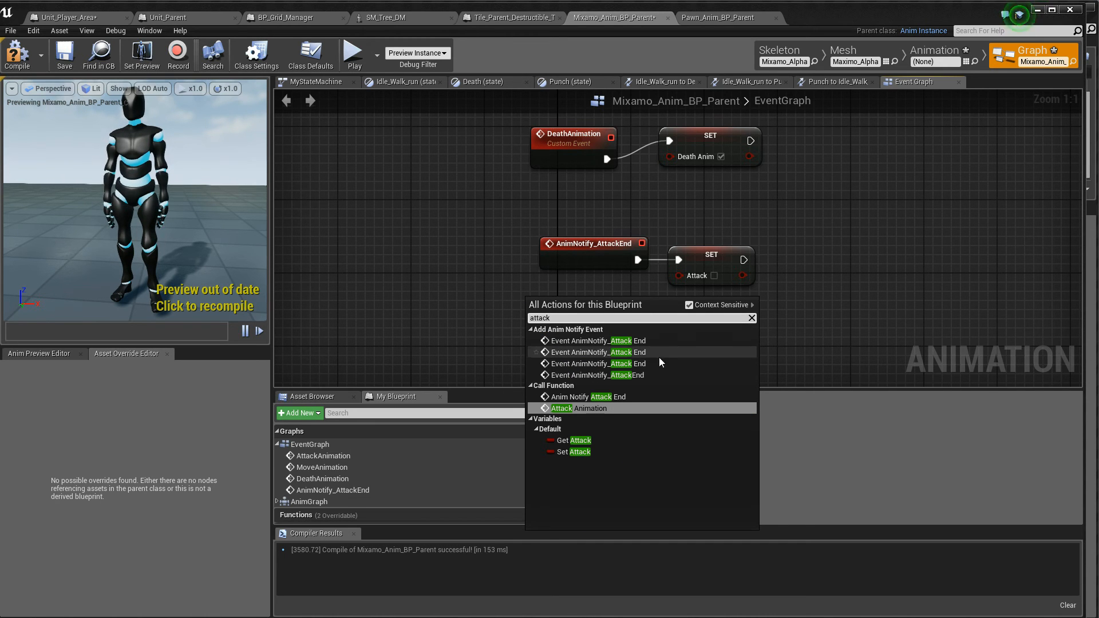
{"action": "mouse_move", "coordinate": [654, 355]}
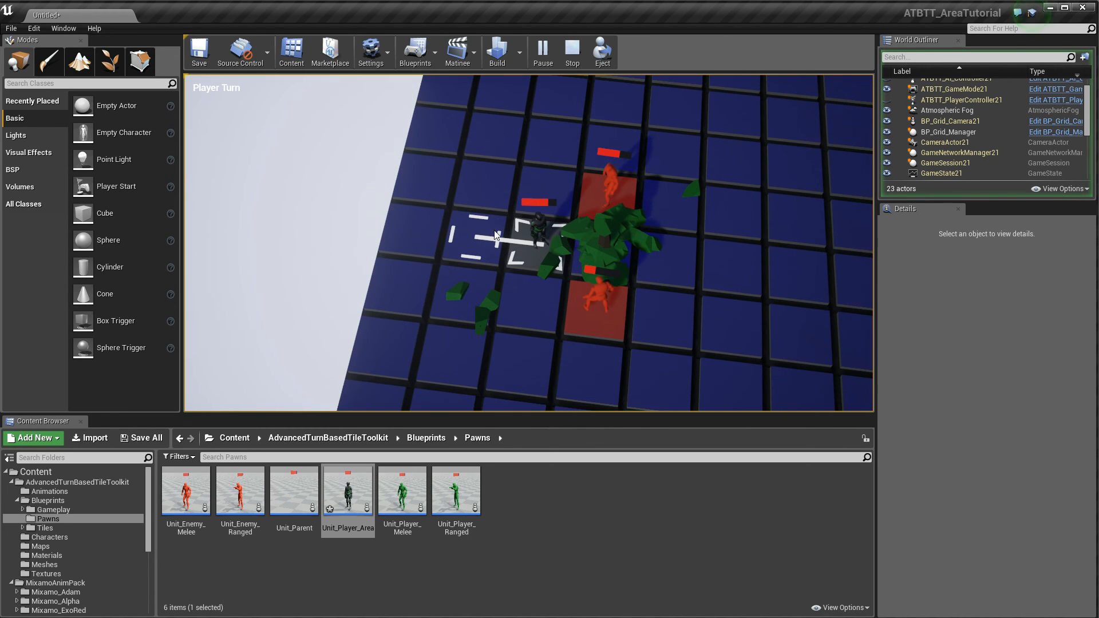
Step: Stop the play test after the unit attacks a destructible tree
{"action": "left_click", "coordinate": [572, 48]}
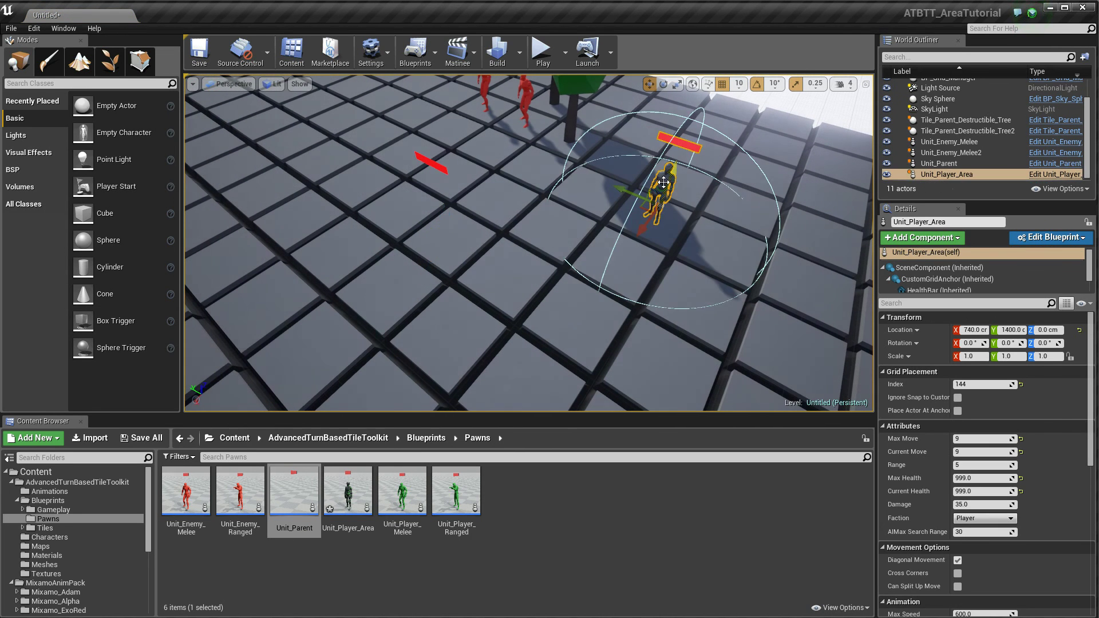
Step: Start a play session from the level editor toolbar
{"action": "left_click", "coordinate": [543, 45]}
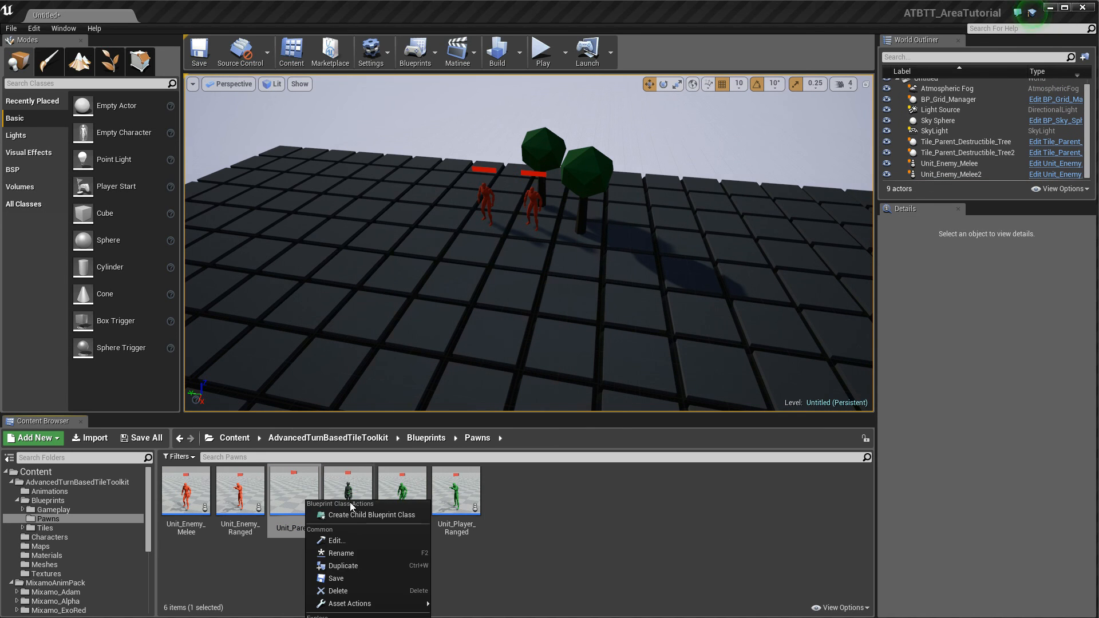
Step: Create Unit_Parent_Child from Unit_Parent and add a StaticMesh component using the tree mesh
{"action": "left_click", "coordinate": [371, 515]}
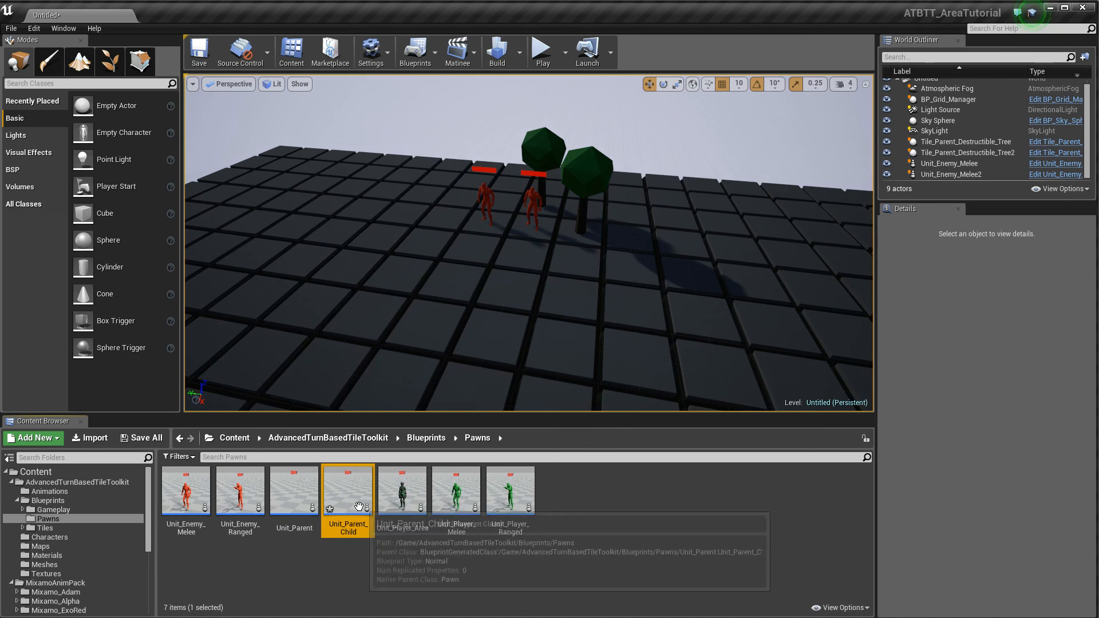
{"action": "double_click", "coordinate": [348, 490]}
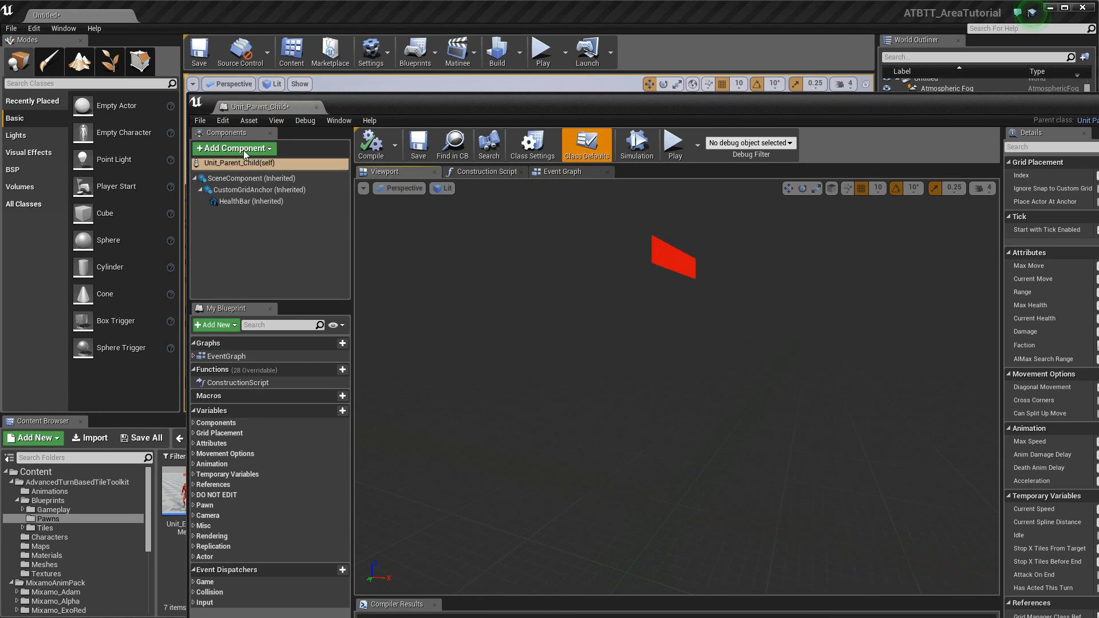
{"action": "left_click", "coordinate": [234, 148]}
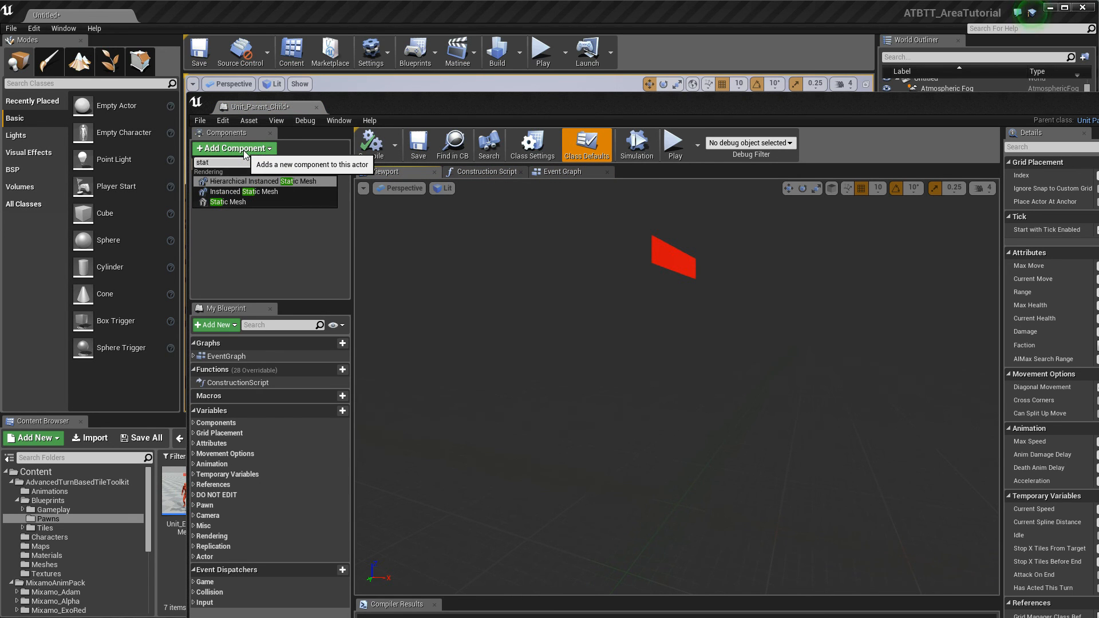
{"action": "left_click", "coordinate": [228, 201]}
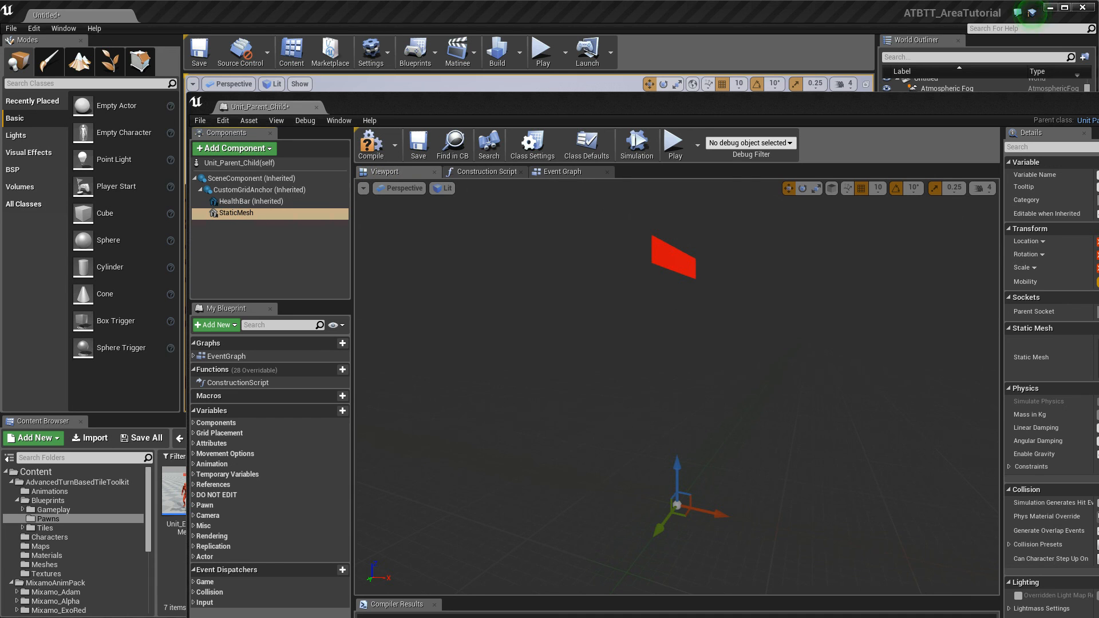
{"action": "left_click", "coordinate": [236, 213]}
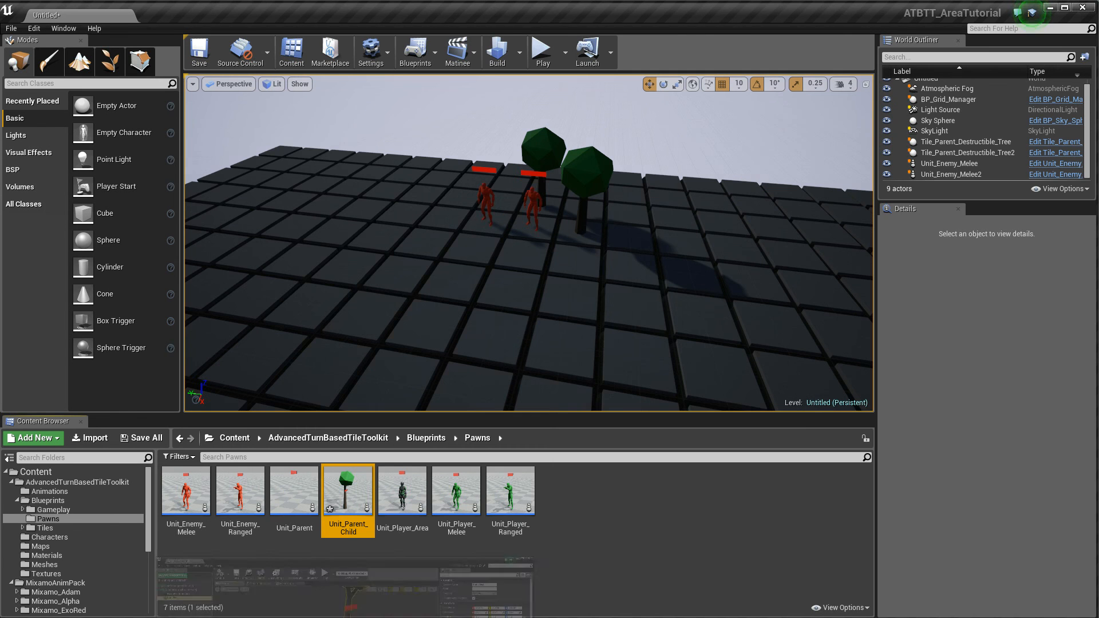
Step: Play-test the level, stop, and play again with the Unit_Parent_Child tree unit
{"action": "left_click", "coordinate": [542, 46]}
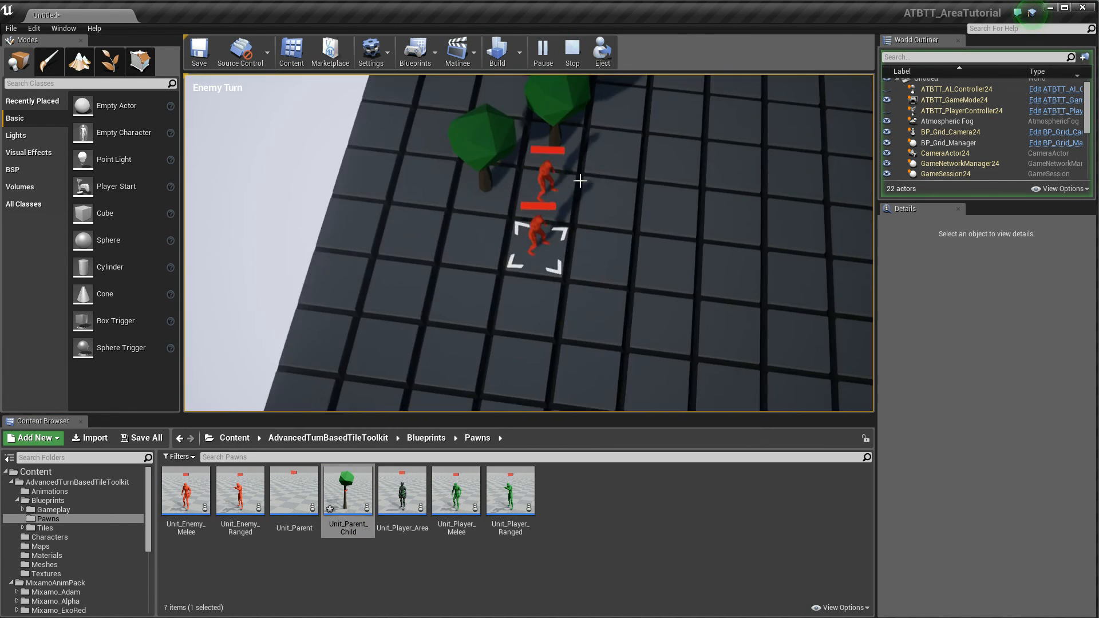
{"action": "left_click", "coordinate": [573, 48]}
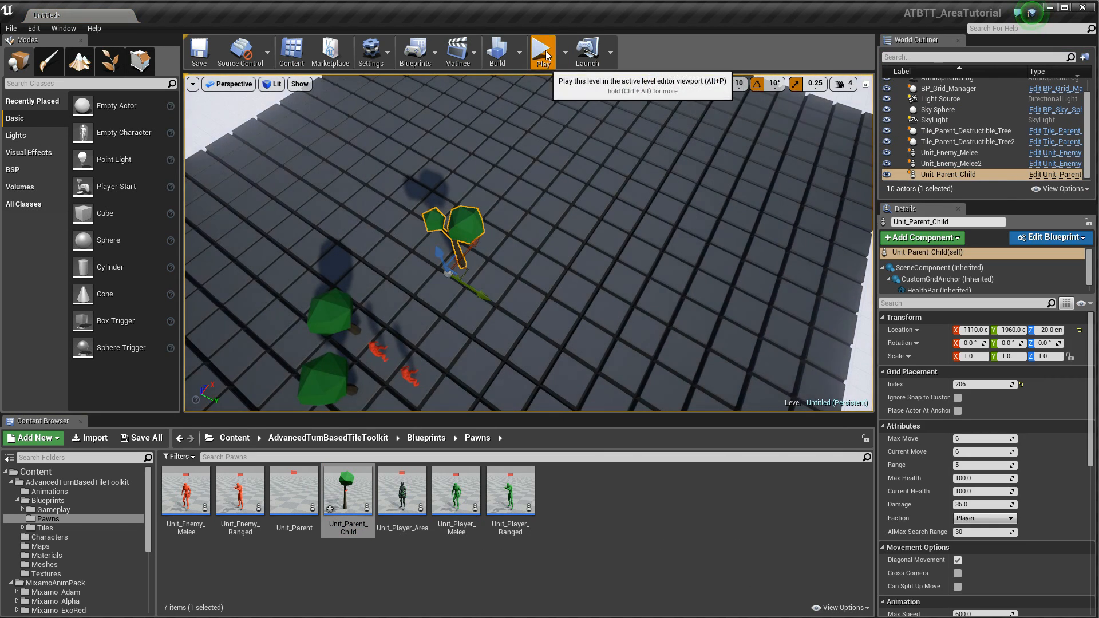
{"action": "left_click", "coordinate": [543, 48]}
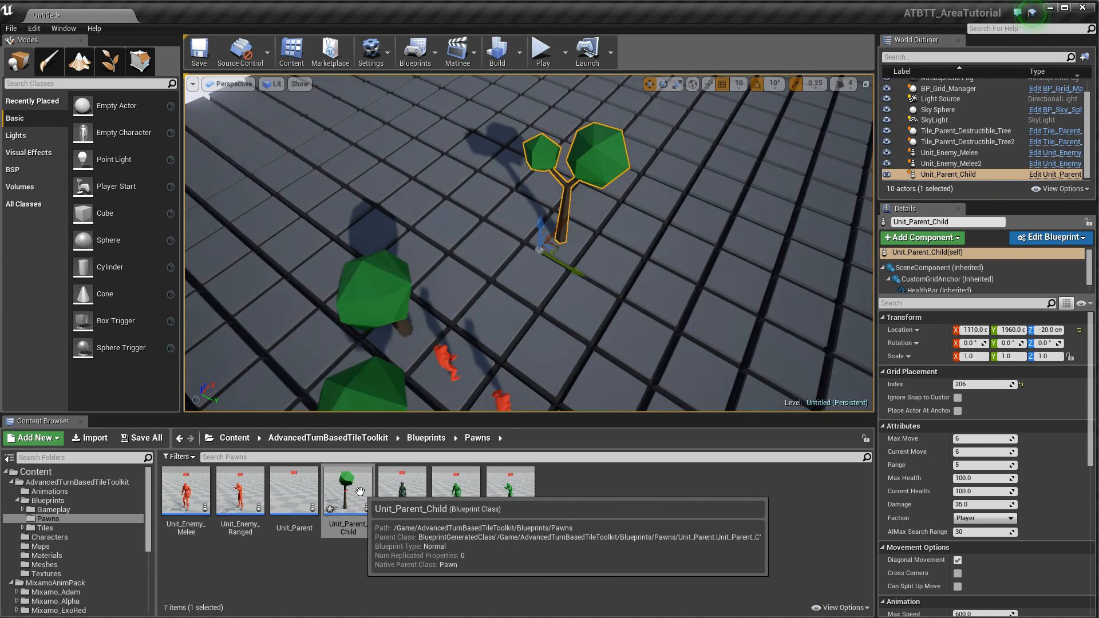
{"action": "double_click", "coordinate": [347, 489]}
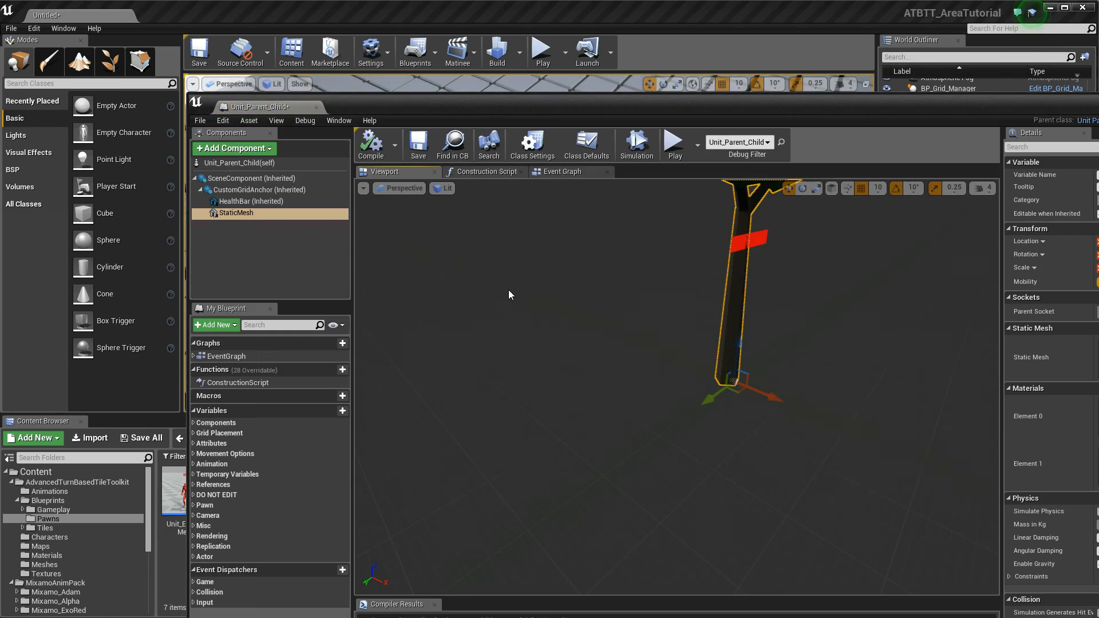
{"action": "left_click", "coordinate": [250, 201]}
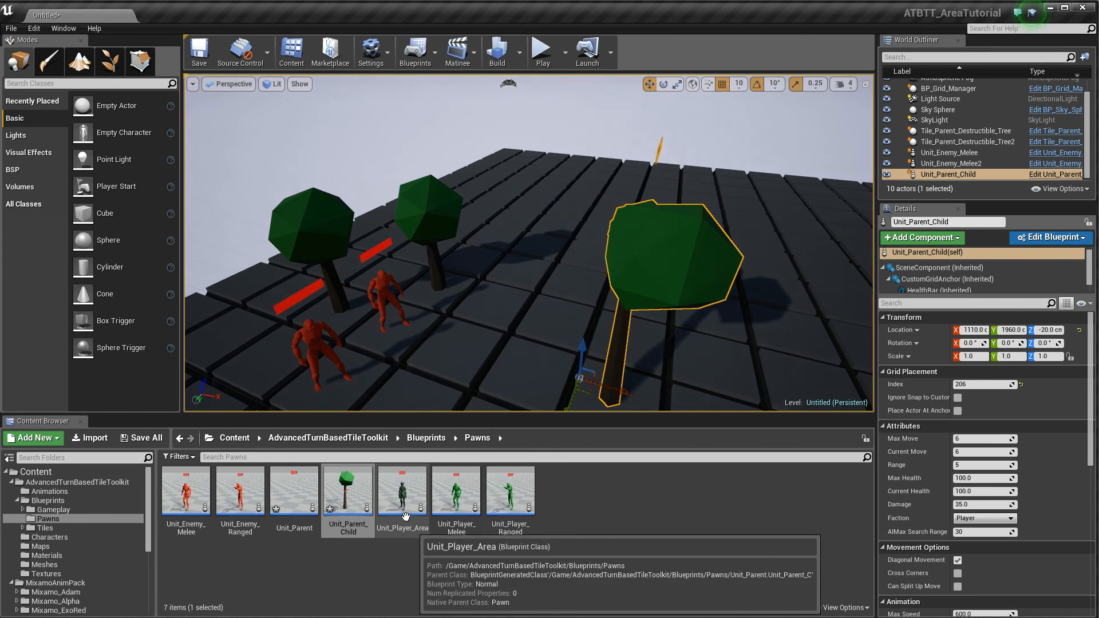
{"action": "mouse_move", "coordinate": [448, 516]}
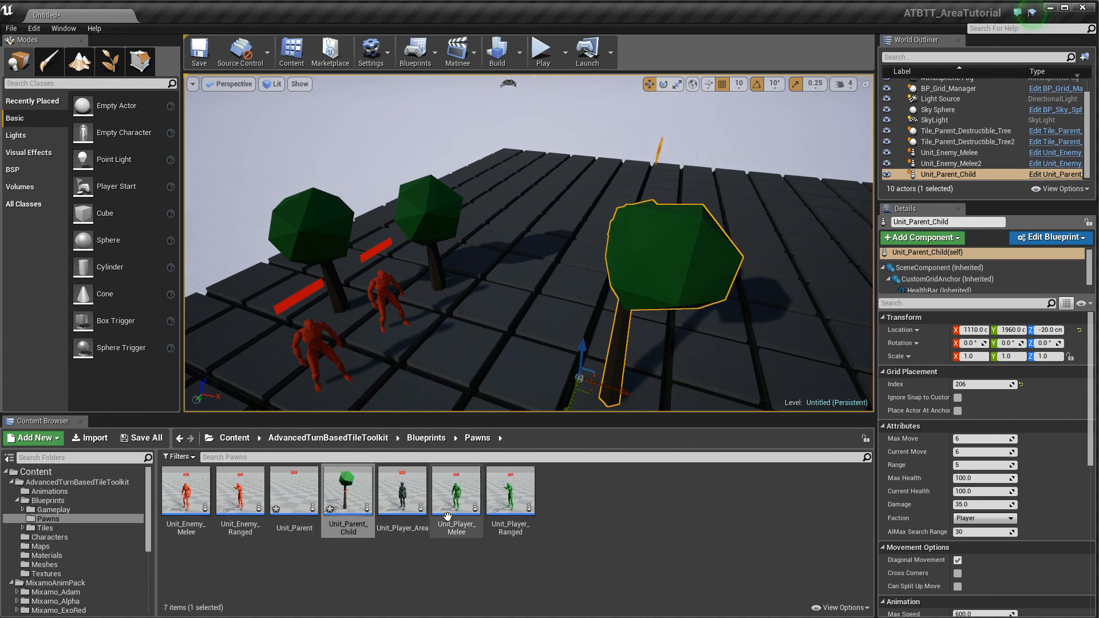
{"action": "mouse_move", "coordinate": [542, 581]}
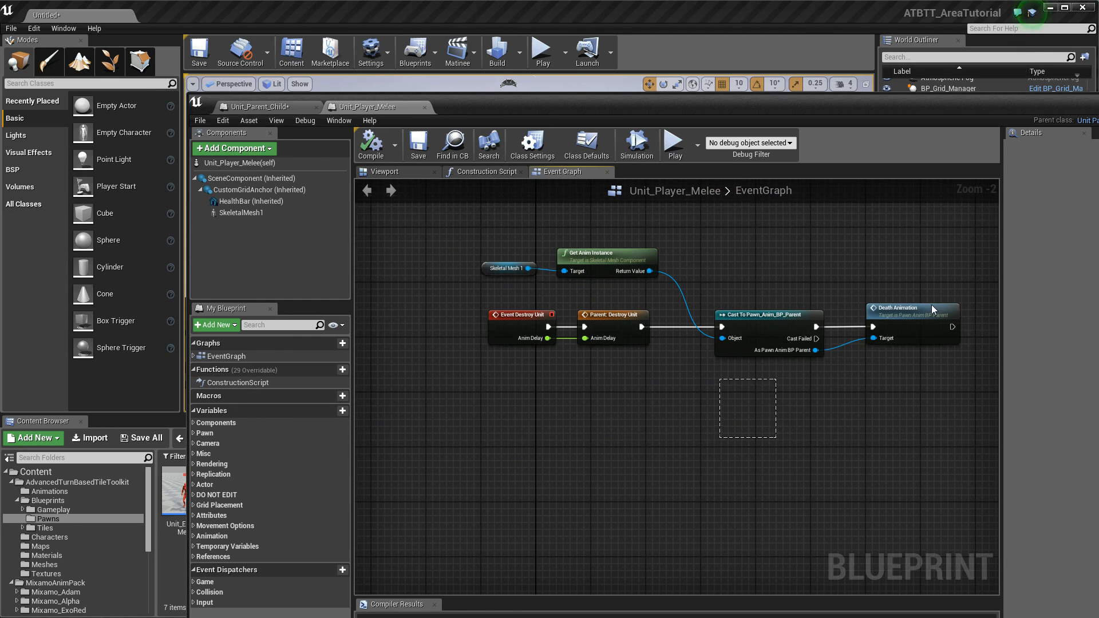
{"action": "scroll", "scroll_direction": "down", "scroll_amount": 3}
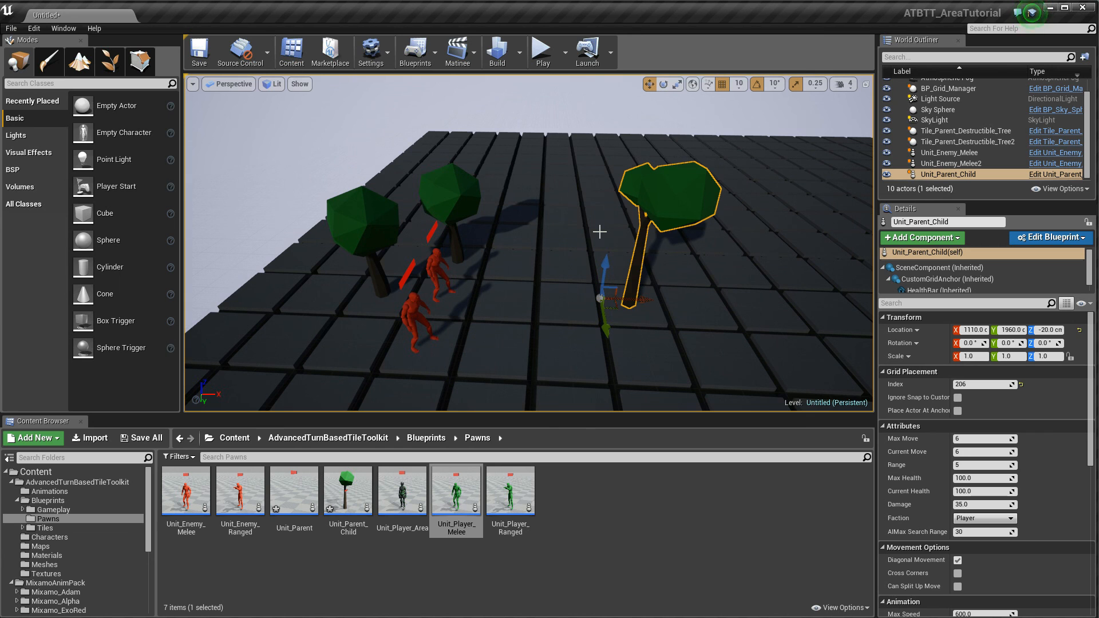
{"action": "mouse_move", "coordinate": [607, 231]}
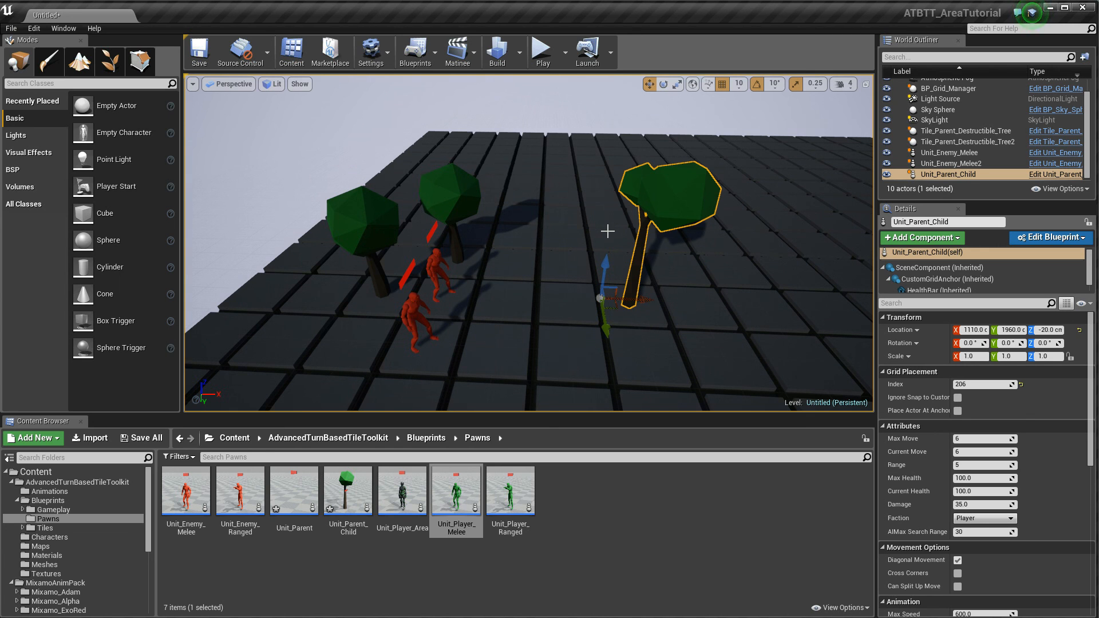
{"action": "mouse_move", "coordinate": [613, 316]}
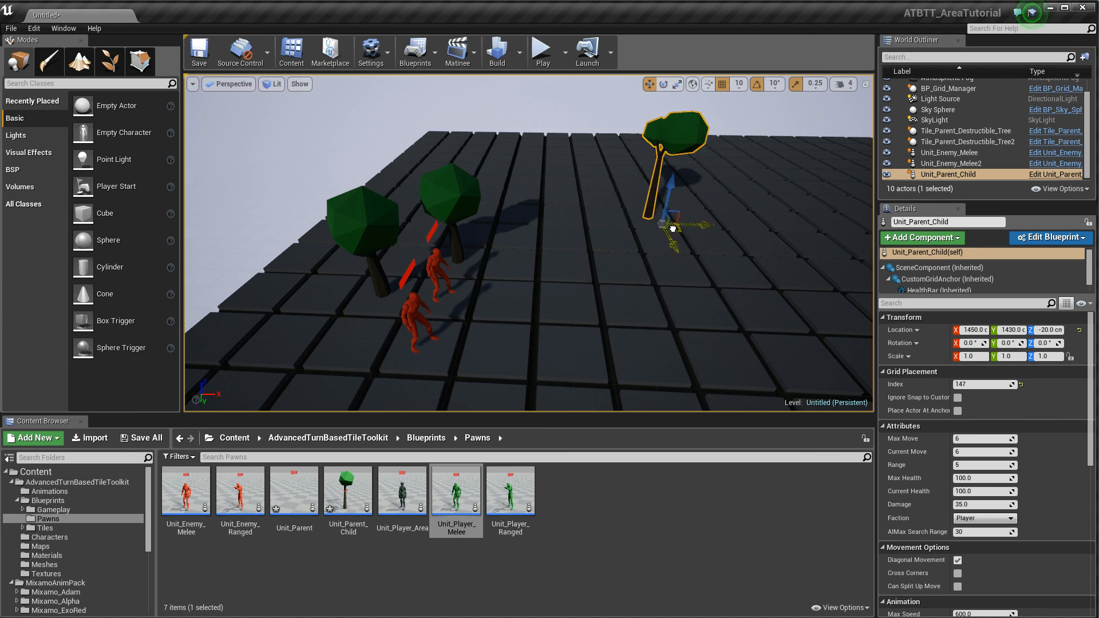
Step: Drag the Unit_Parent_Child tree with the translate gizmo onto the neighbouring tile at grid index 205
{"action": "left_click_drag", "start_coordinate": [669, 228], "coordinate": [604, 305]}
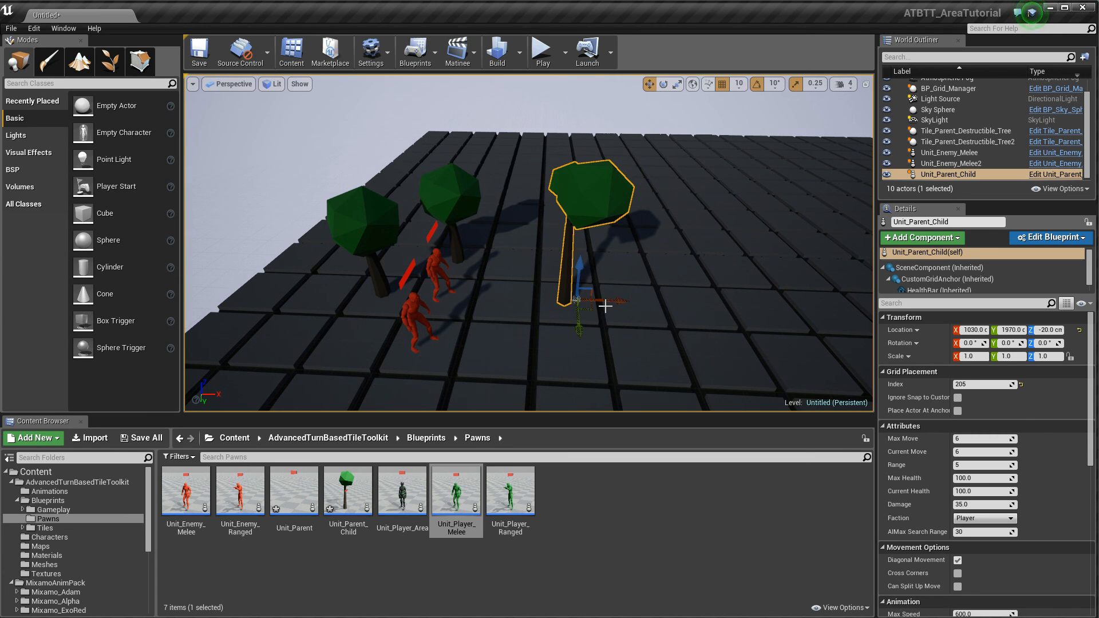